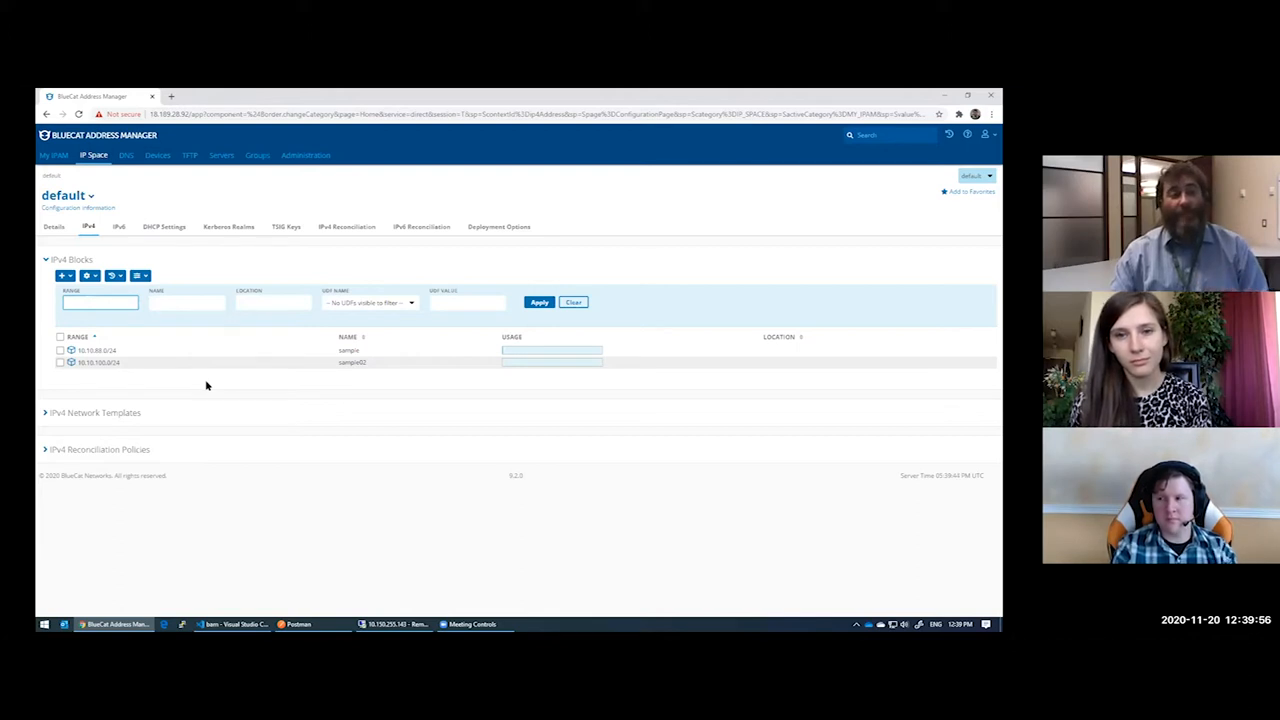
pyautogui.moveTo(278, 533)
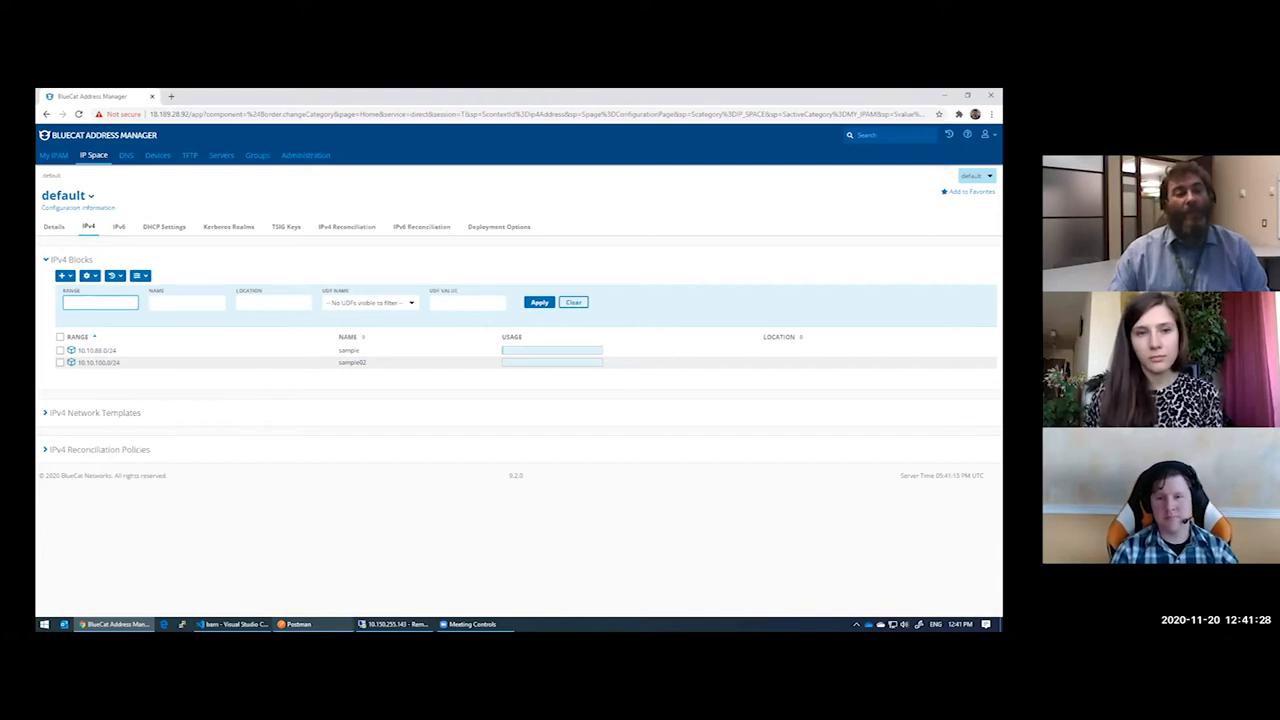
# Step: In Postman's BAM collection, copy the Auth_Token session token and open Object_Search, listing sample and sample02
pyautogui.click(294, 624)
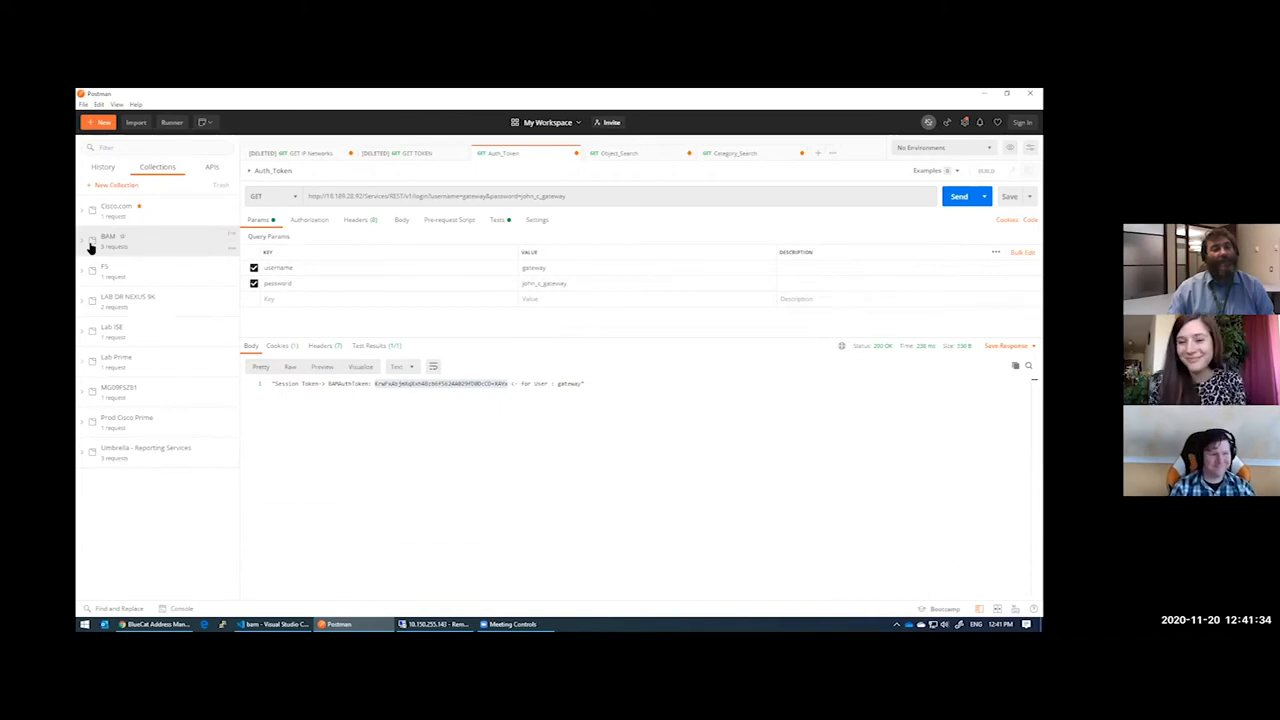
pyautogui.click(103, 239)
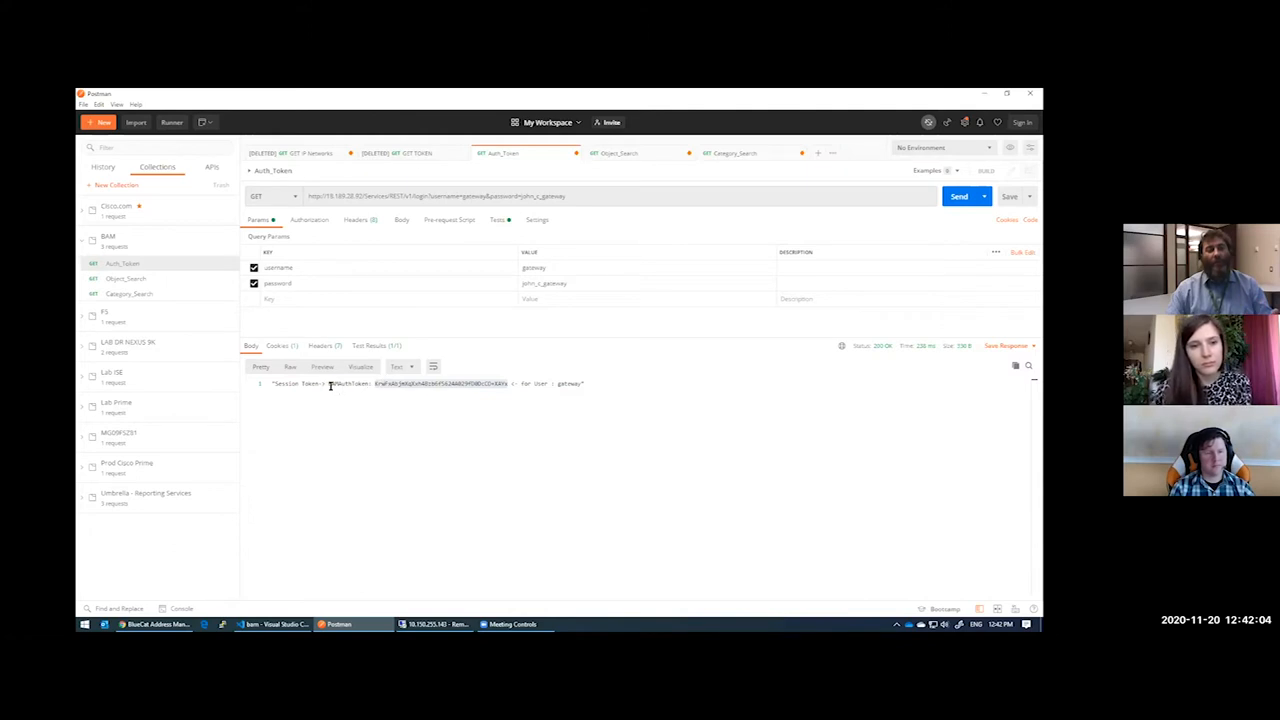
pyautogui.moveTo(374, 383); pyautogui.dragTo(498, 383)
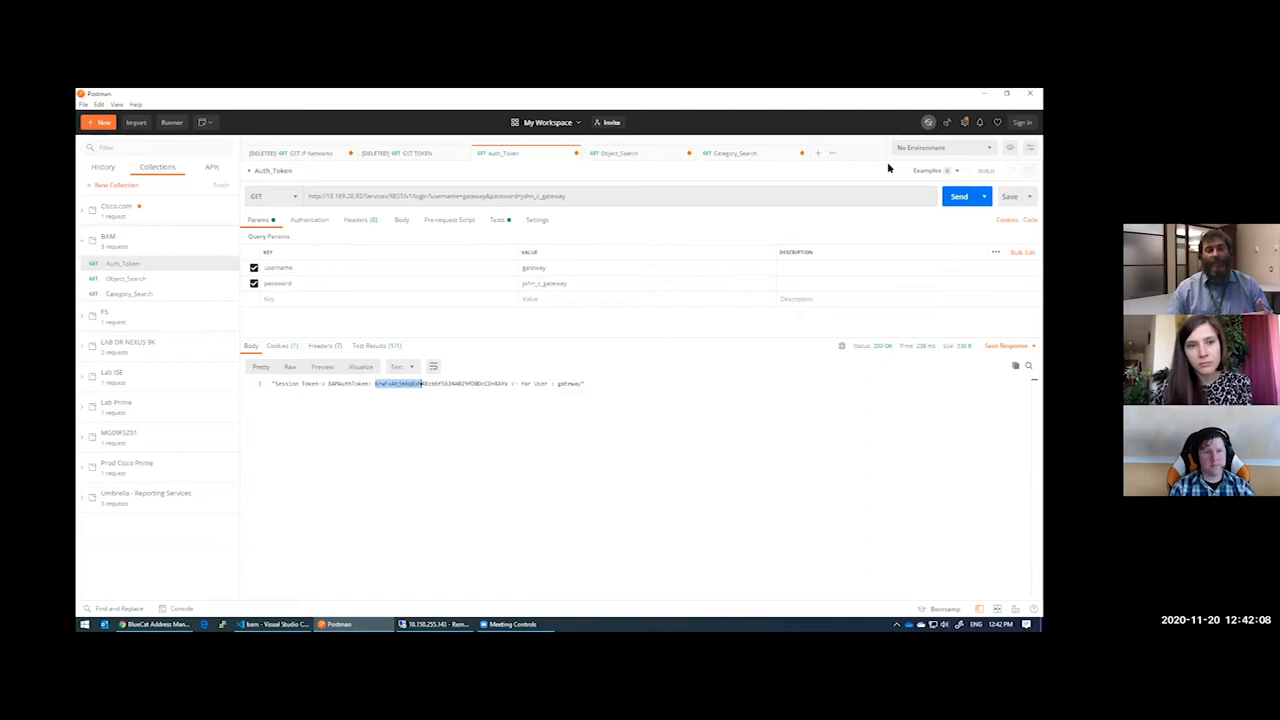
pyautogui.click(958, 196)
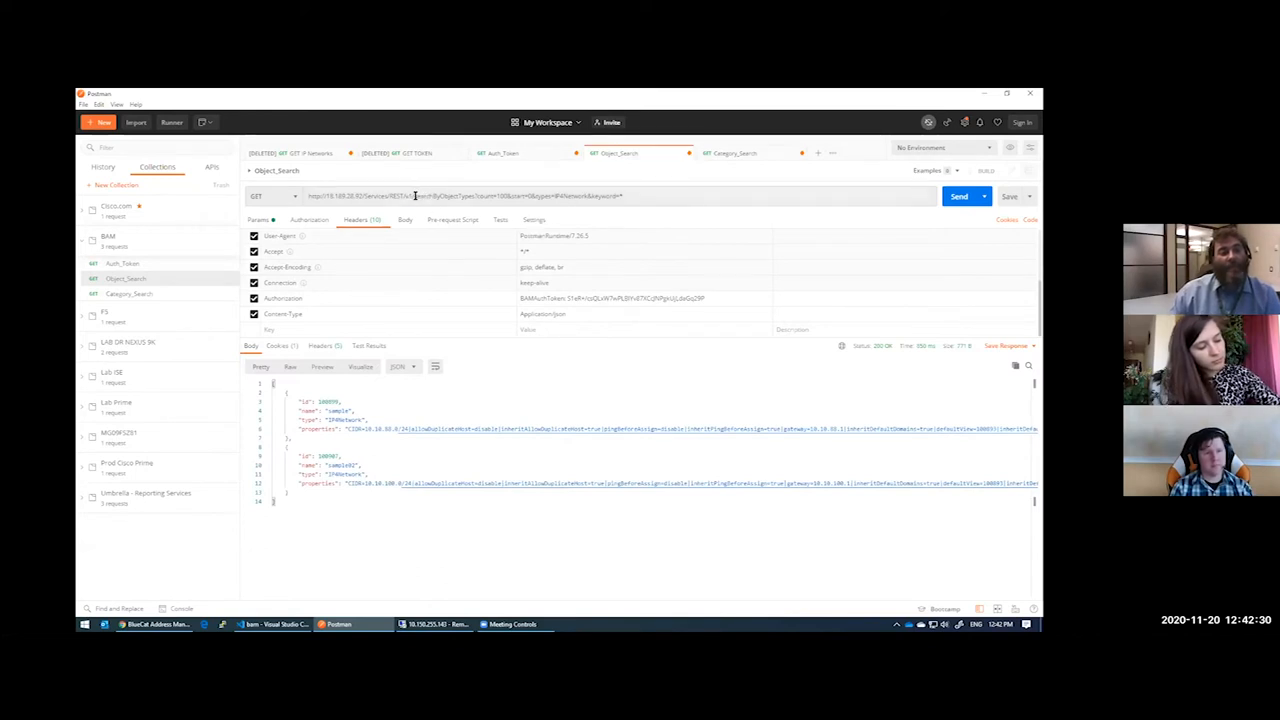
pyautogui.doubleClick(445, 195)
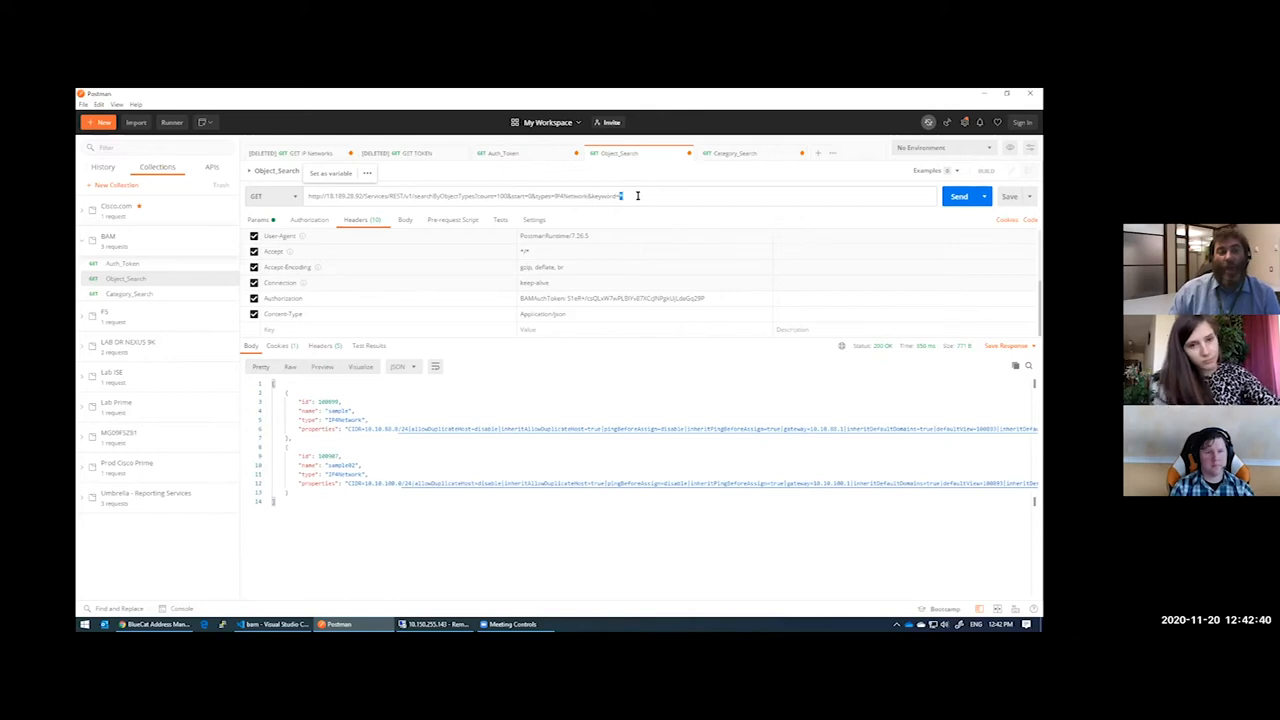
pyautogui.moveTo(597, 224)
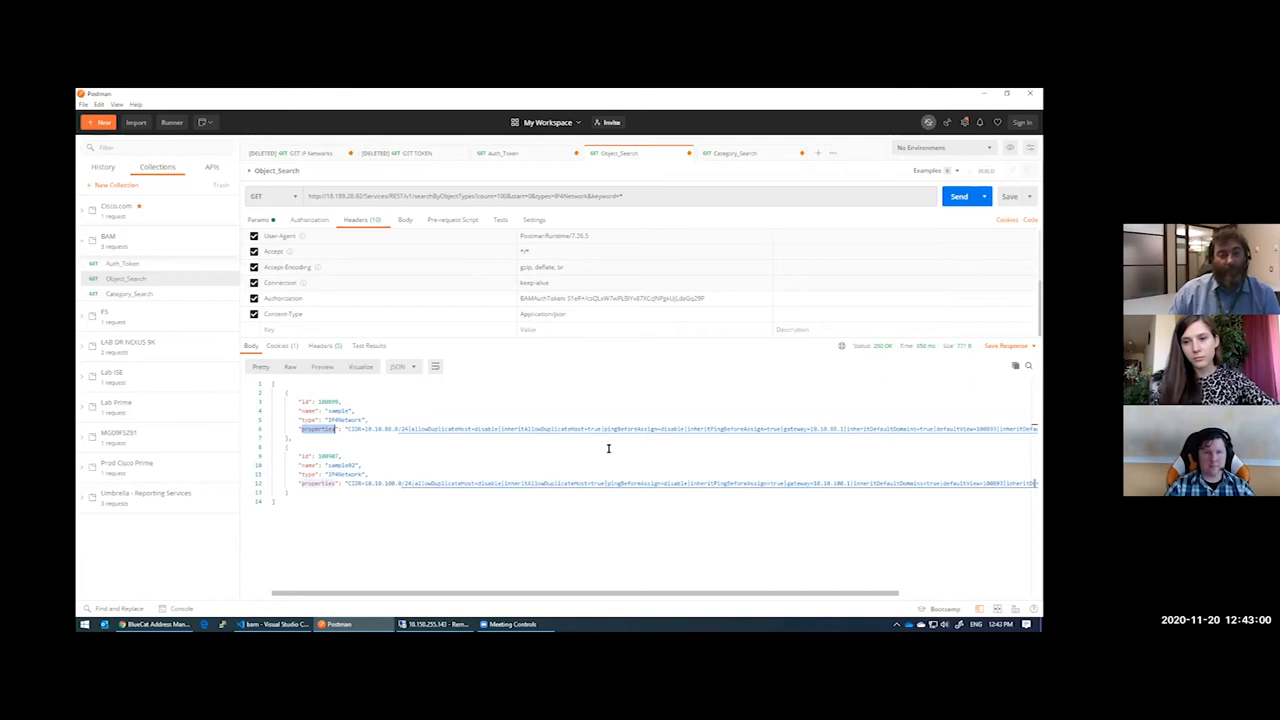
pyautogui.moveTo(558, 450)
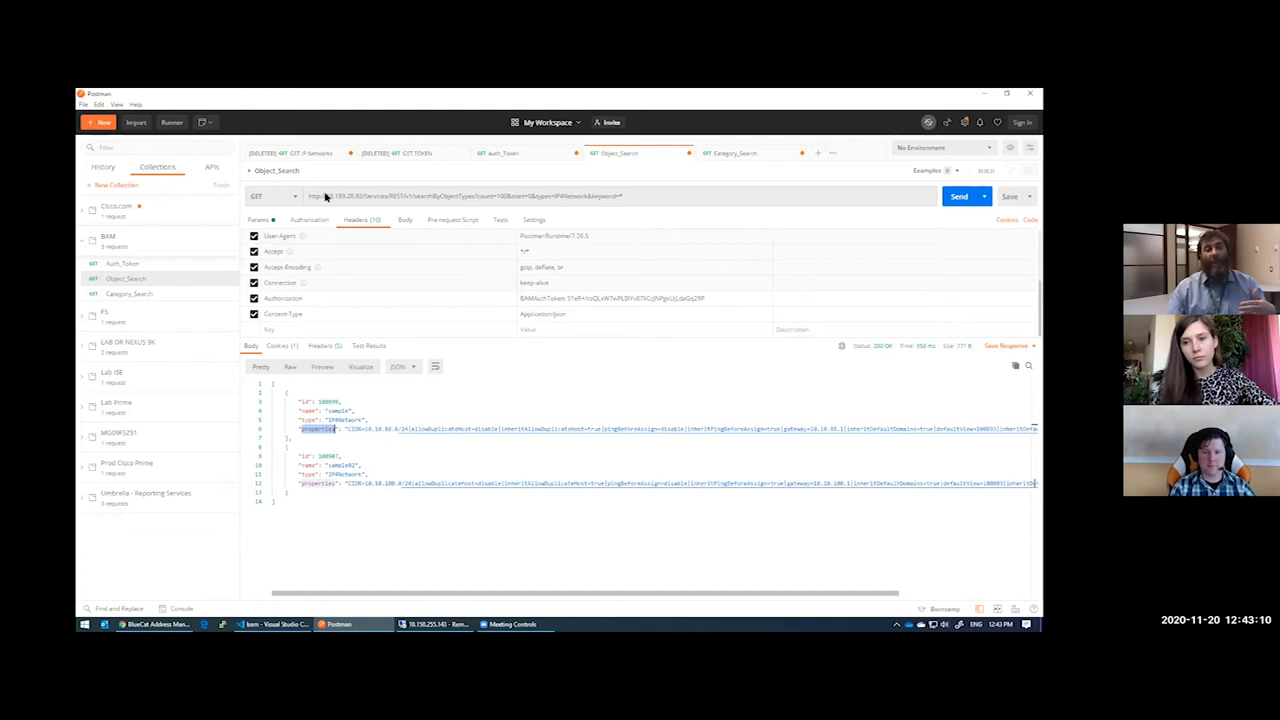
pyautogui.click(271, 196)
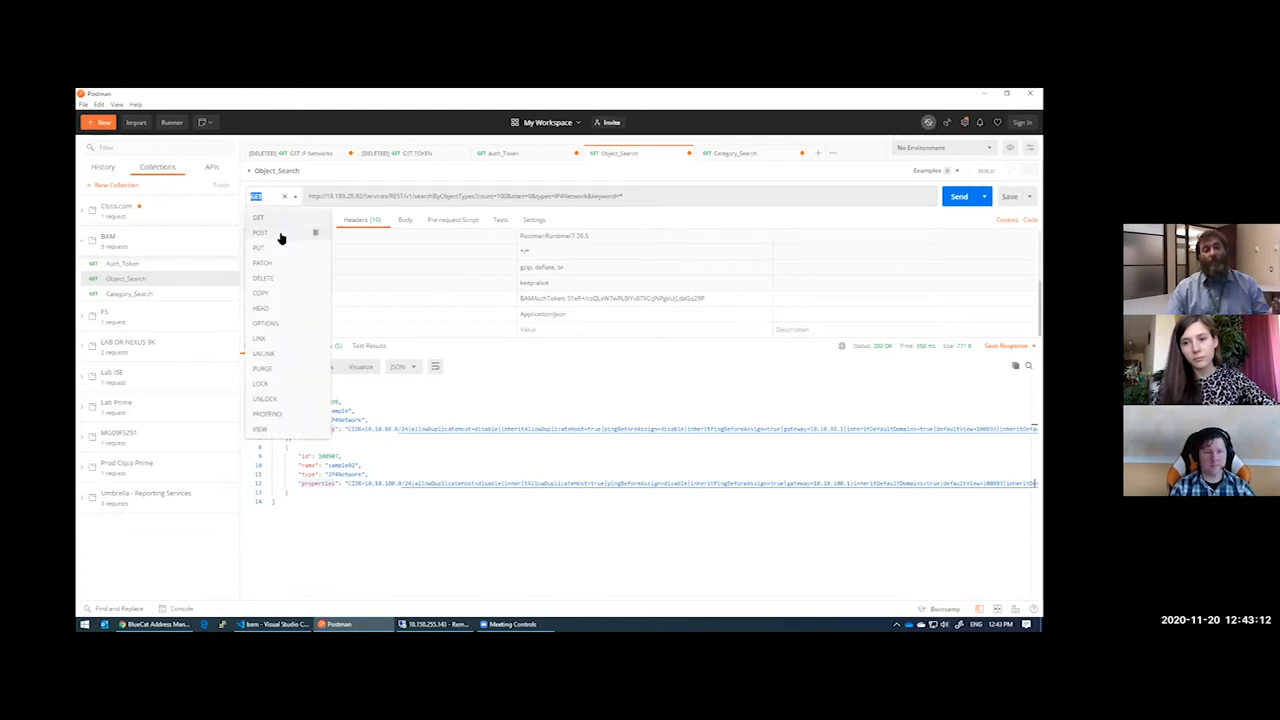
pyautogui.click(260, 232)
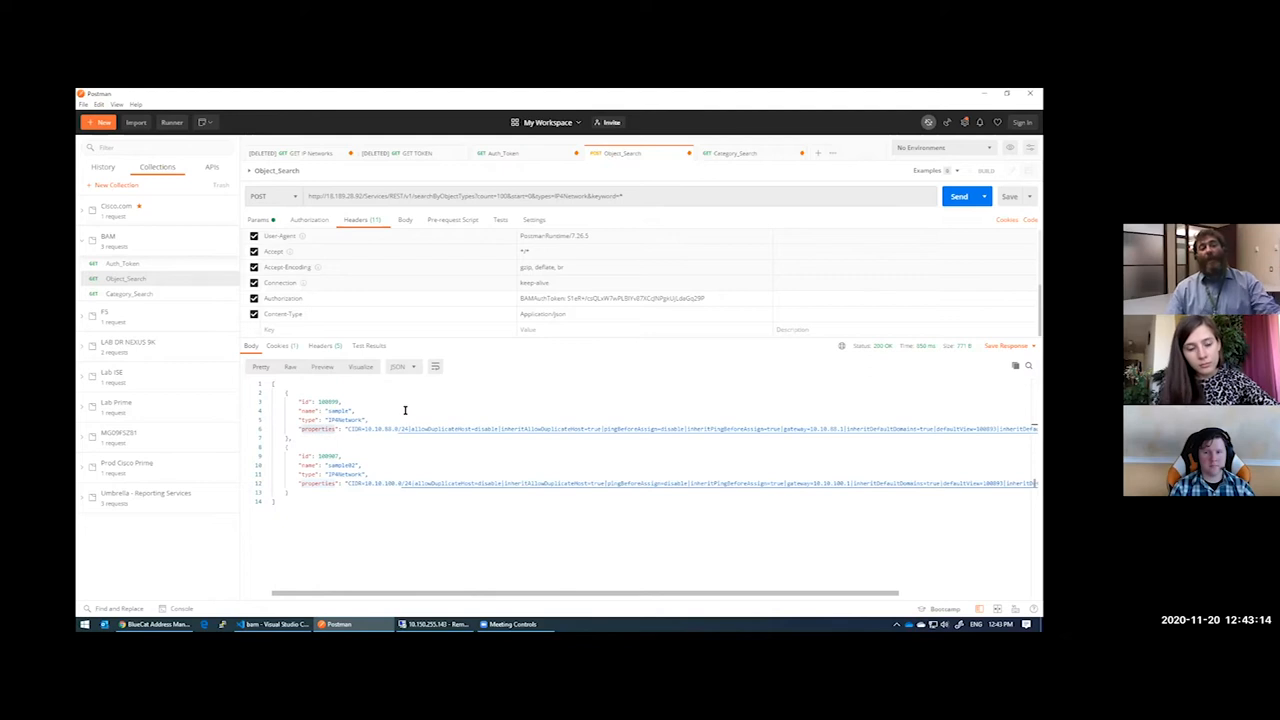
pyautogui.click(272, 195)
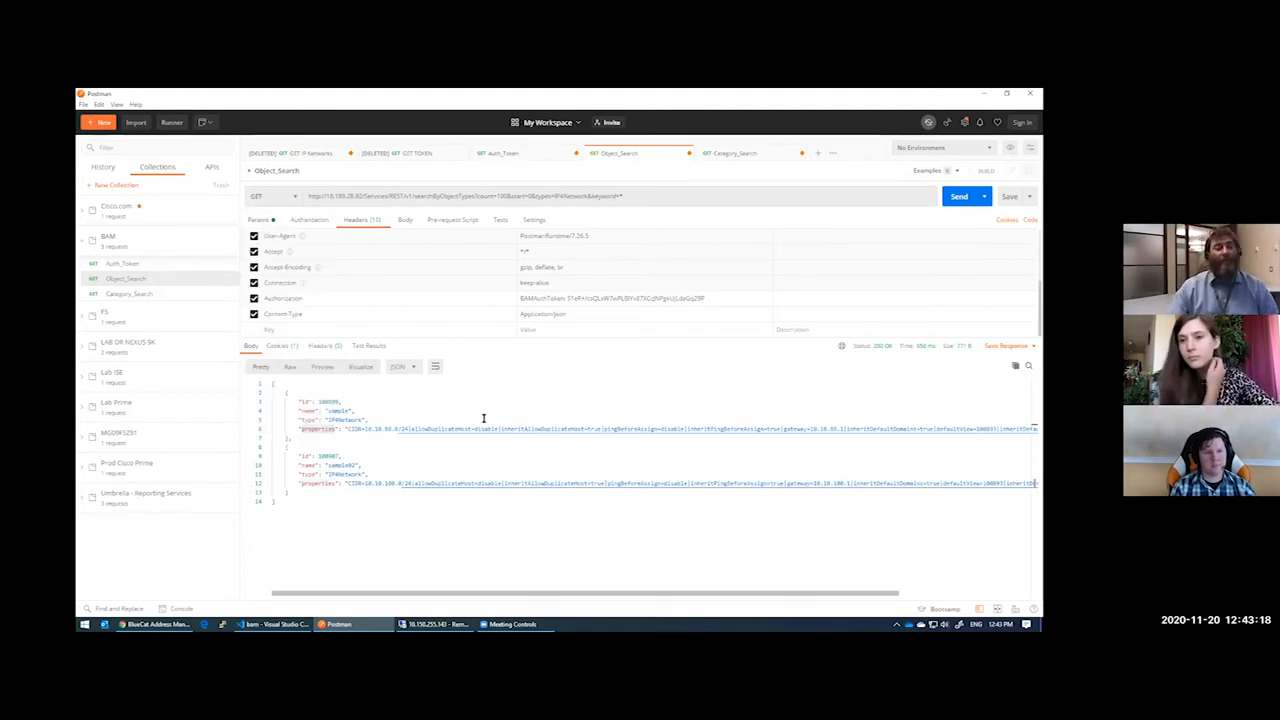
pyautogui.moveTo(441, 290)
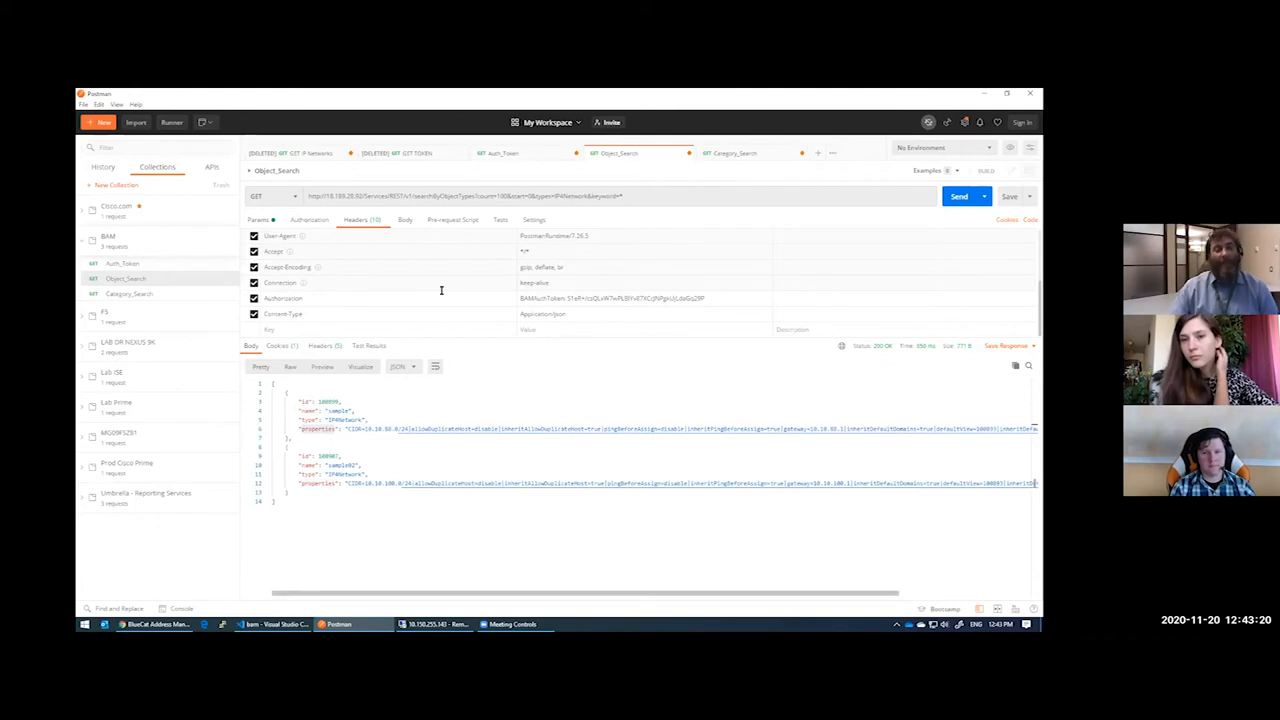
pyautogui.moveTo(459, 382)
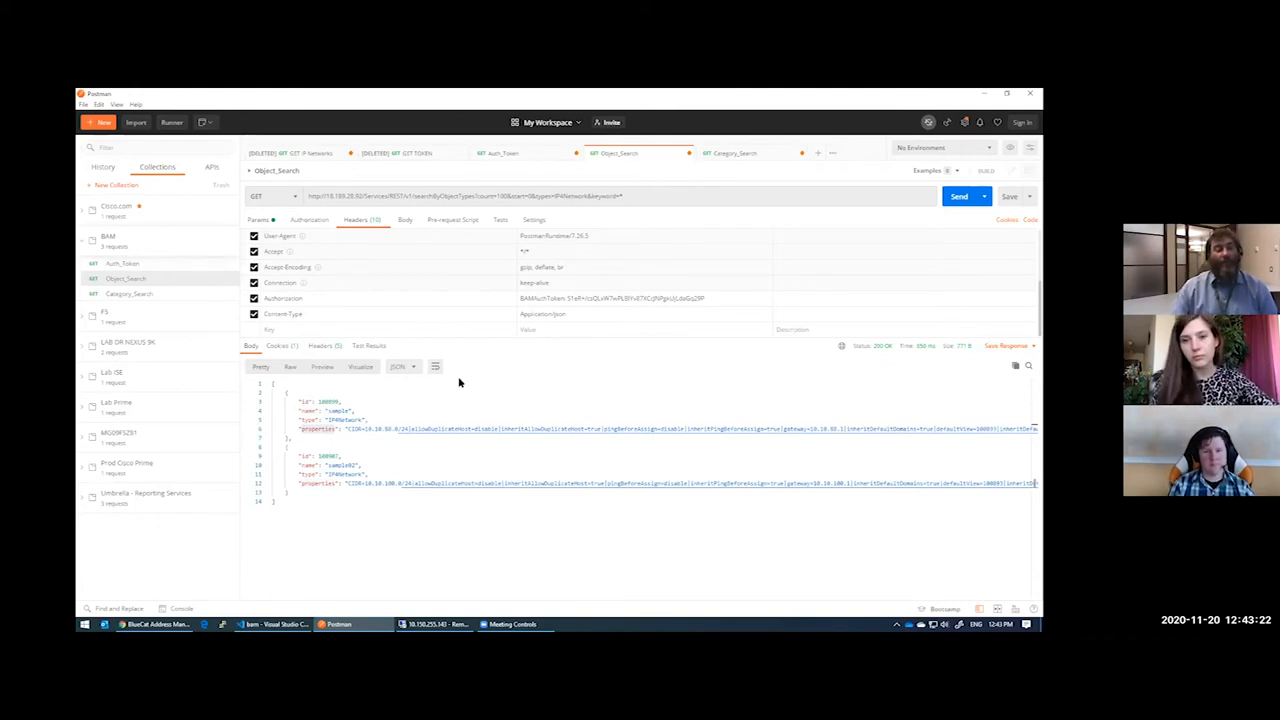
# Step: Add a new .gitignore file under playbooks/documentation/BAM in the VS Code Explorer
pyautogui.click(270, 623)
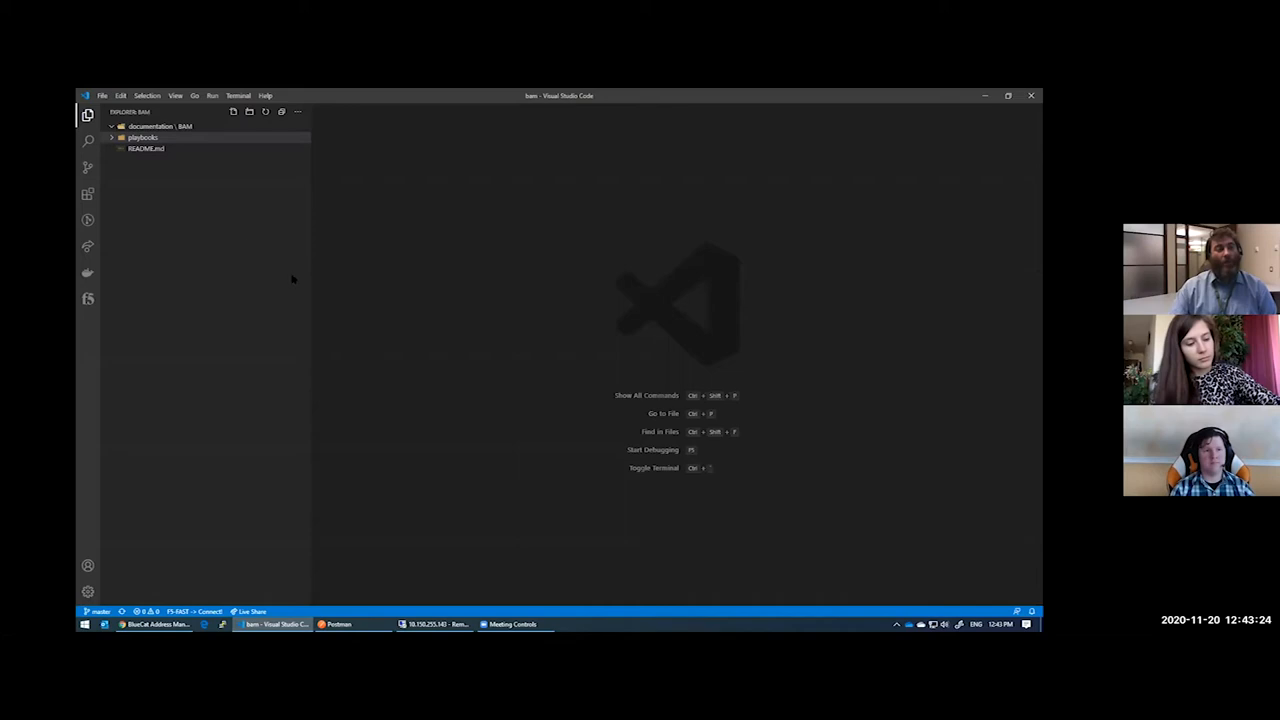
pyautogui.click(142, 137)
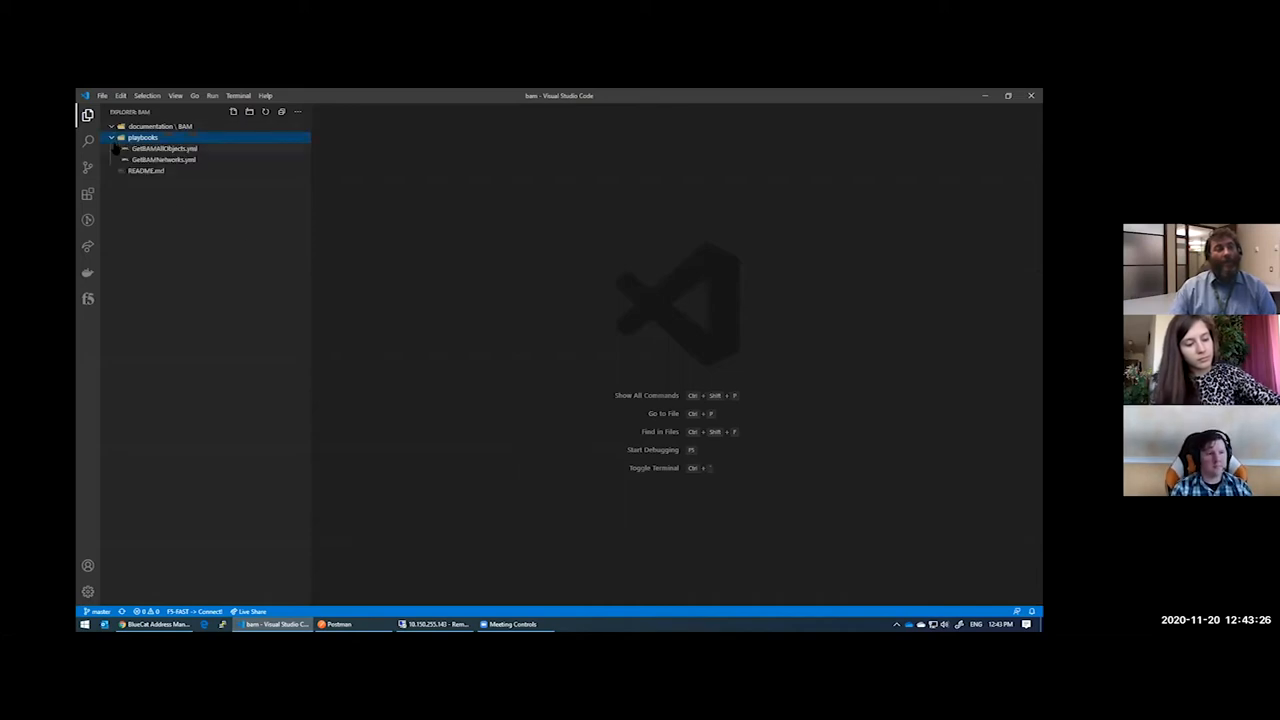
pyautogui.click(150, 125)
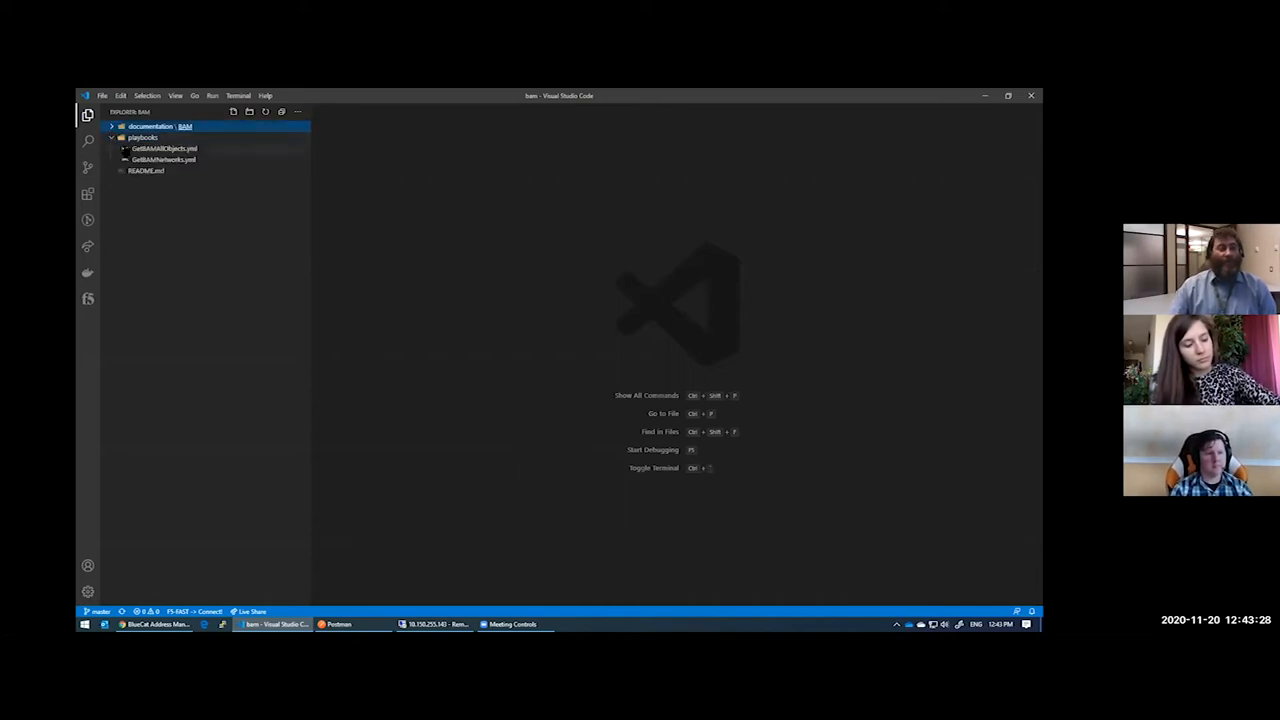
pyautogui.rightClick(150, 126)
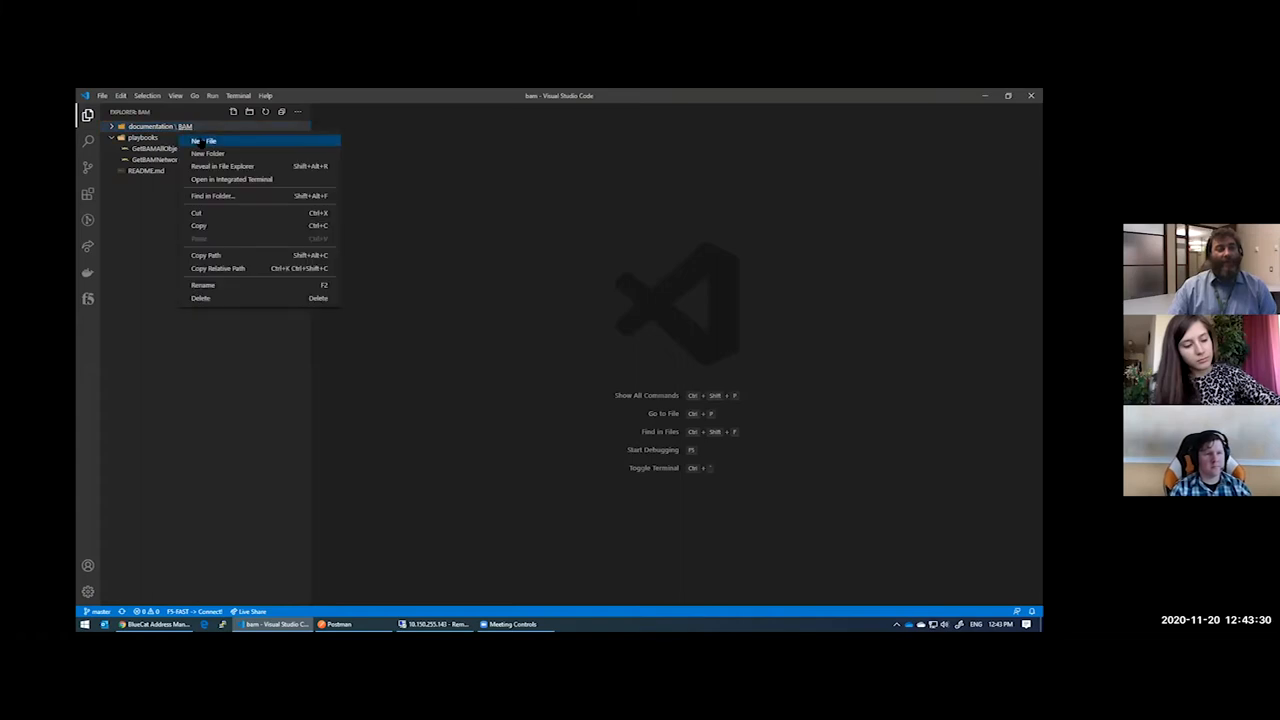
pyautogui.click(205, 139)
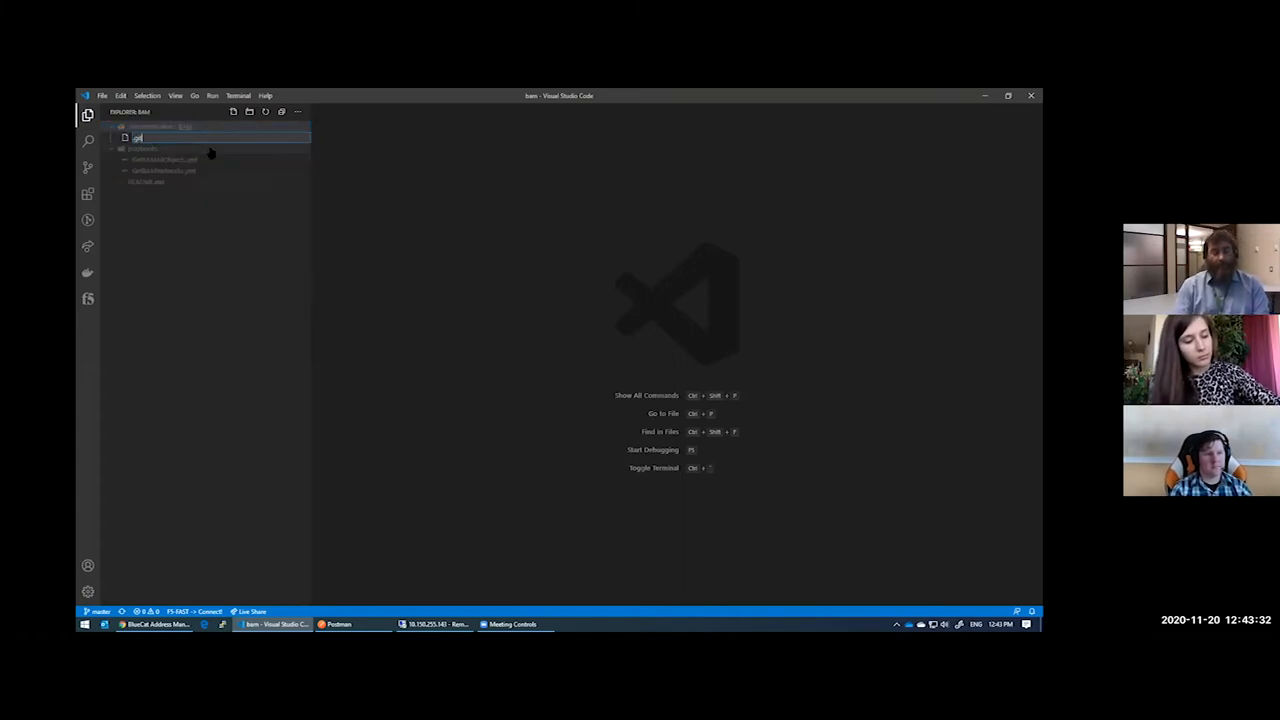
pyautogui.write('gitignore')
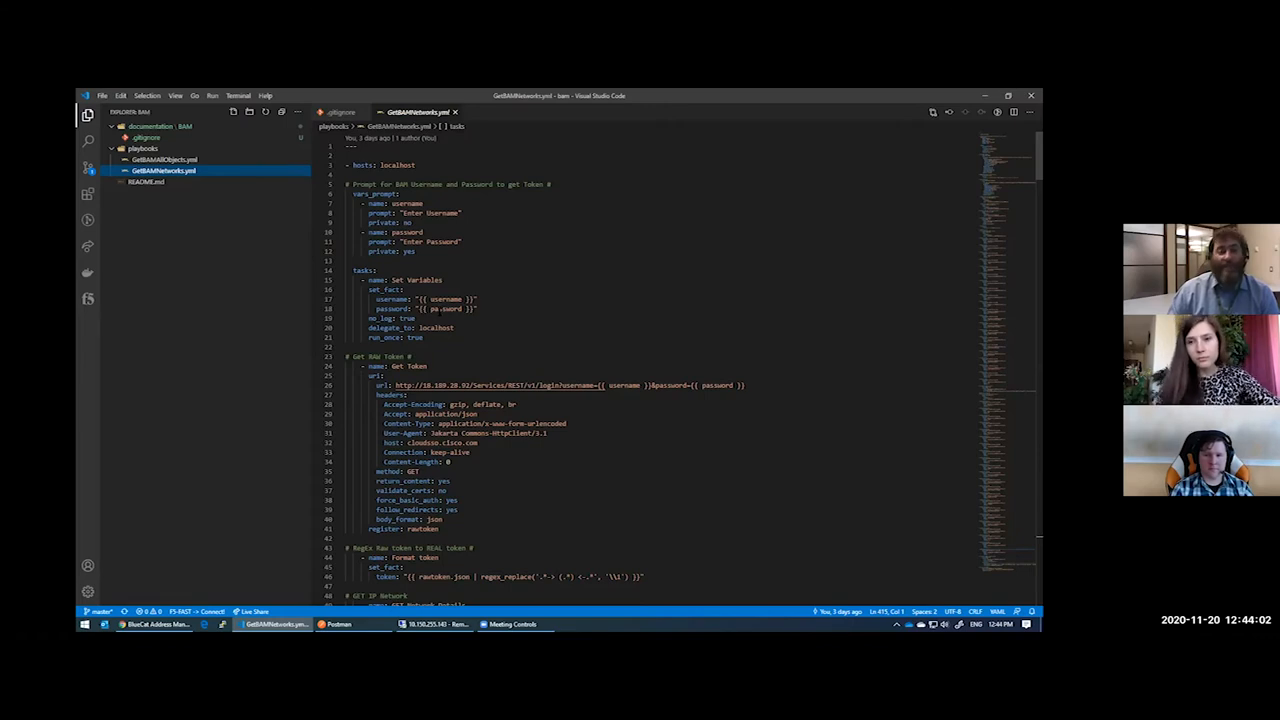
pyautogui.scroll(-3)
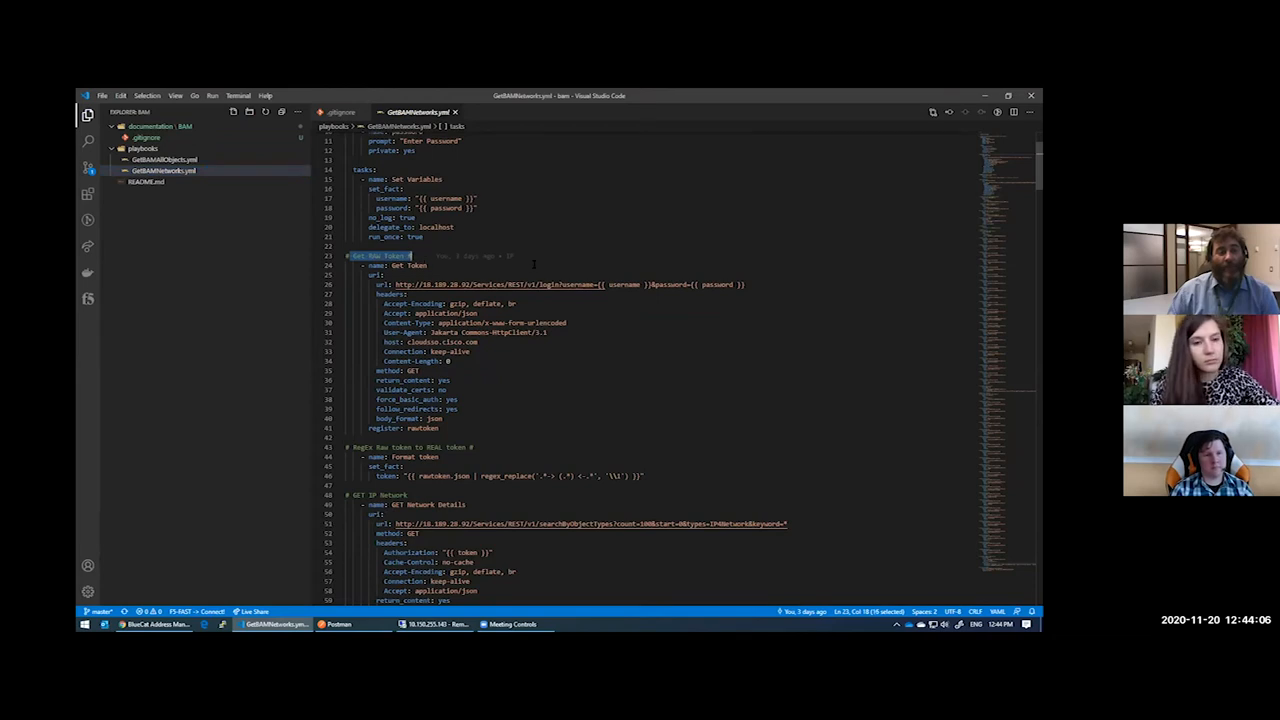
pyautogui.doubleClick(723, 285)
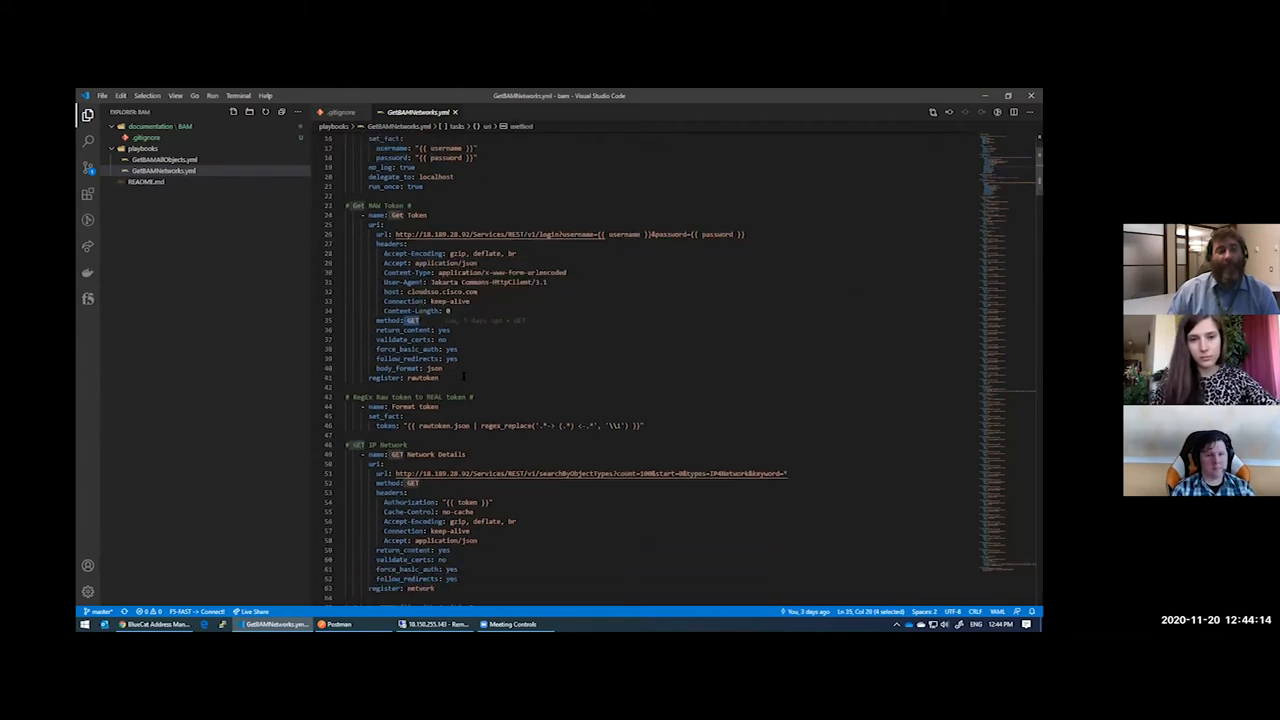
pyautogui.doubleClick(415, 377)
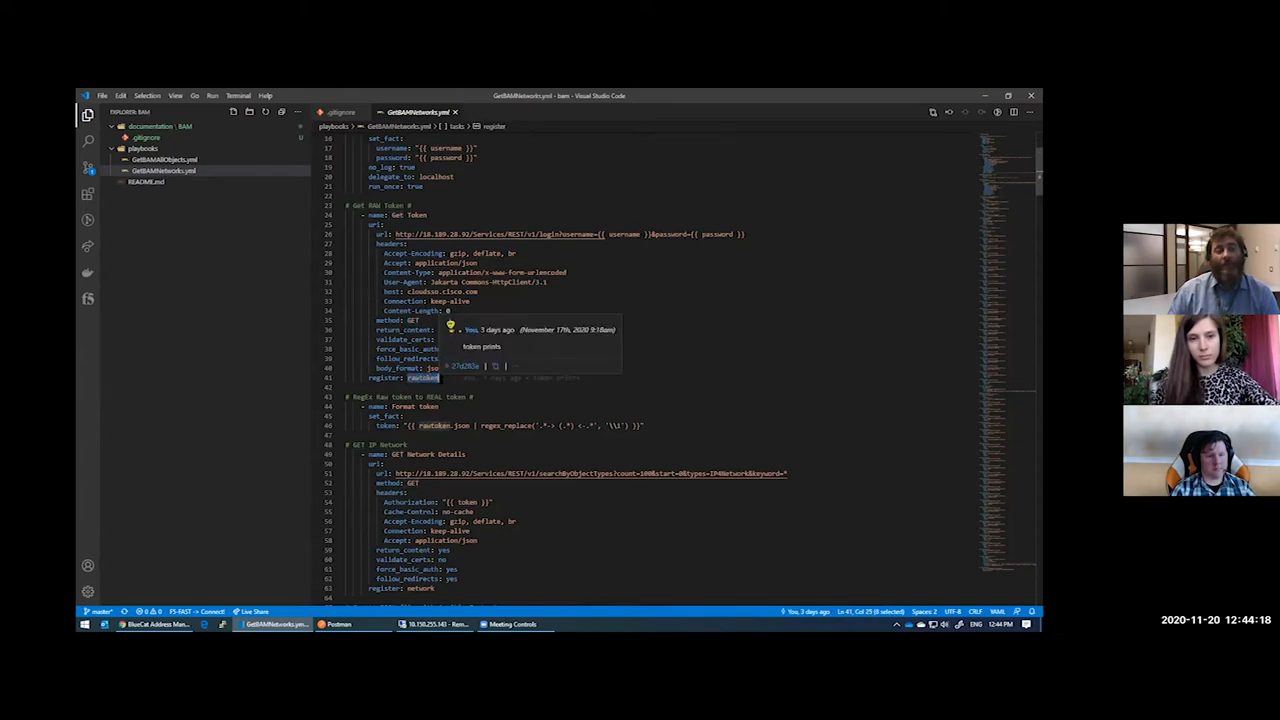
pyautogui.scroll(-3)
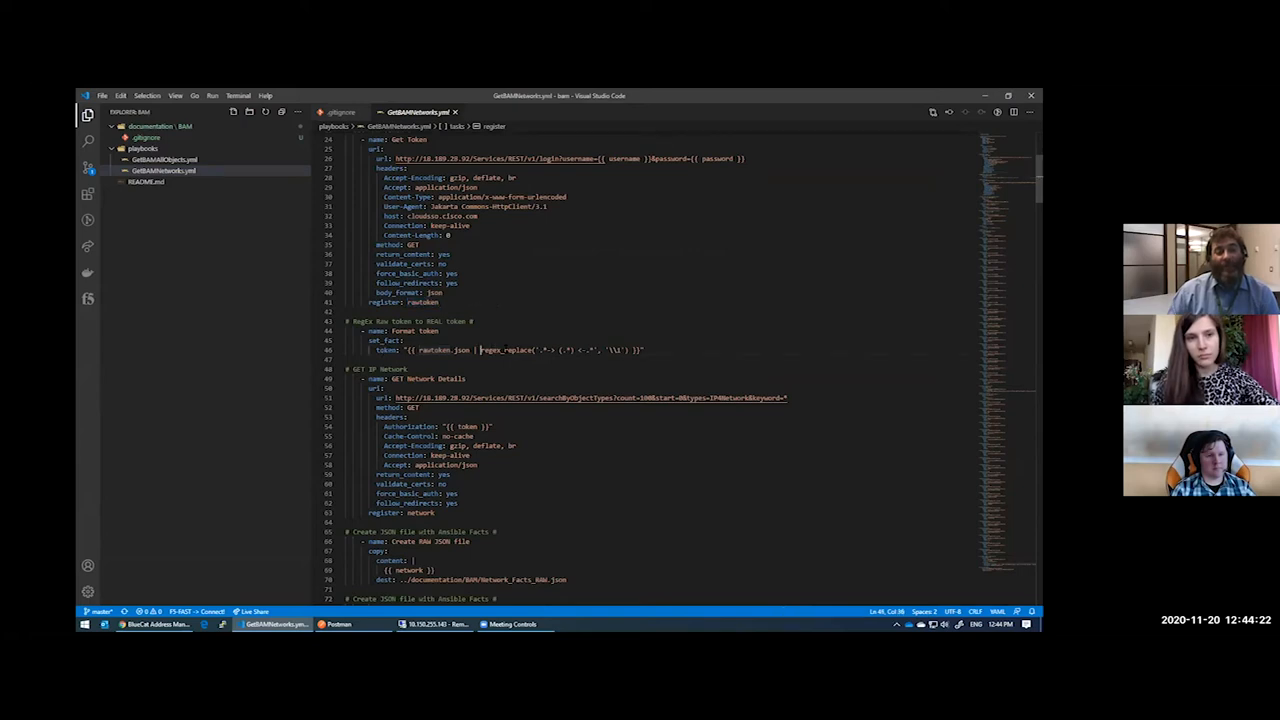
pyautogui.doubleClick(517, 350)
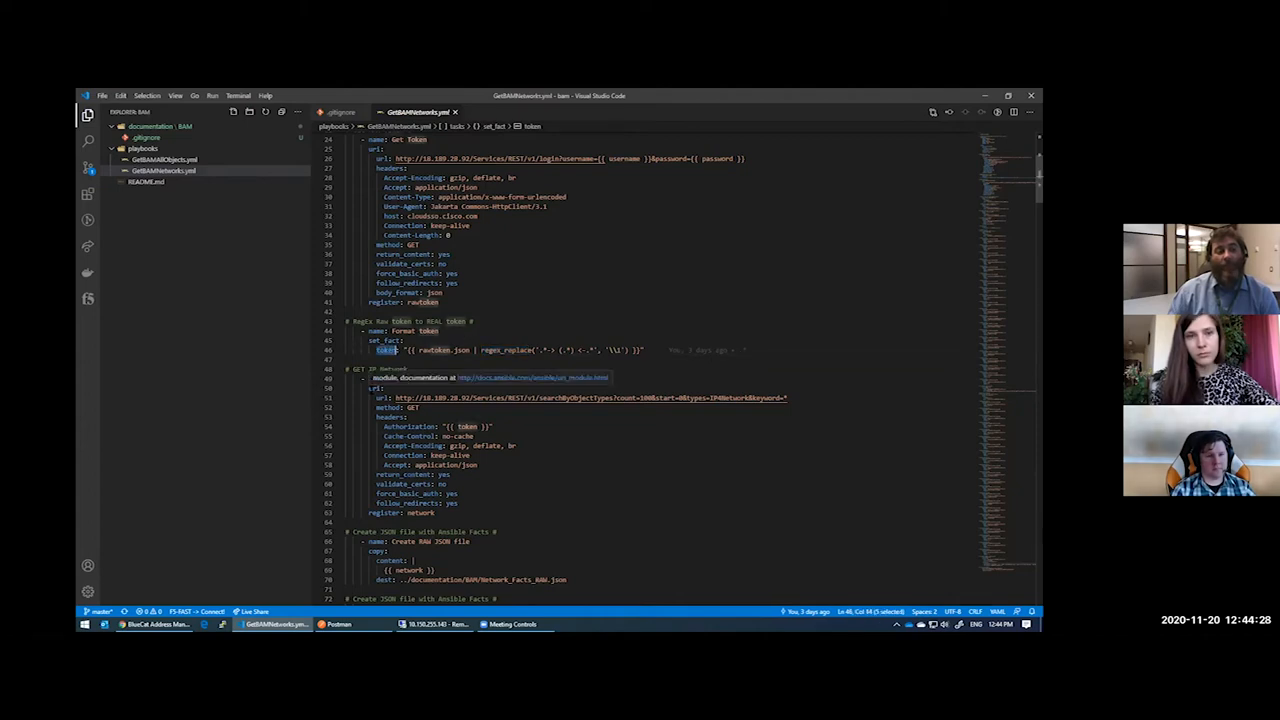
pyautogui.scroll(-3)
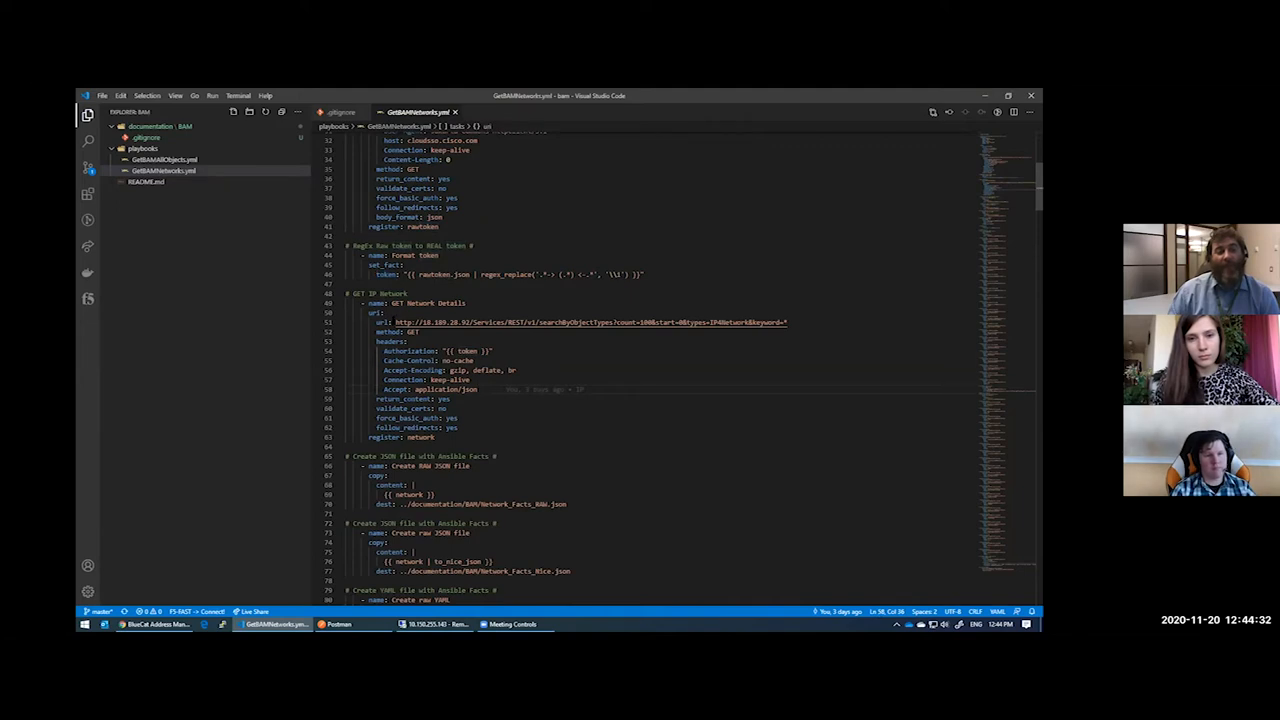
pyautogui.doubleClick(565, 322)
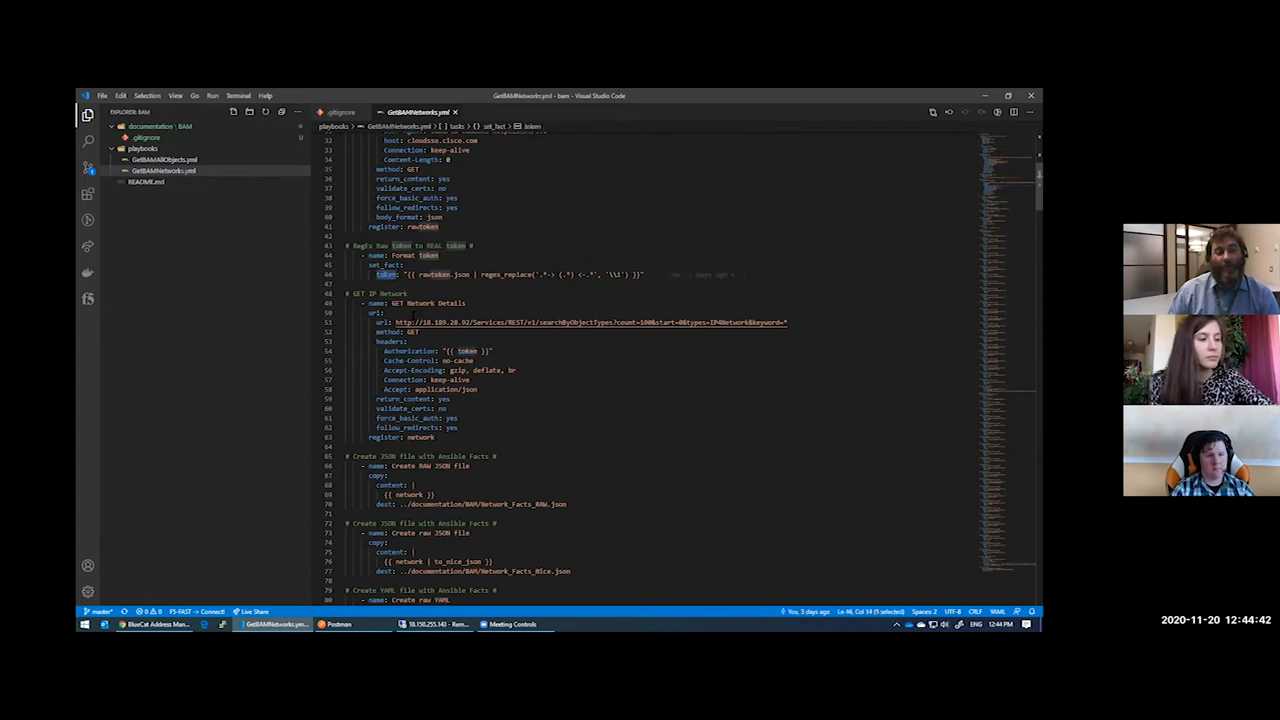
pyautogui.scroll(-3)
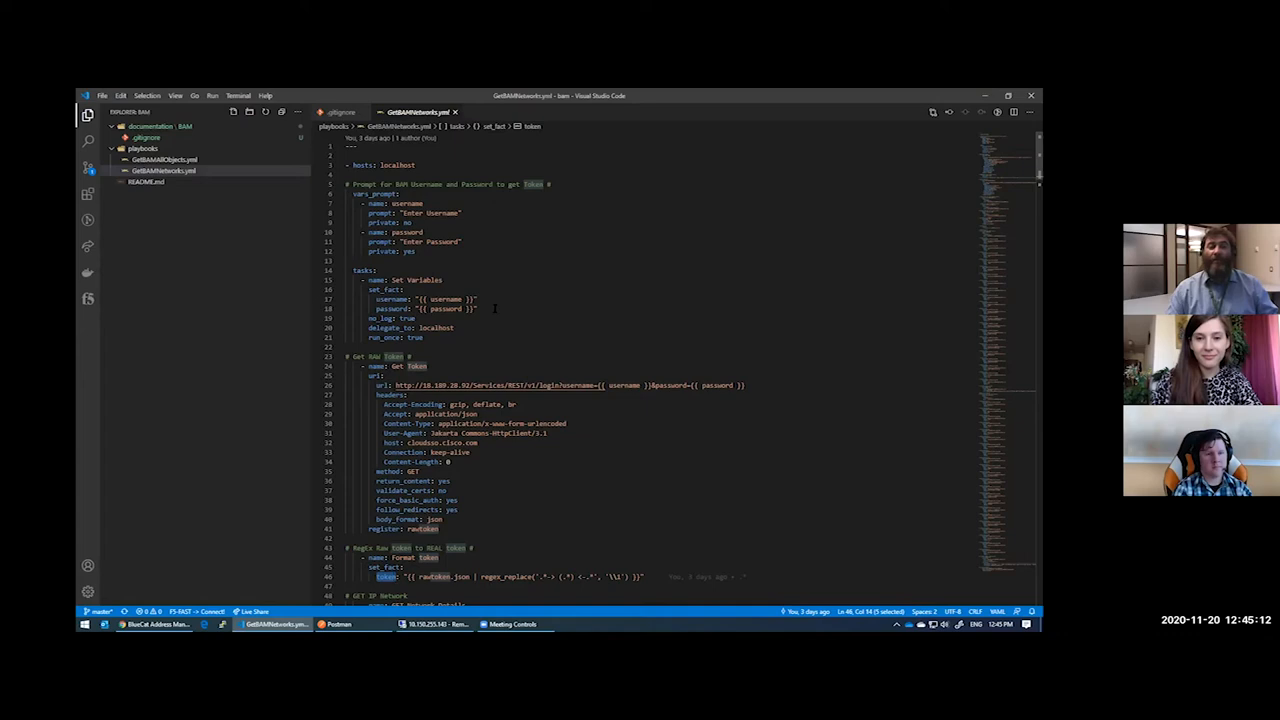
pyautogui.doubleClick(439, 308)
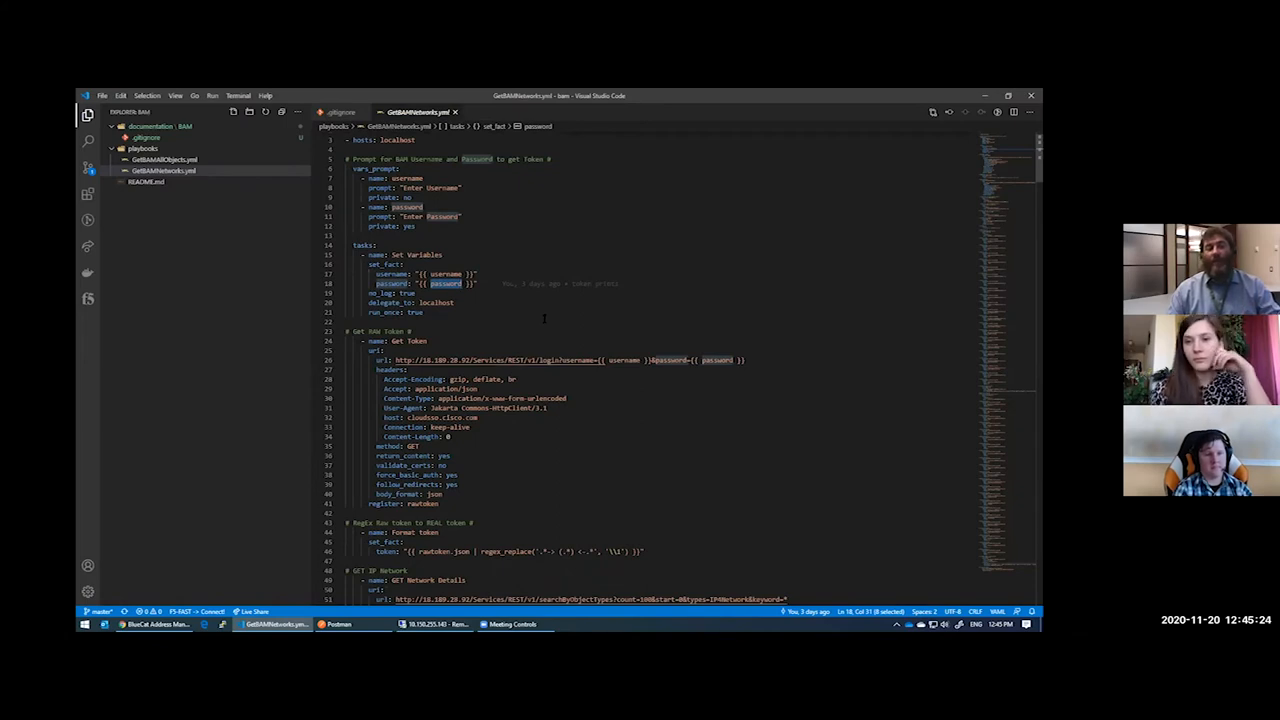
pyautogui.scroll(-3)
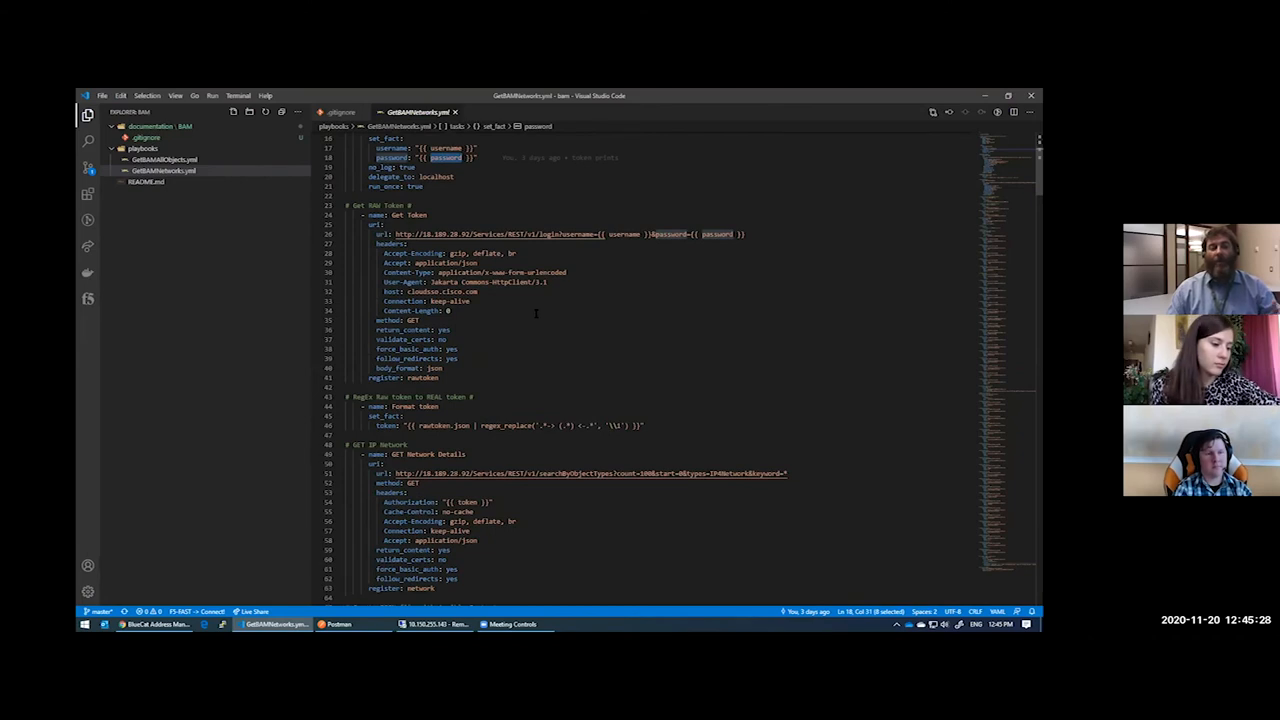
pyautogui.scroll(-3)
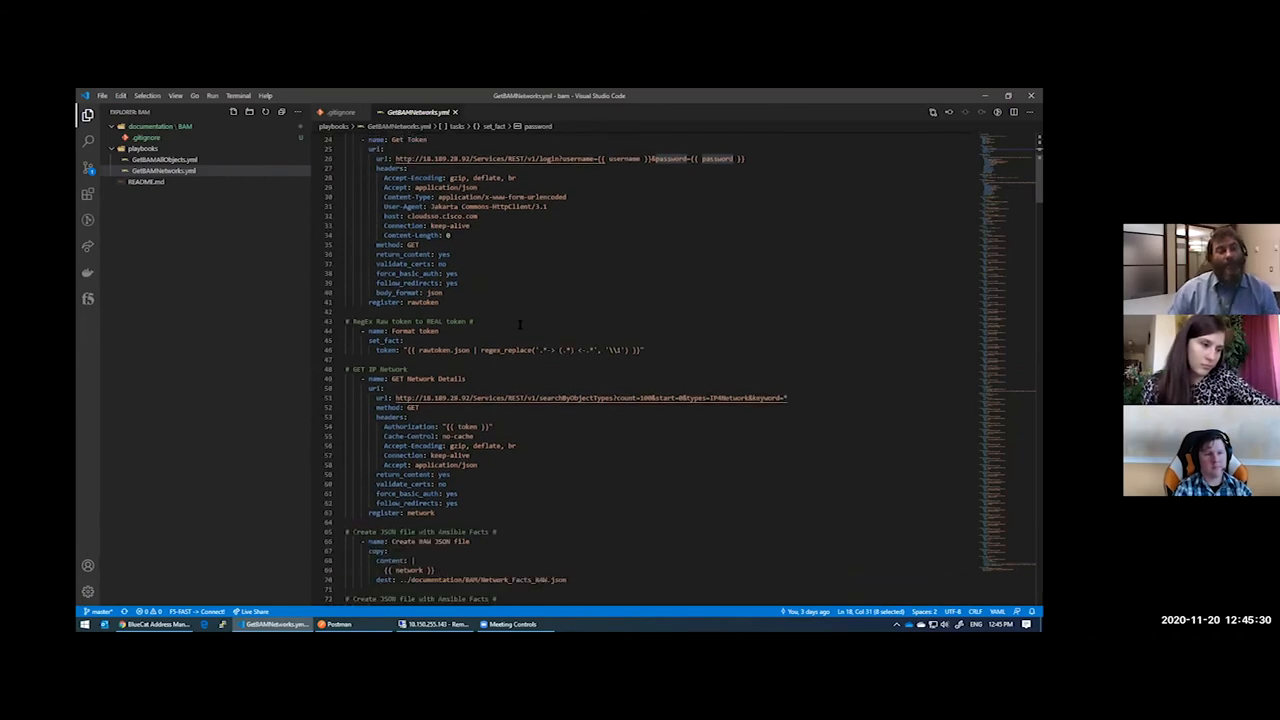
pyautogui.scroll(-3)
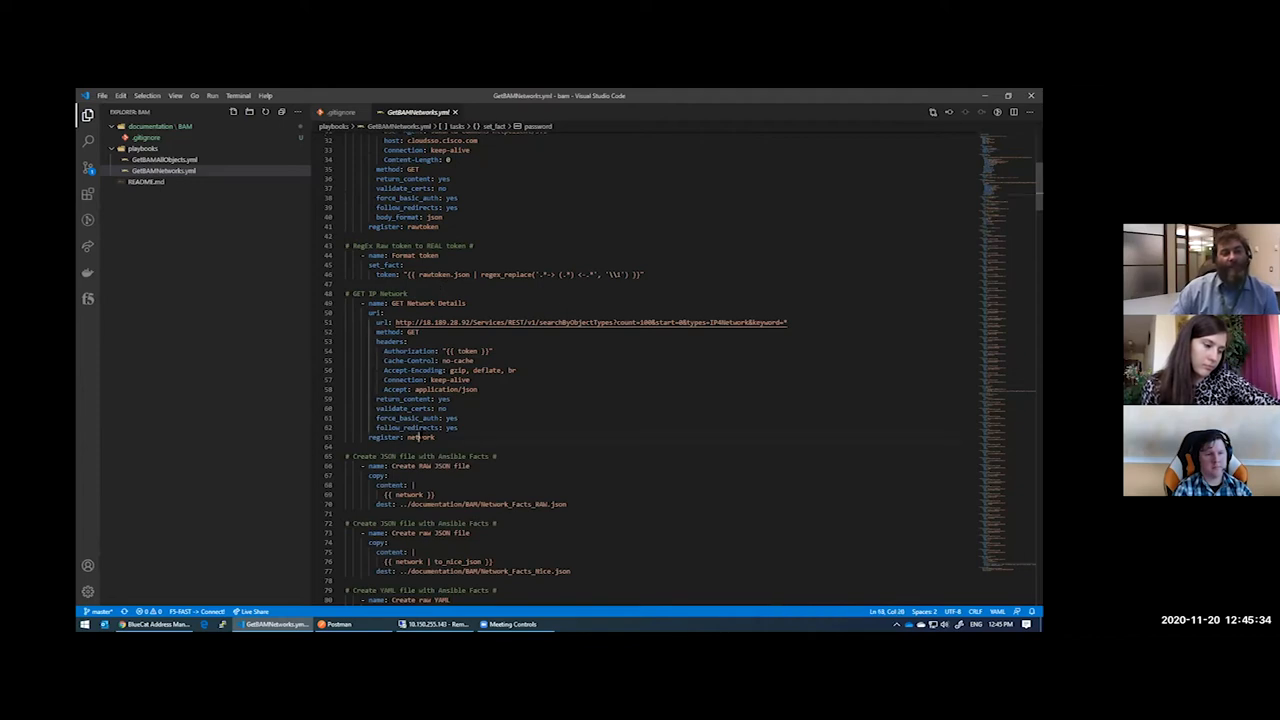
pyautogui.doubleClick(420, 437)
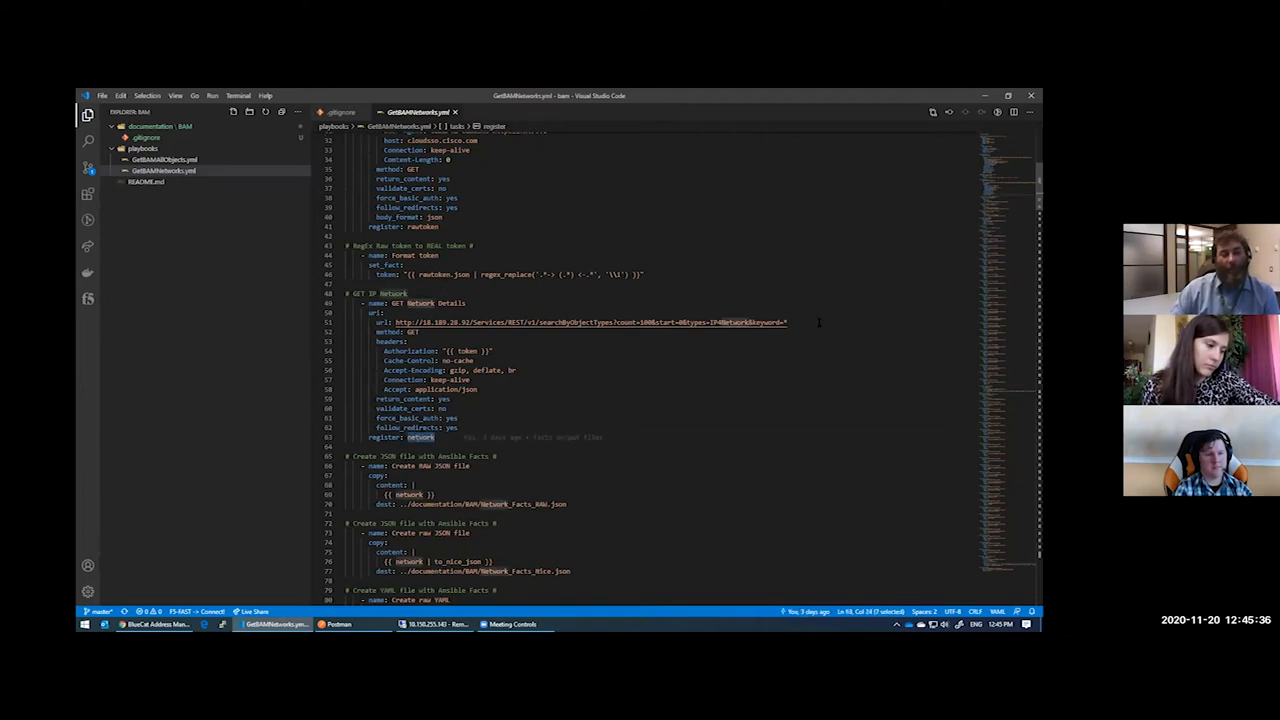
pyautogui.moveTo(635, 322); pyautogui.dragTo(787, 322)
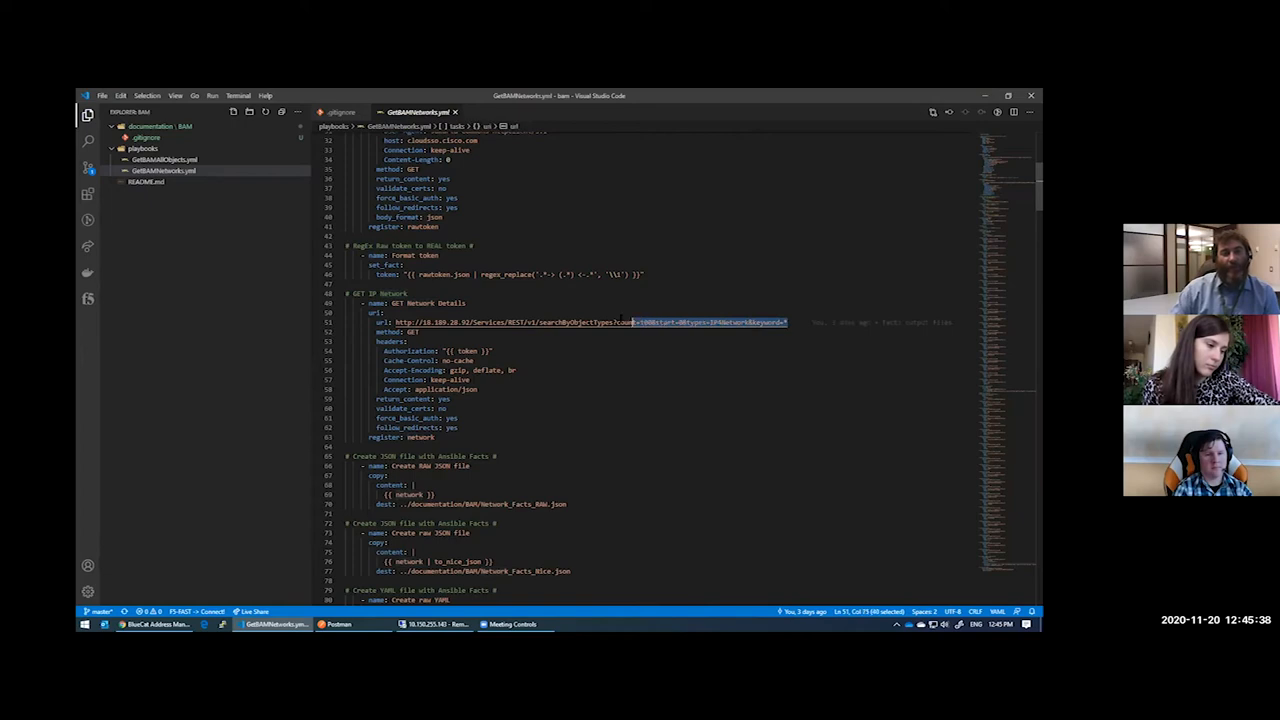
pyautogui.scroll(-3)
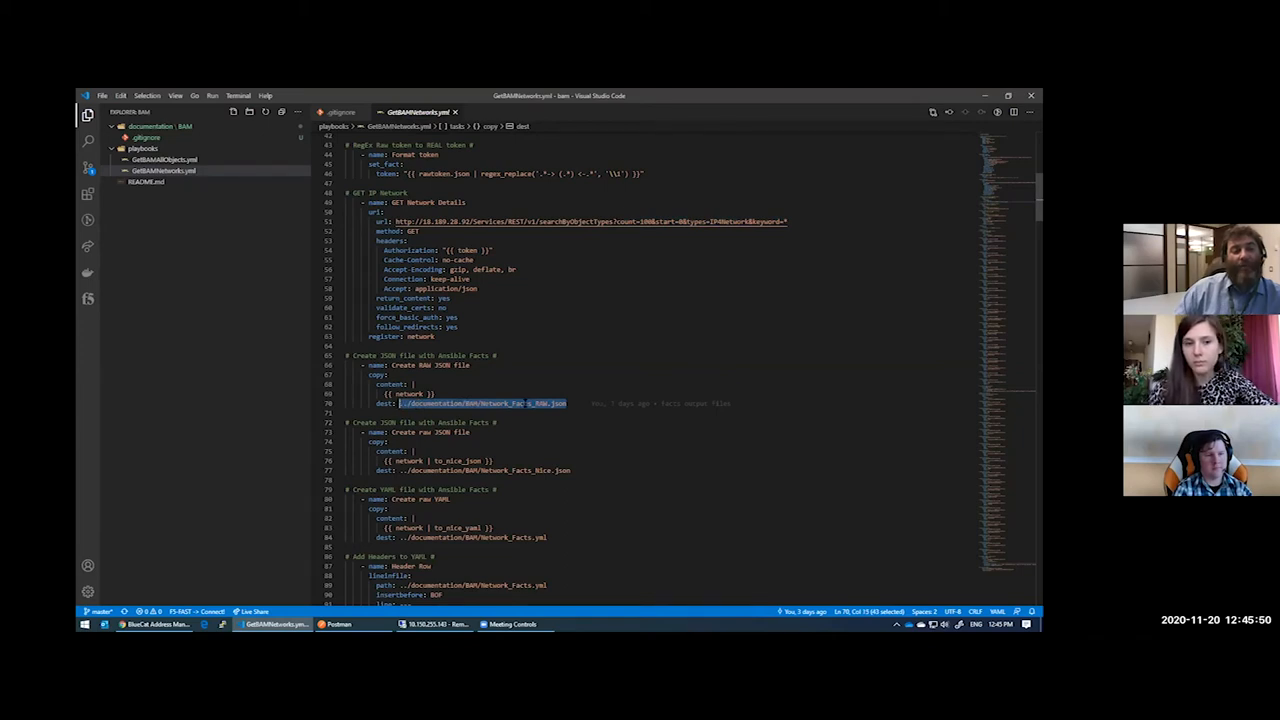
pyautogui.click(570, 403)
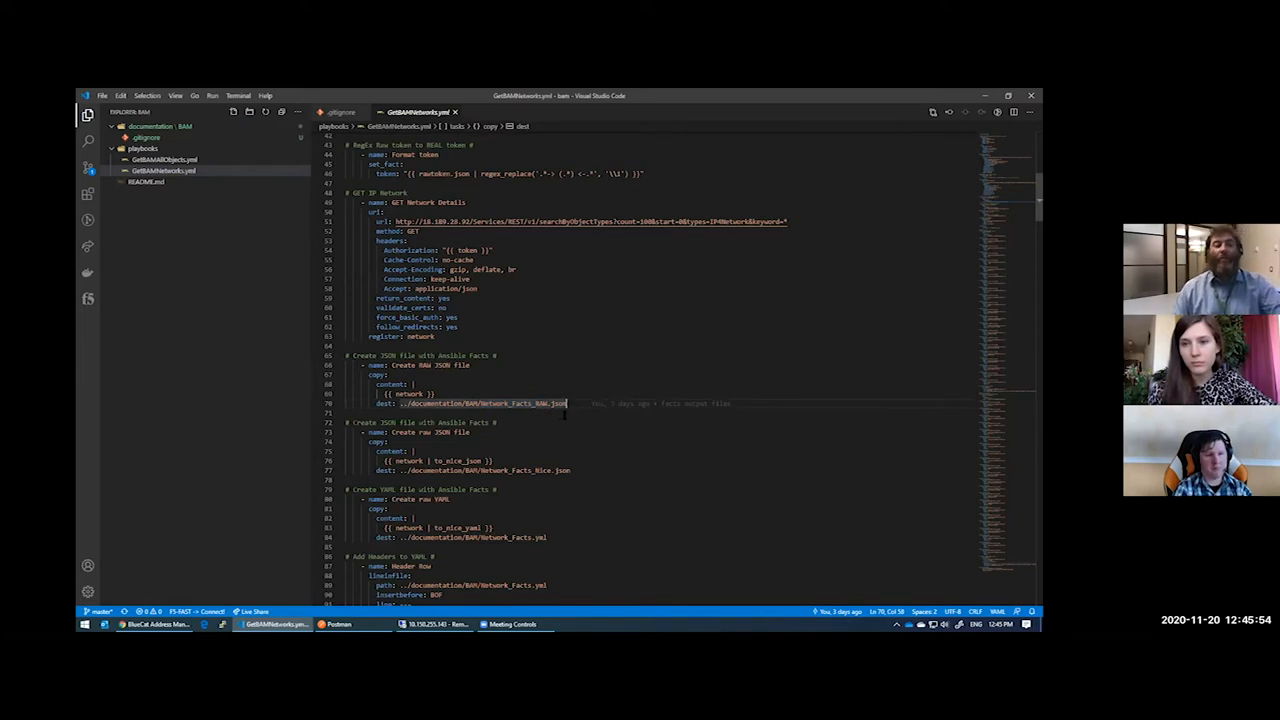
pyautogui.moveTo(565, 403)
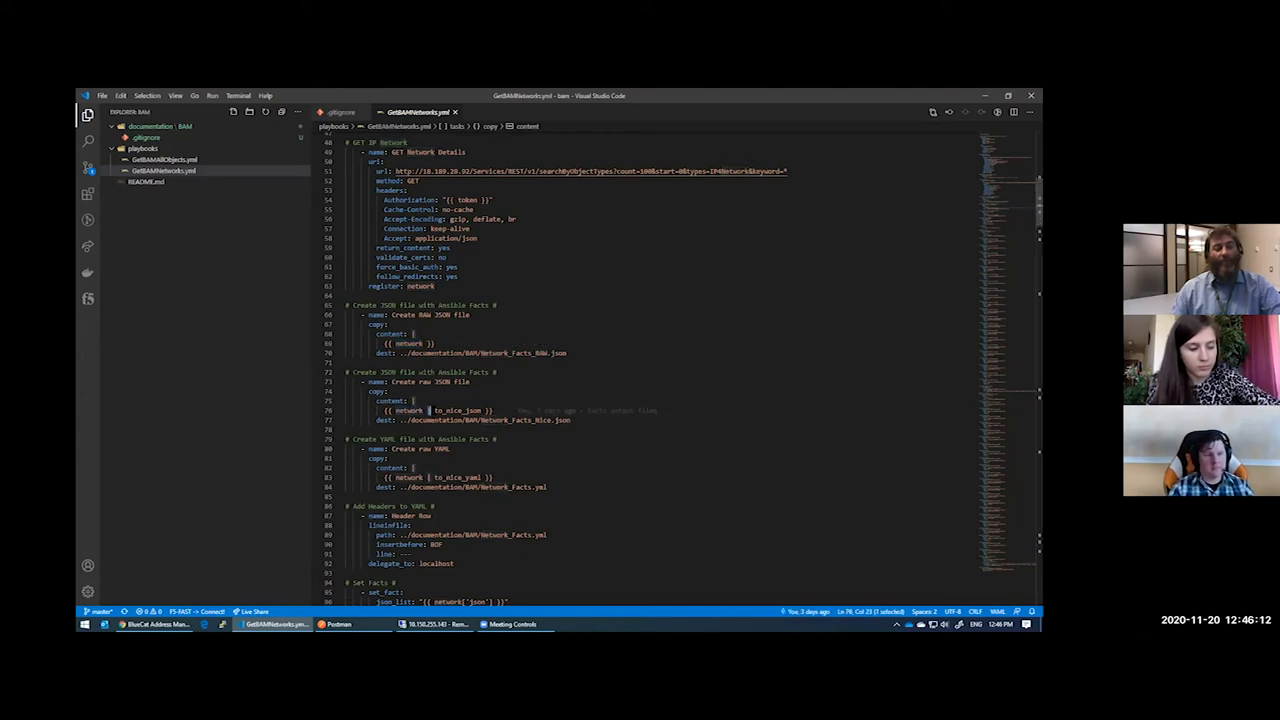
pyautogui.doubleClick(462, 410)
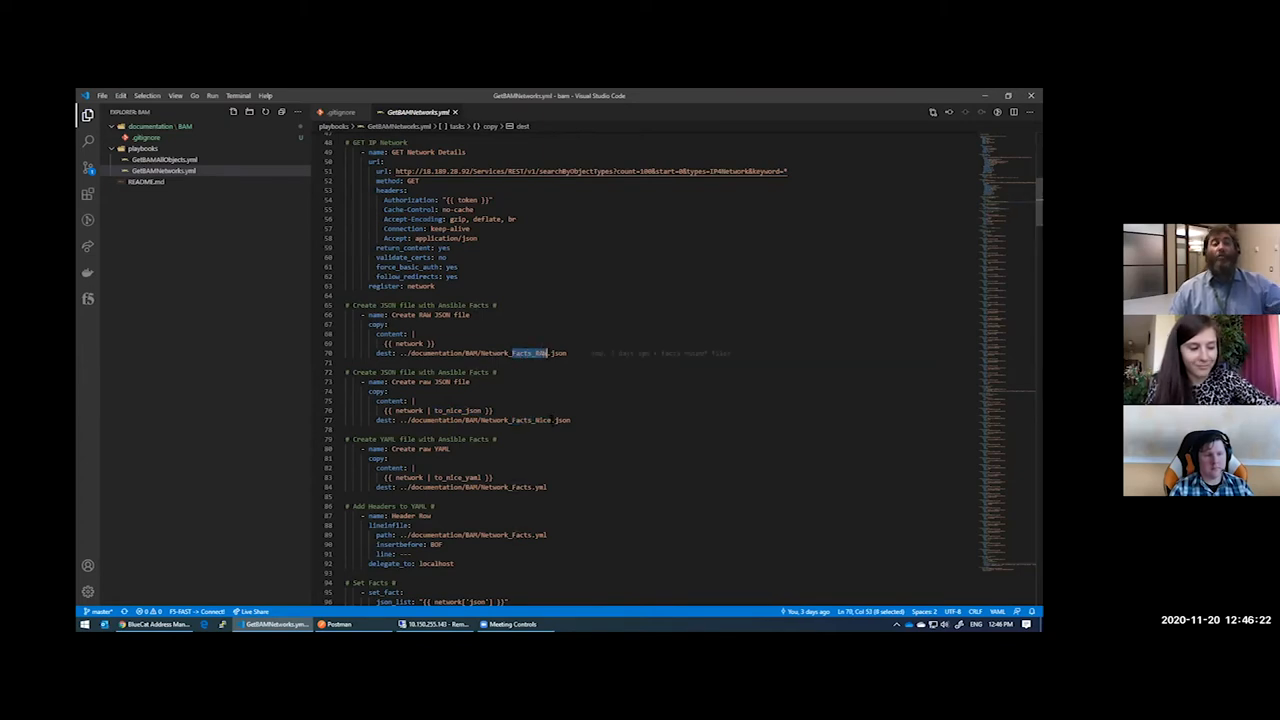
pyautogui.scroll(-3)
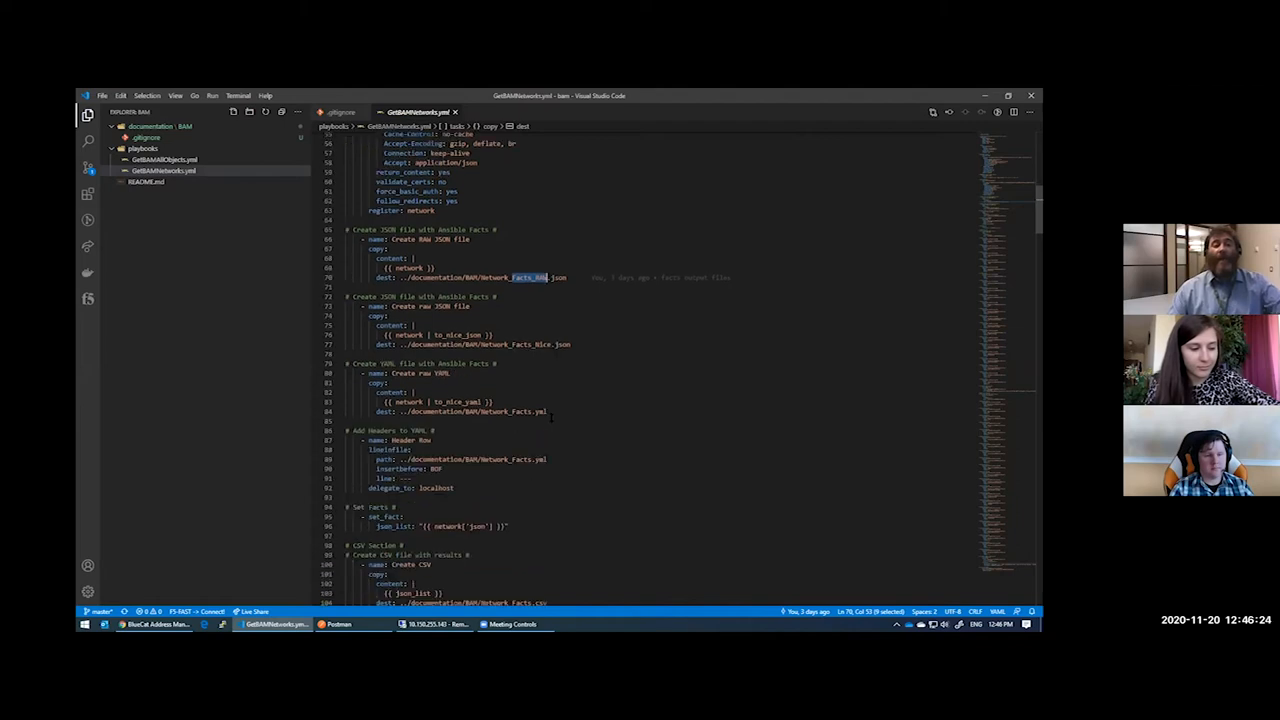
pyautogui.scroll(-3)
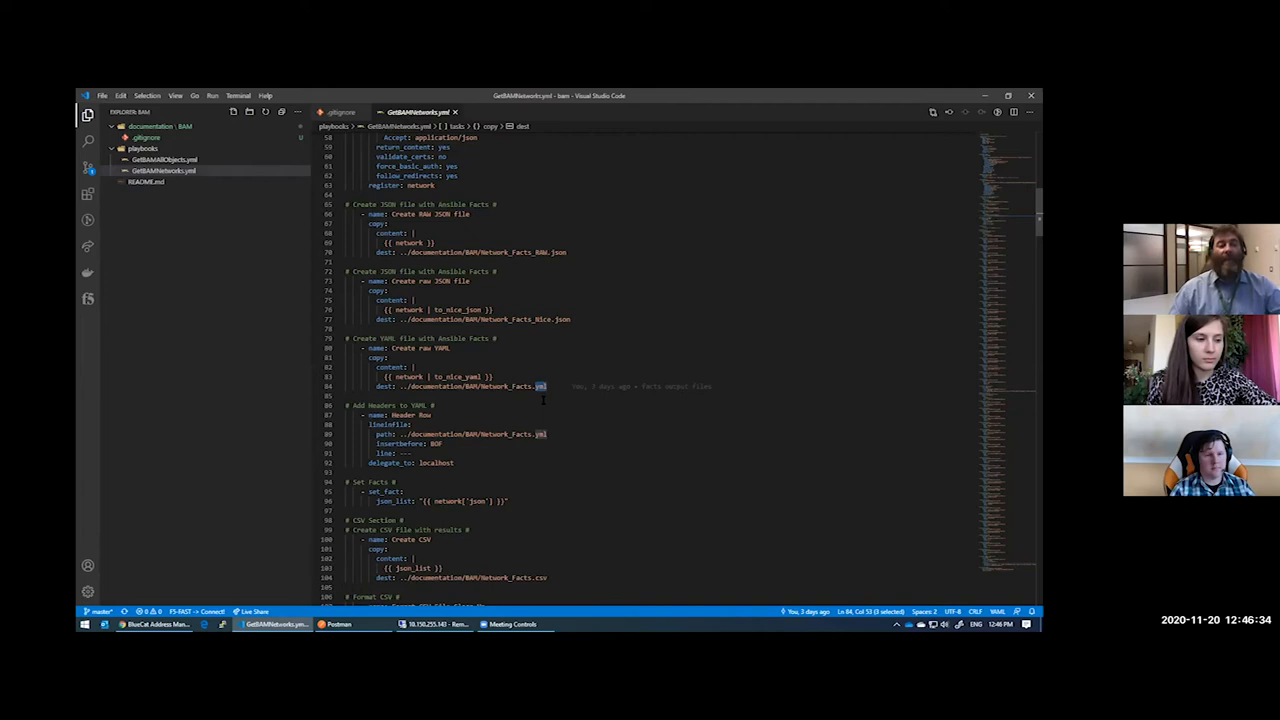
pyautogui.scroll(-3)
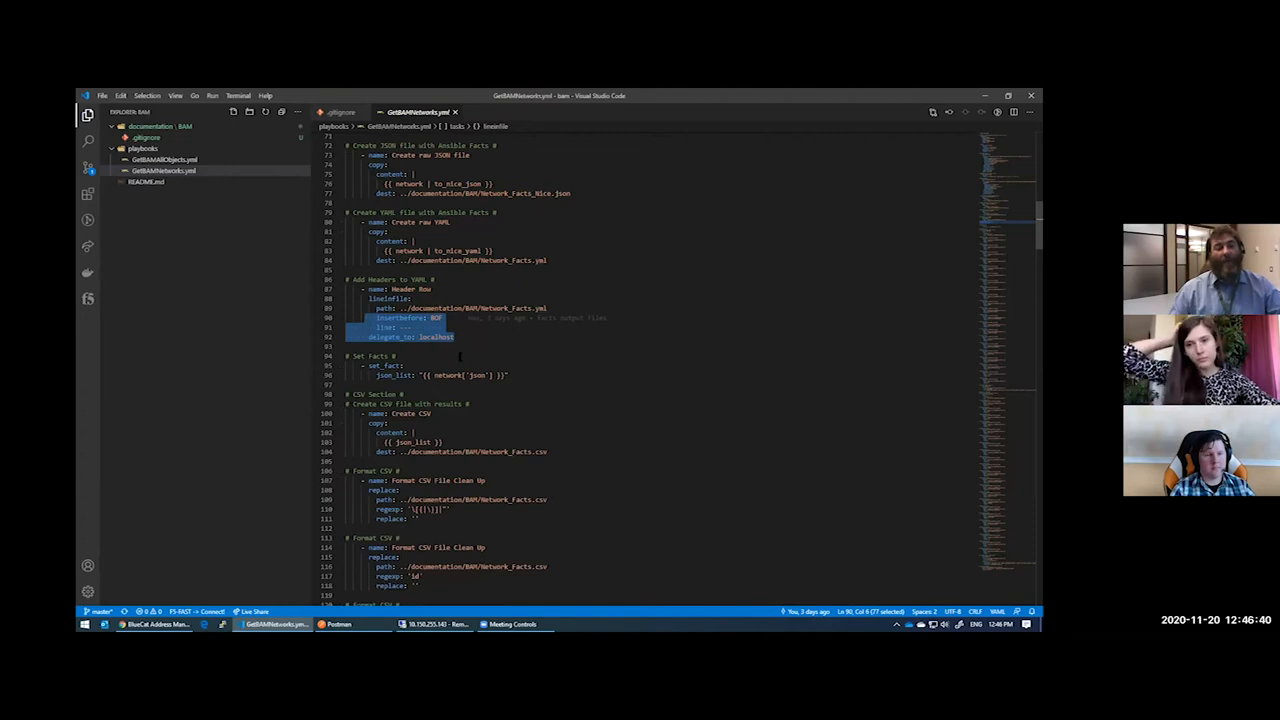
pyautogui.click(440, 327)
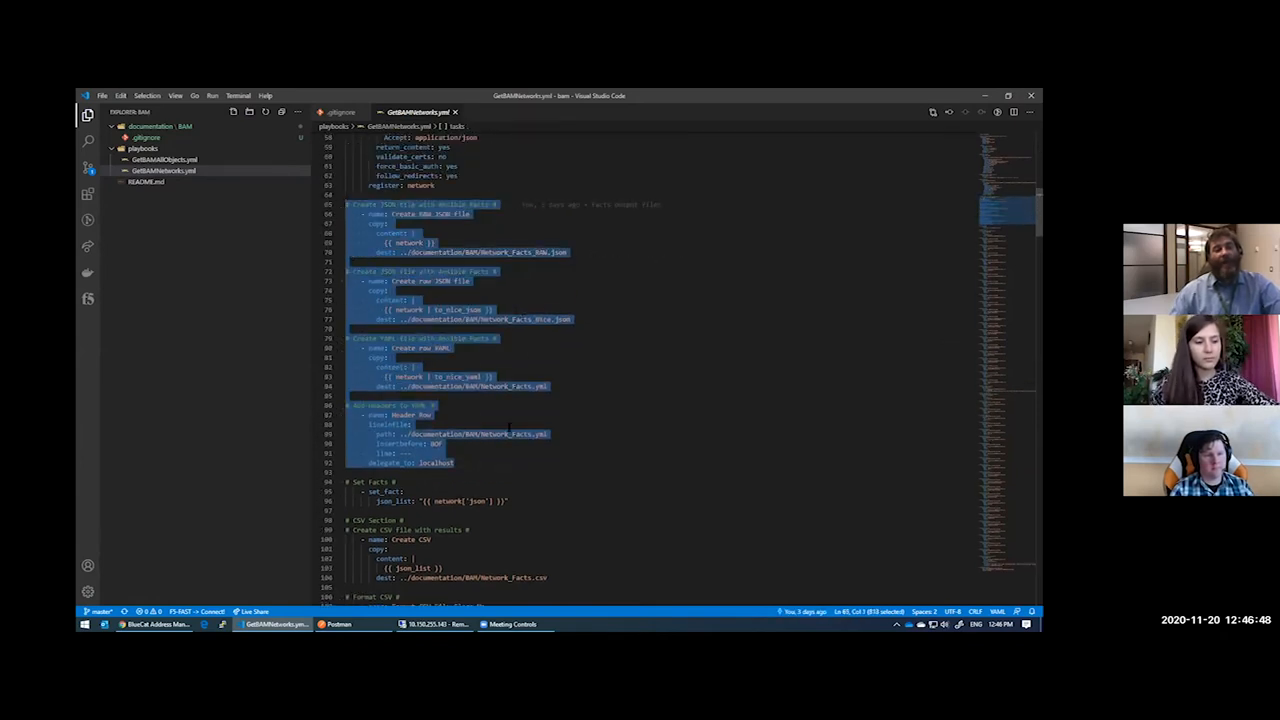
pyautogui.scroll(-3)
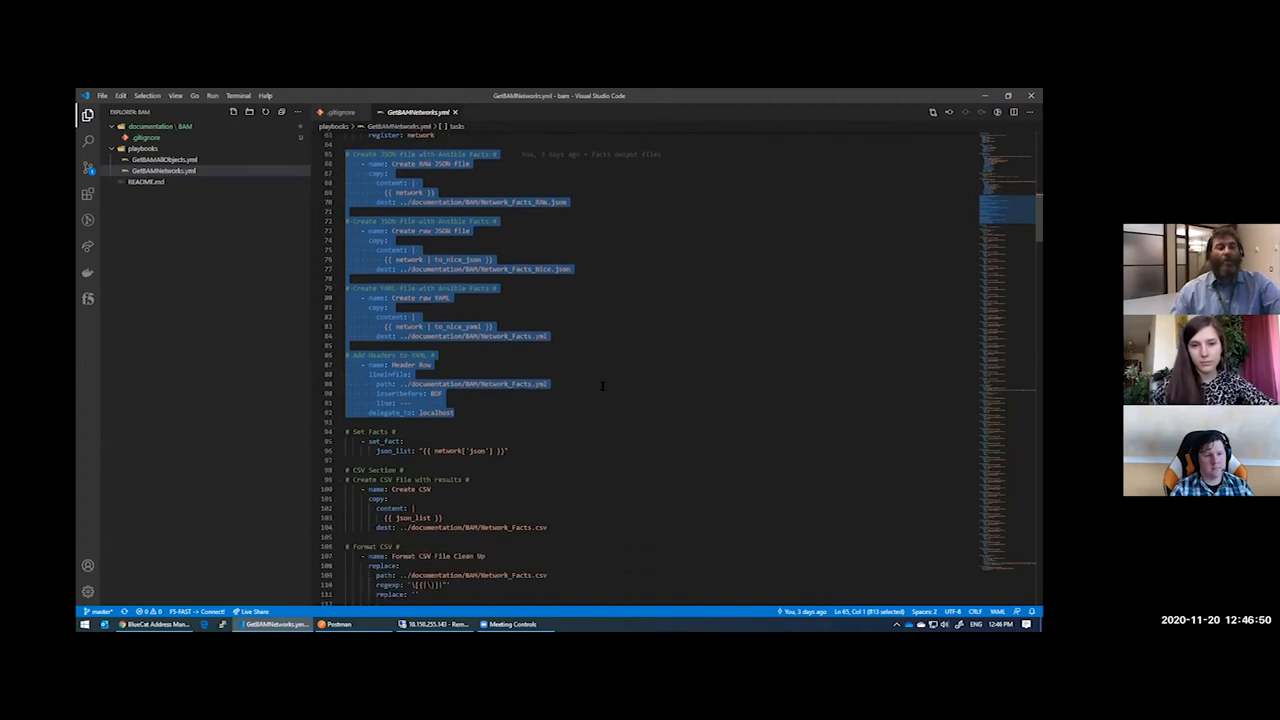
pyautogui.scroll(-3)
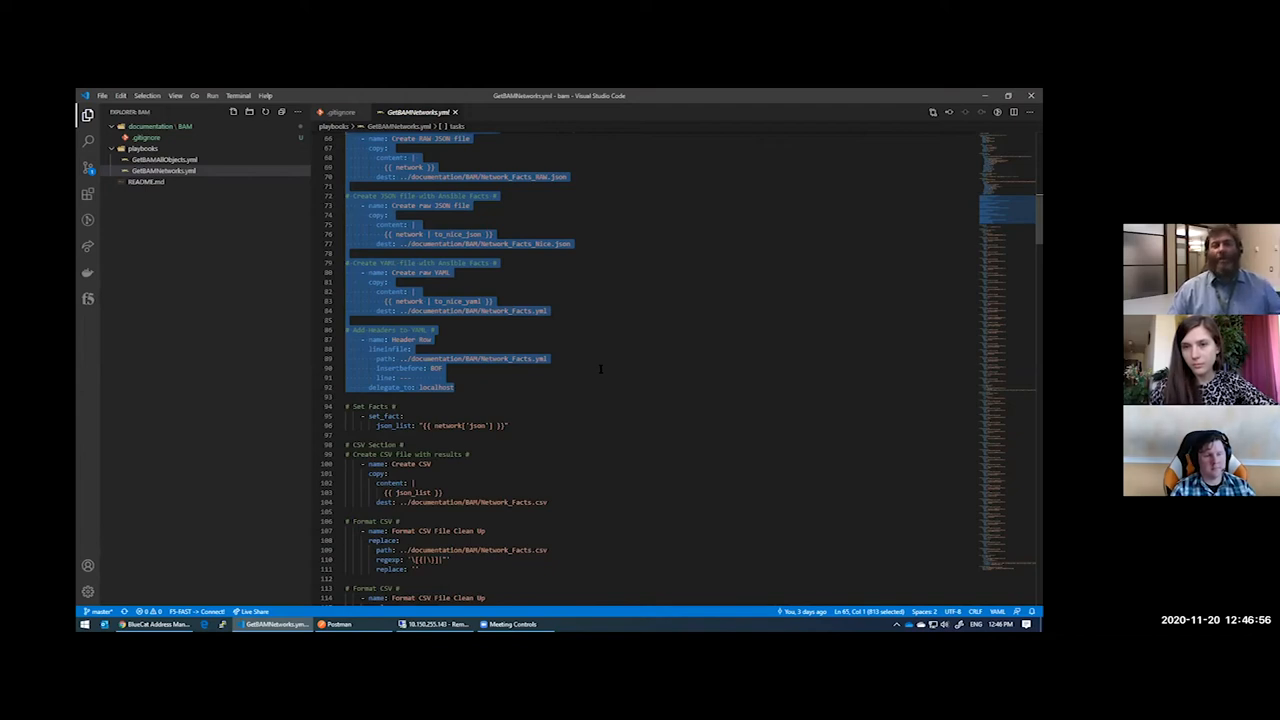
pyautogui.click(437, 368)
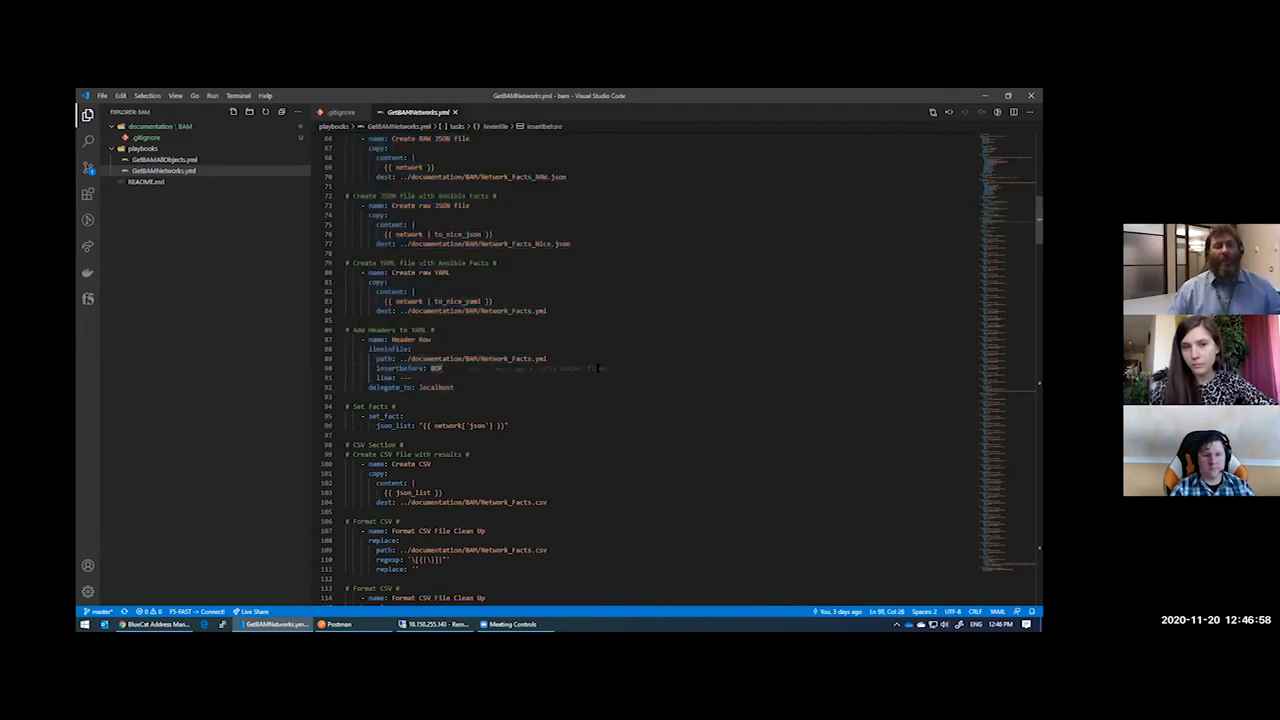
pyautogui.scroll(-3)
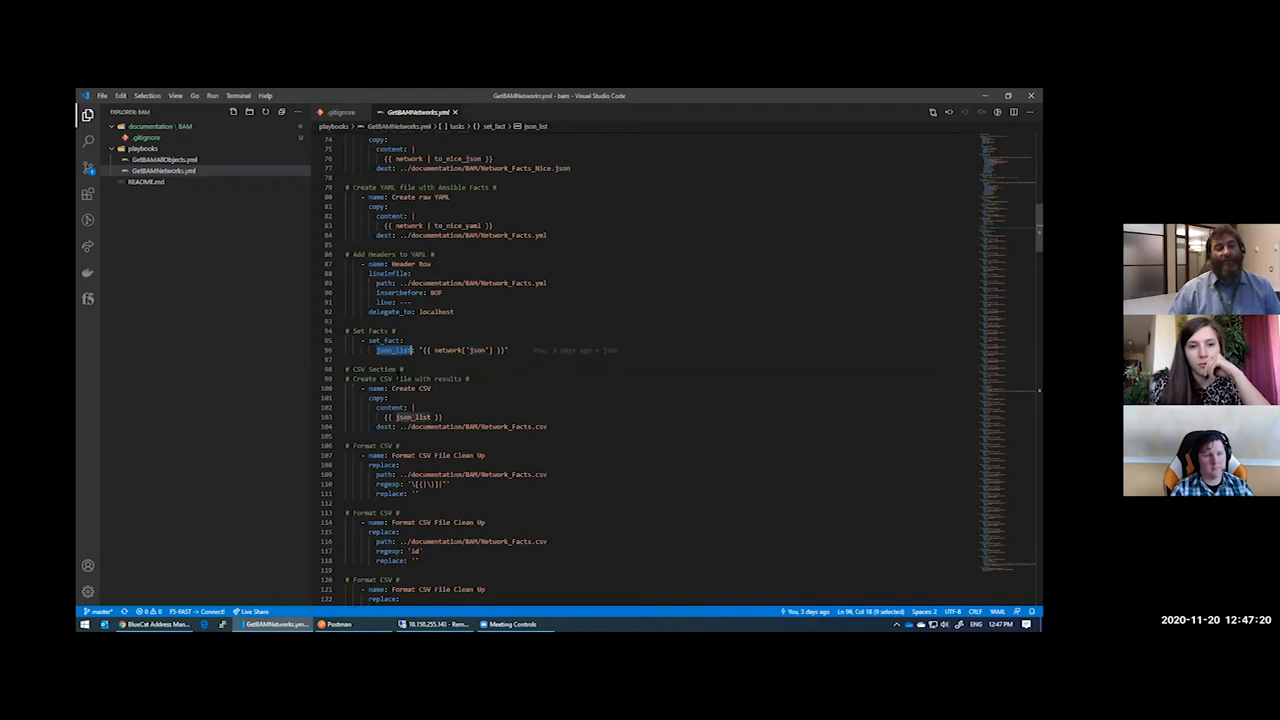
pyautogui.scroll(-3)
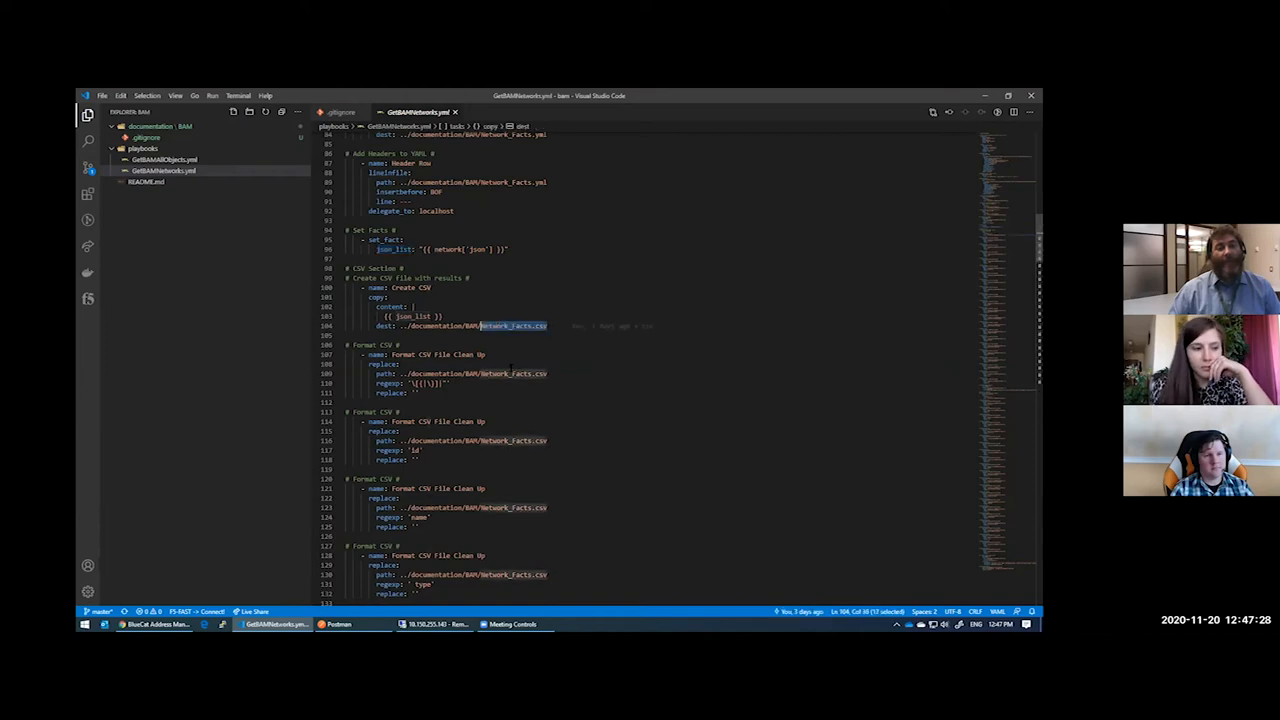
pyautogui.scroll(-3)
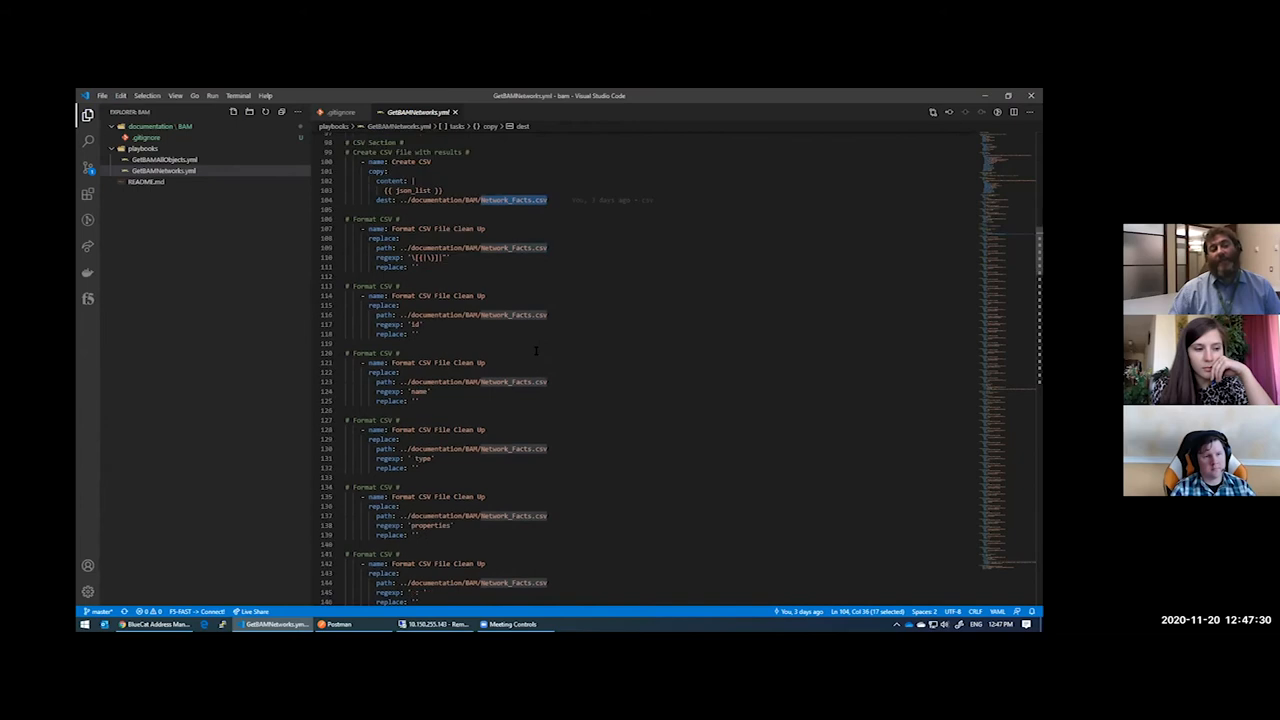
pyautogui.scroll(-3)
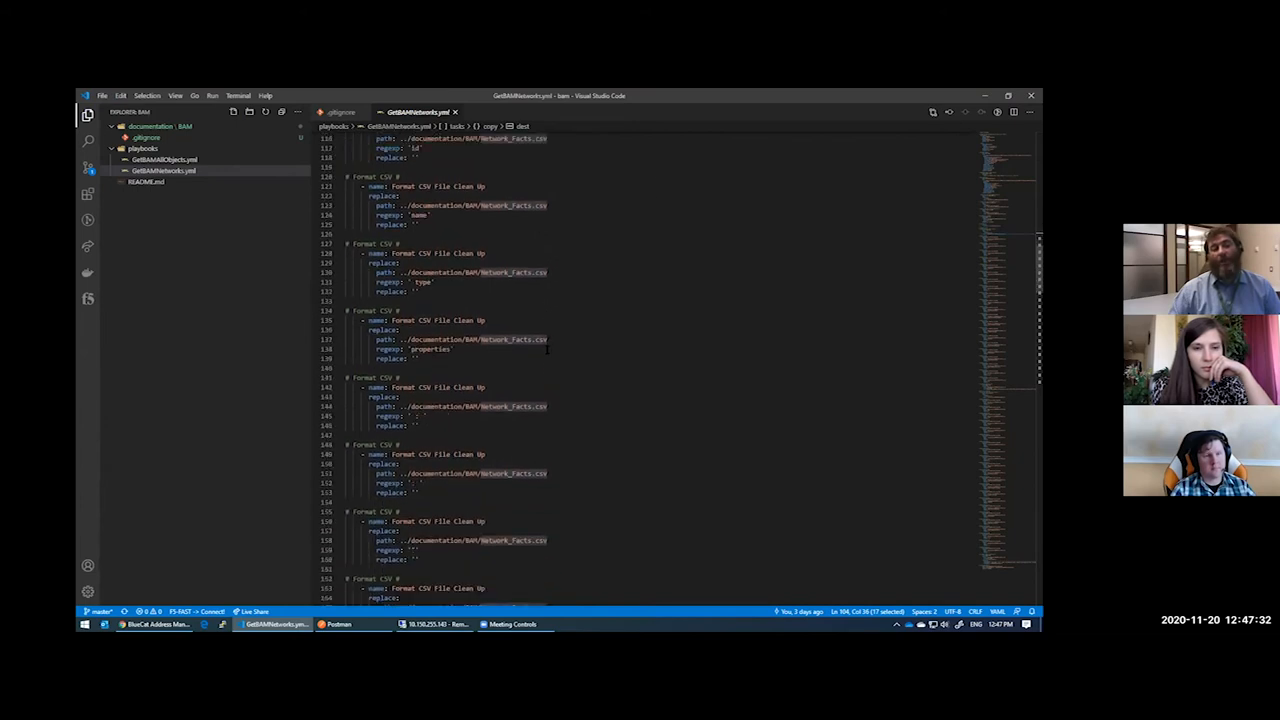
pyautogui.scroll(-3)
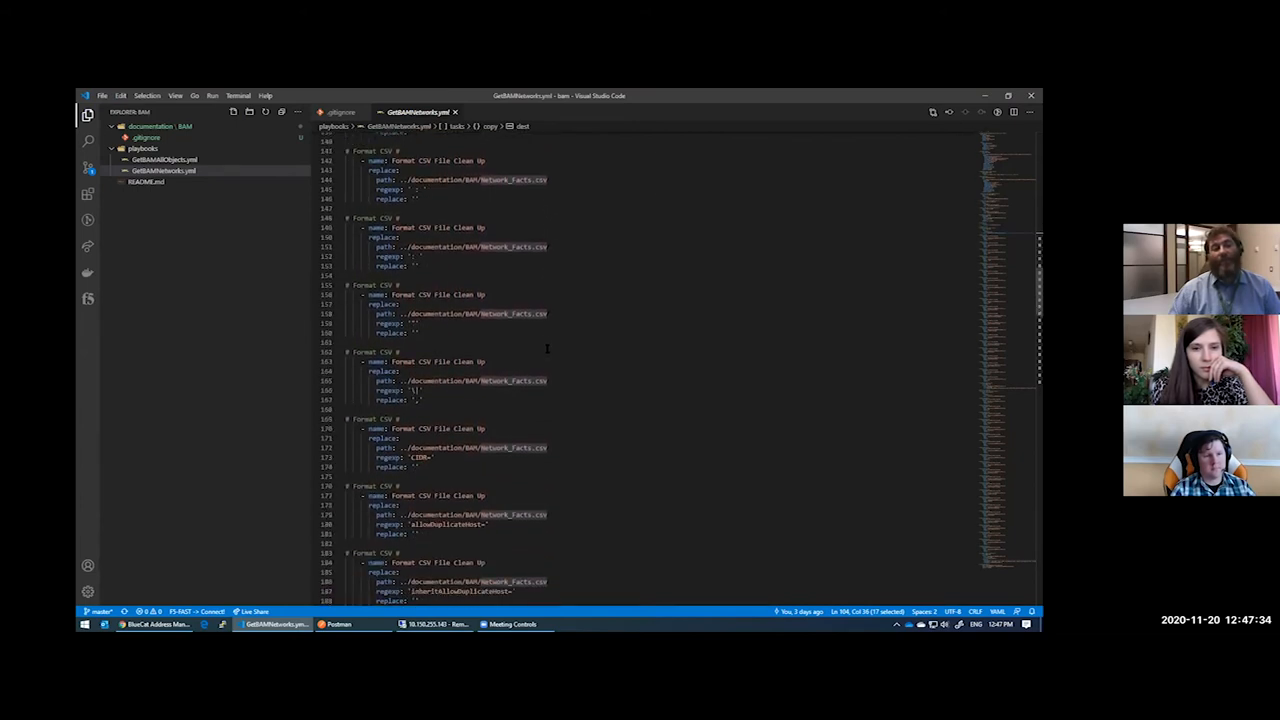
pyautogui.scroll(-3)
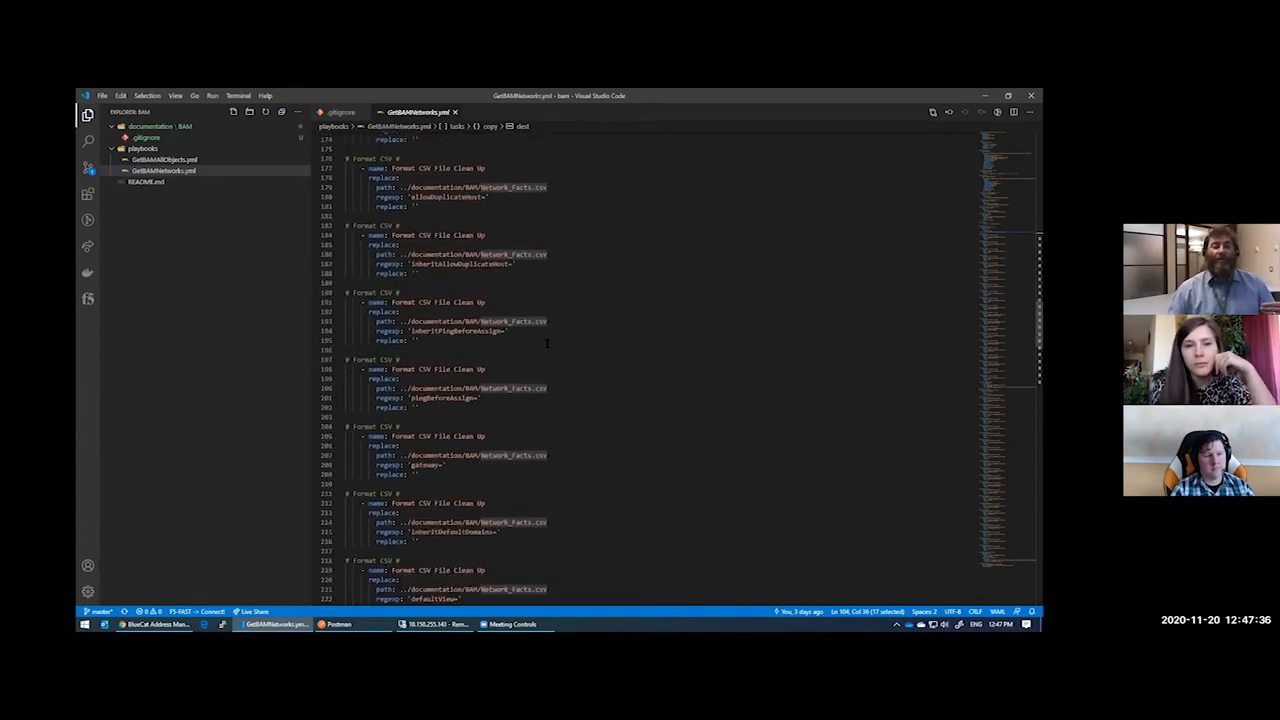
pyautogui.scroll(-3)
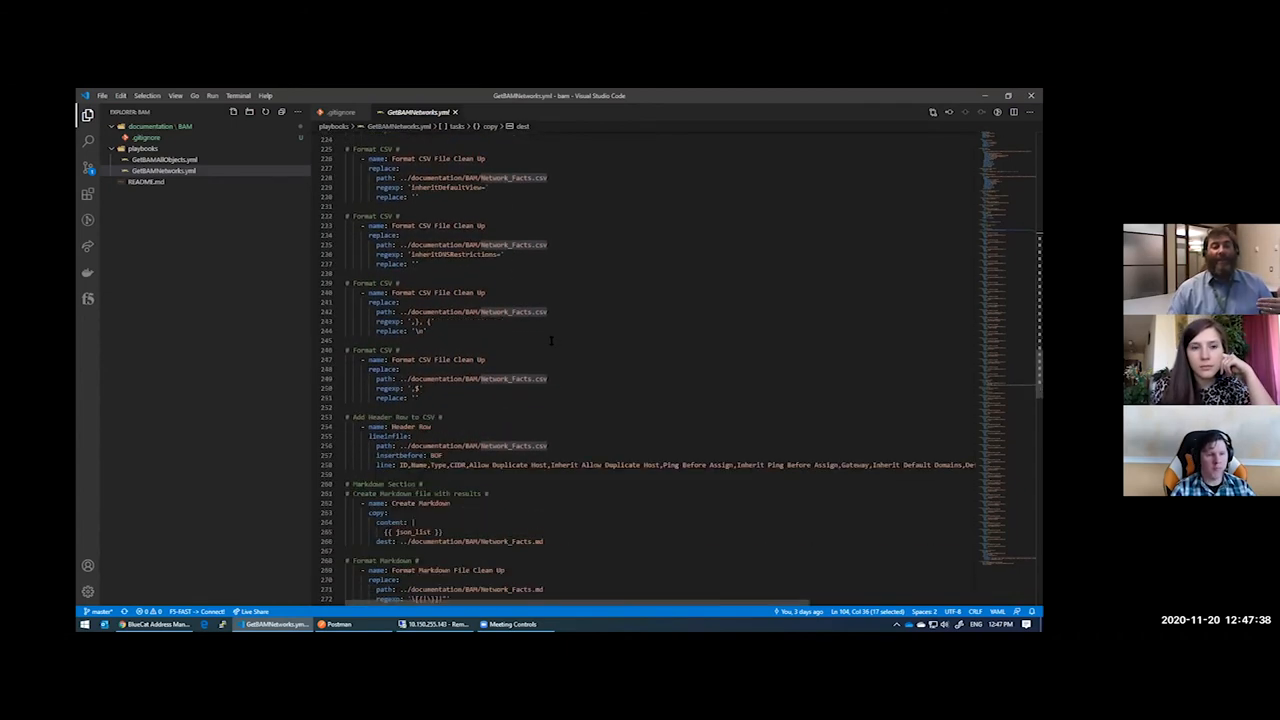
pyautogui.scroll(-3)
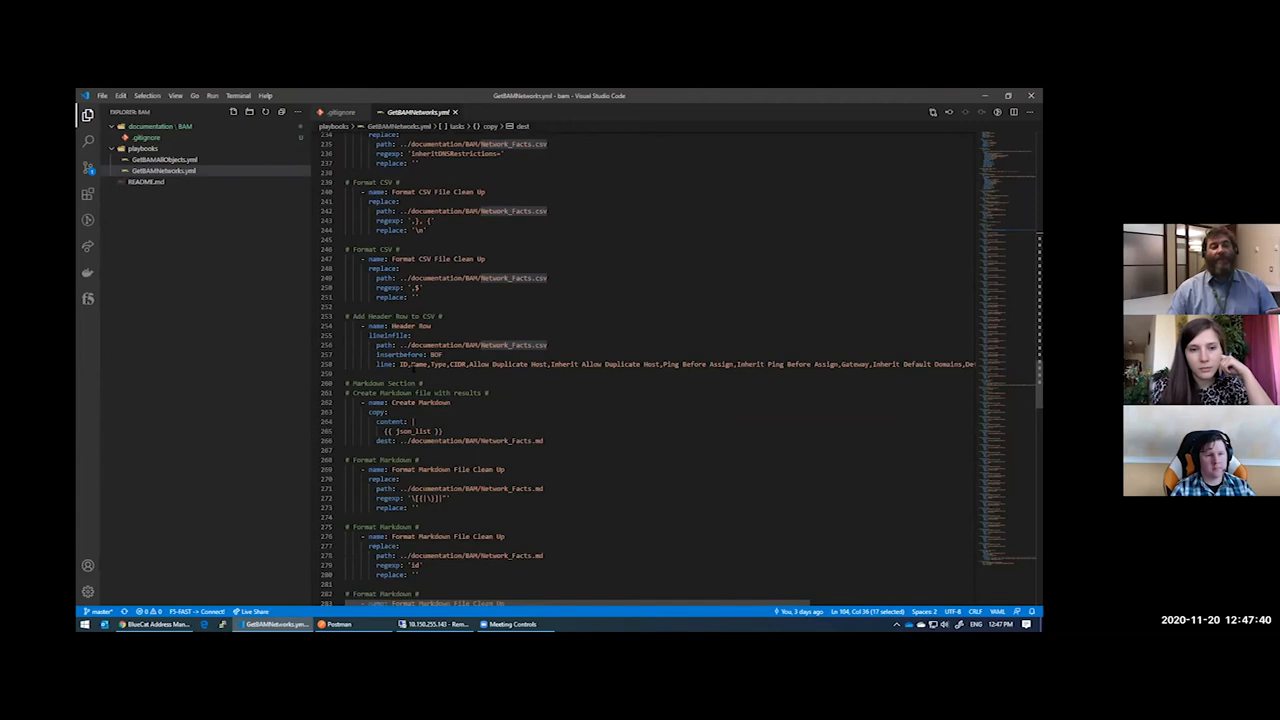
pyautogui.moveTo(400, 364); pyautogui.dragTo(810, 364)
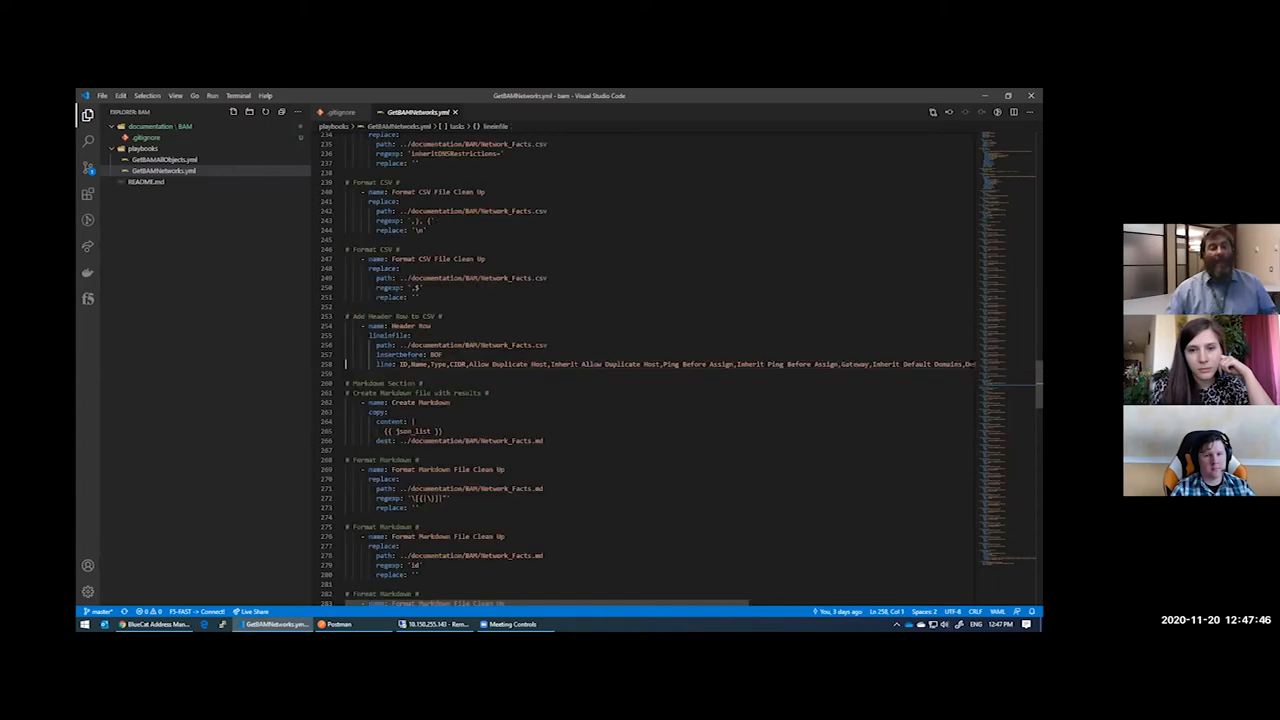
pyautogui.scroll(-3)
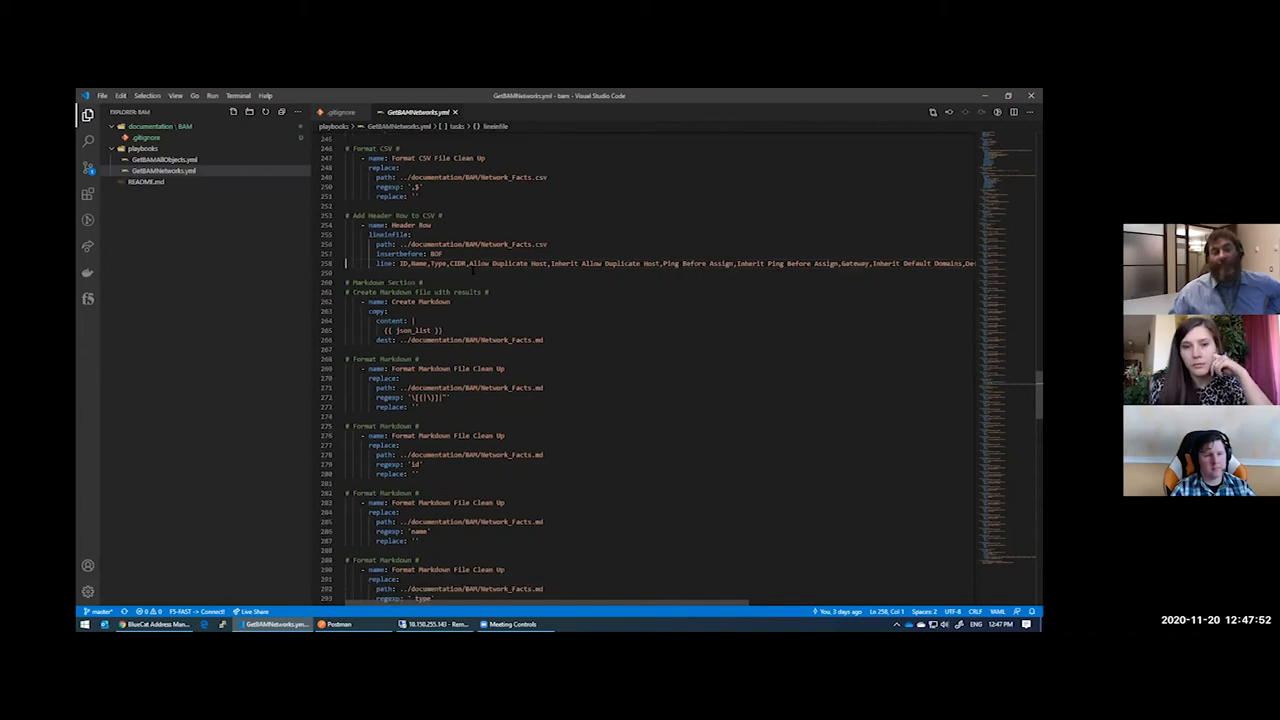
pyautogui.doubleClick(426, 263)
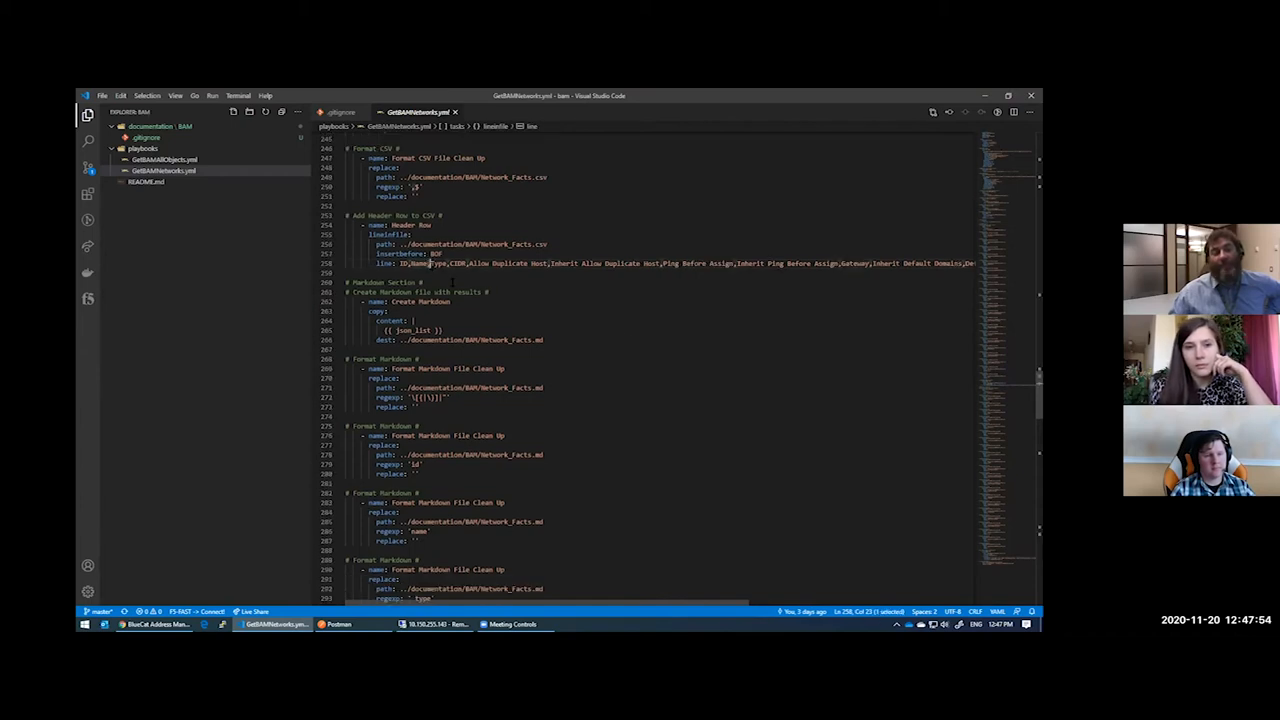
pyautogui.scroll(-3)
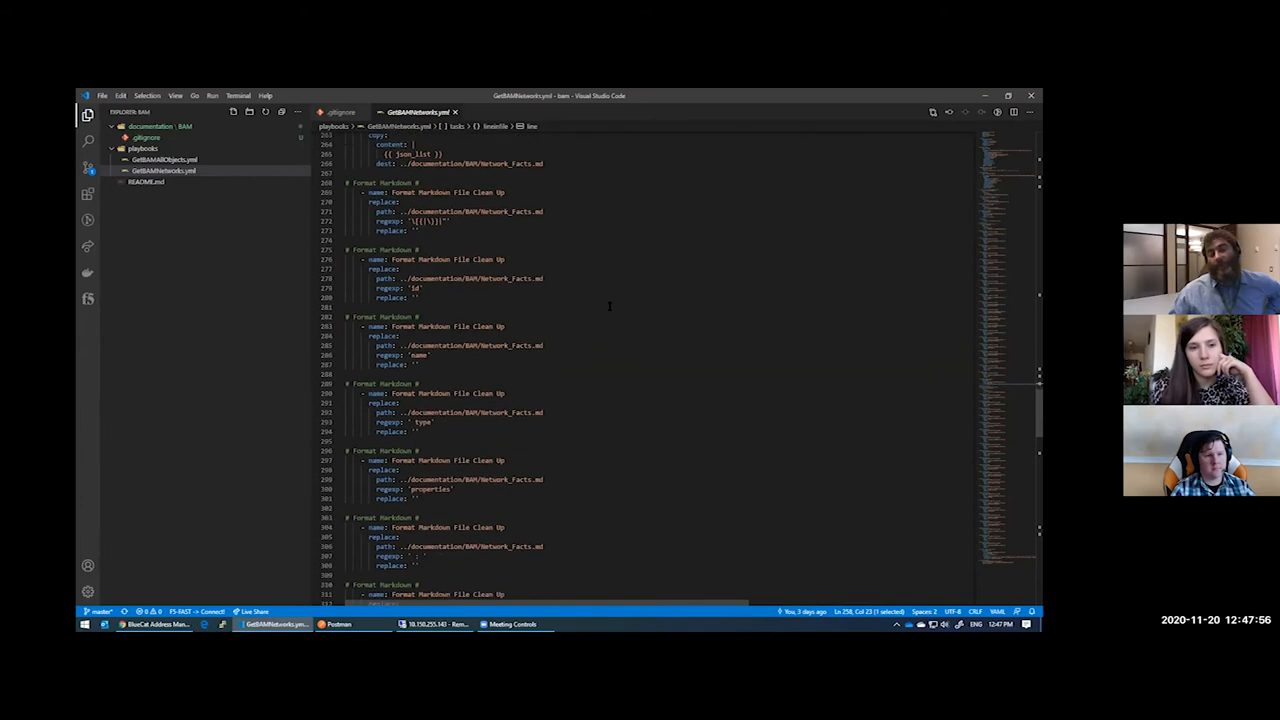
pyautogui.scroll(-3)
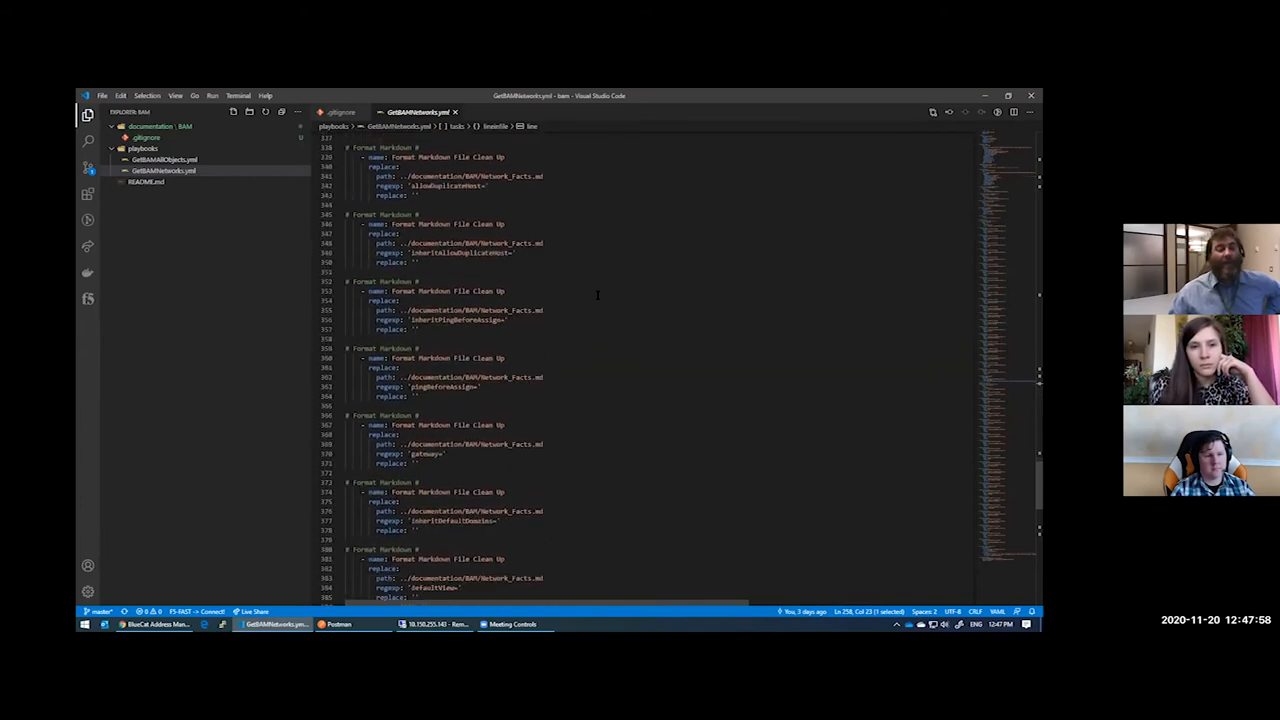
pyautogui.scroll(-3)
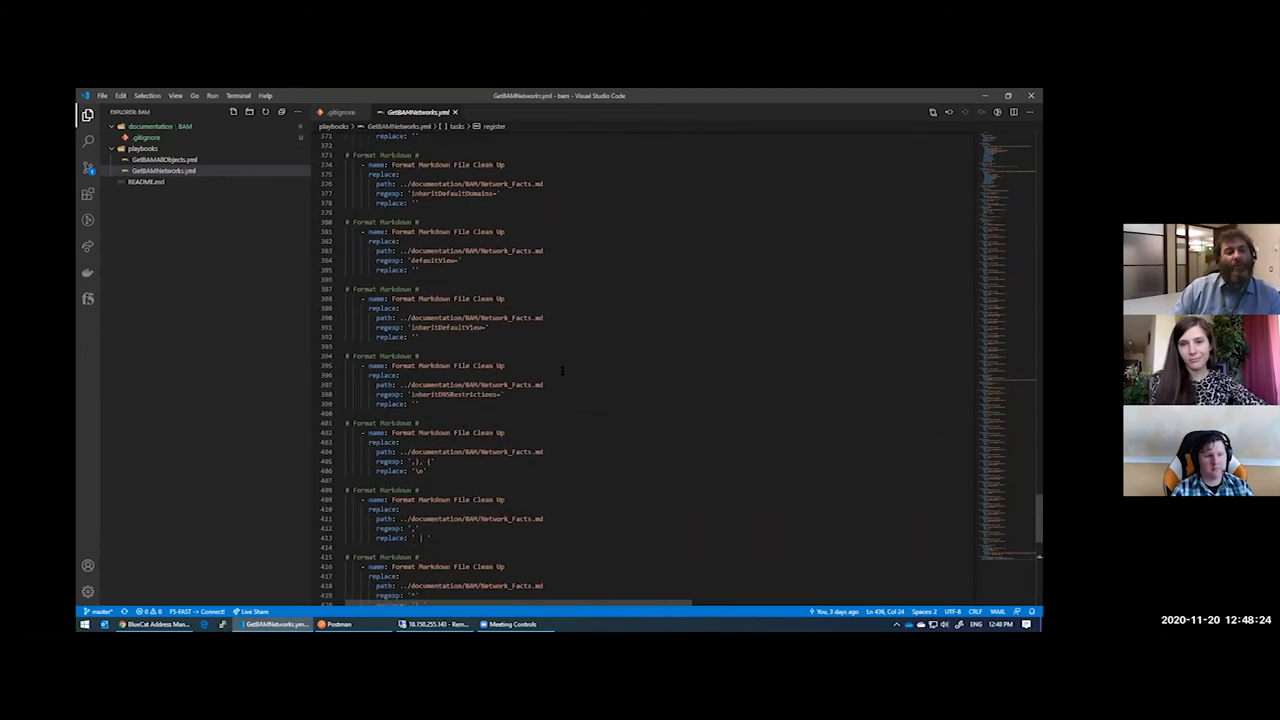
pyautogui.scroll(3)
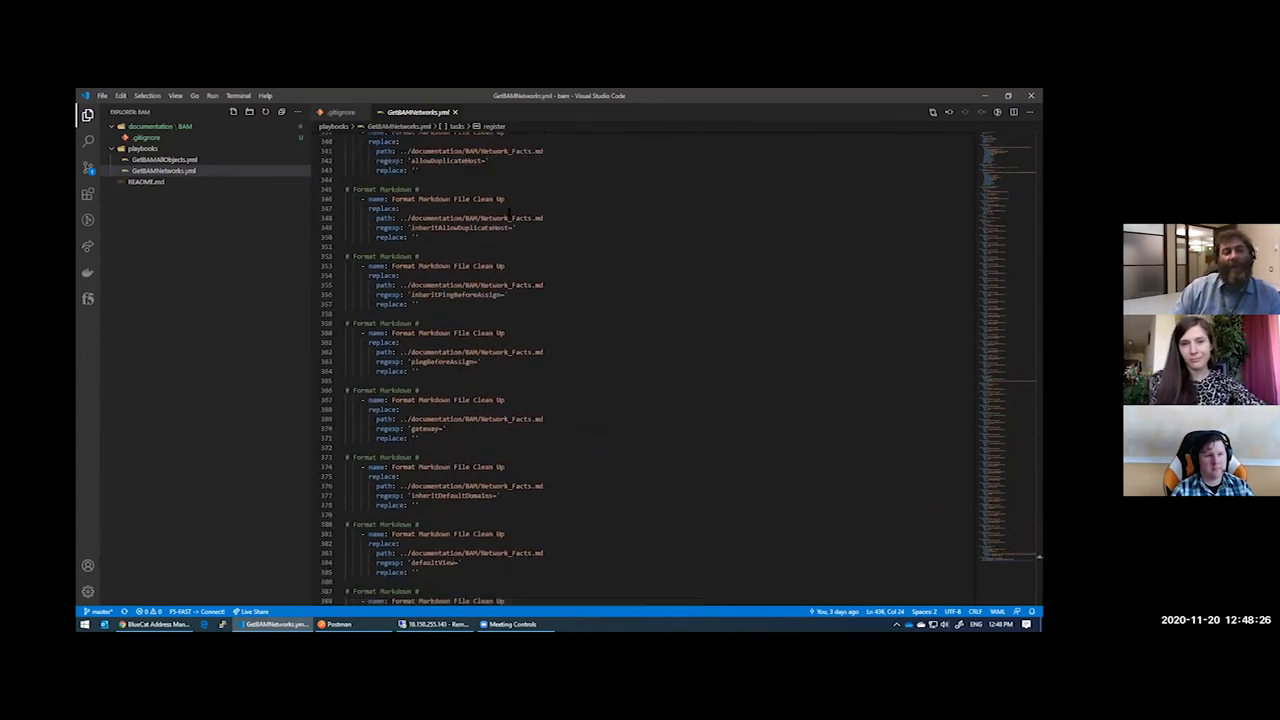
pyautogui.scroll(-3)
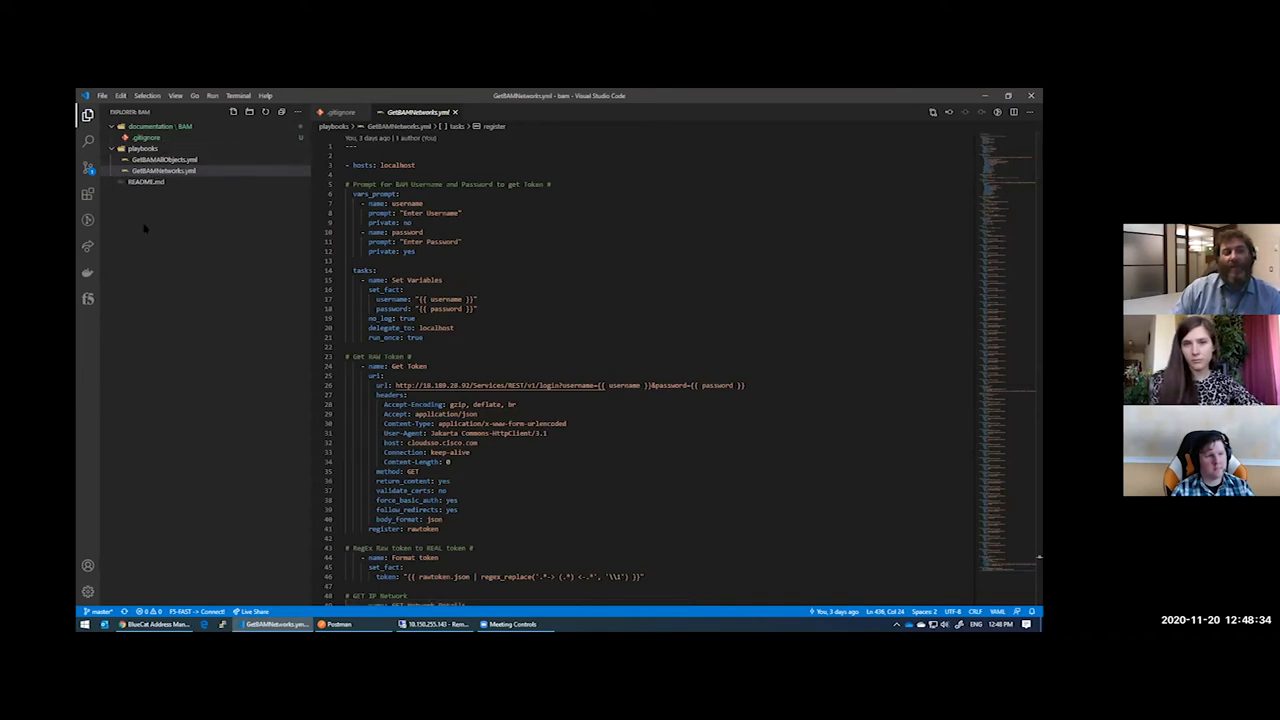
pyautogui.moveTo(256, 235)
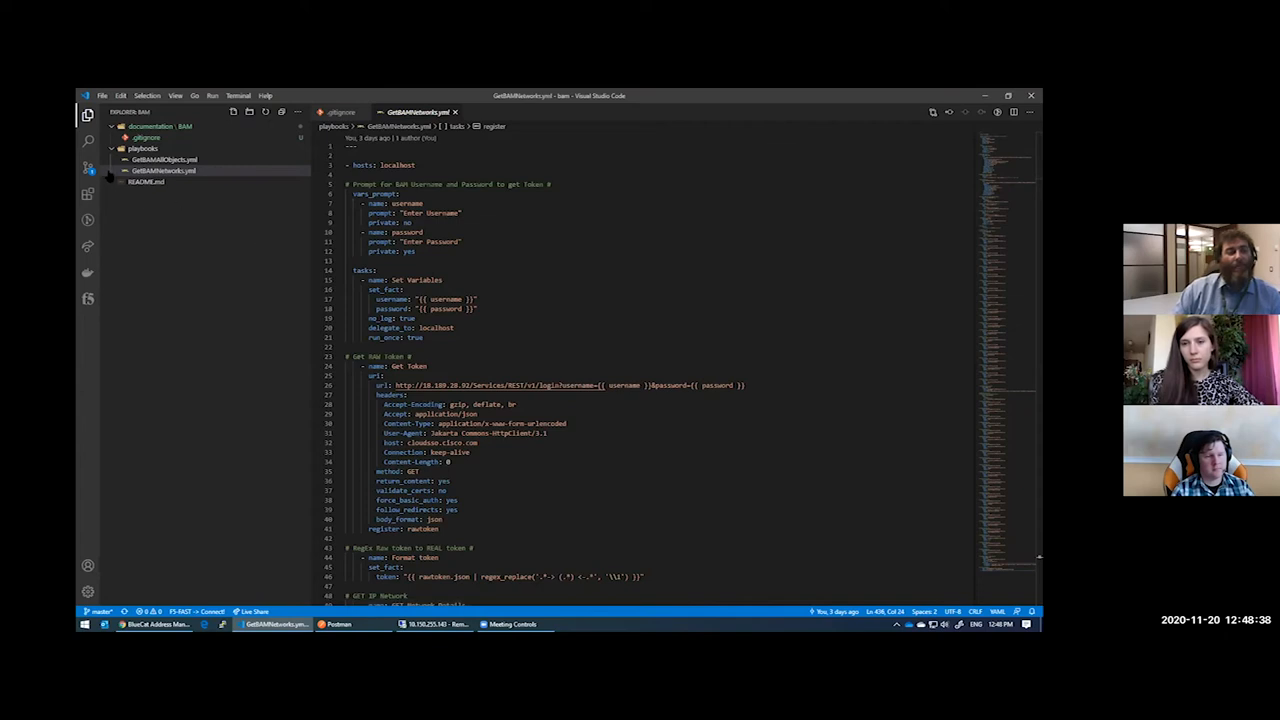
# Step: Commit the pending .gitignore change from the Source Control view
pyautogui.click(86, 166)
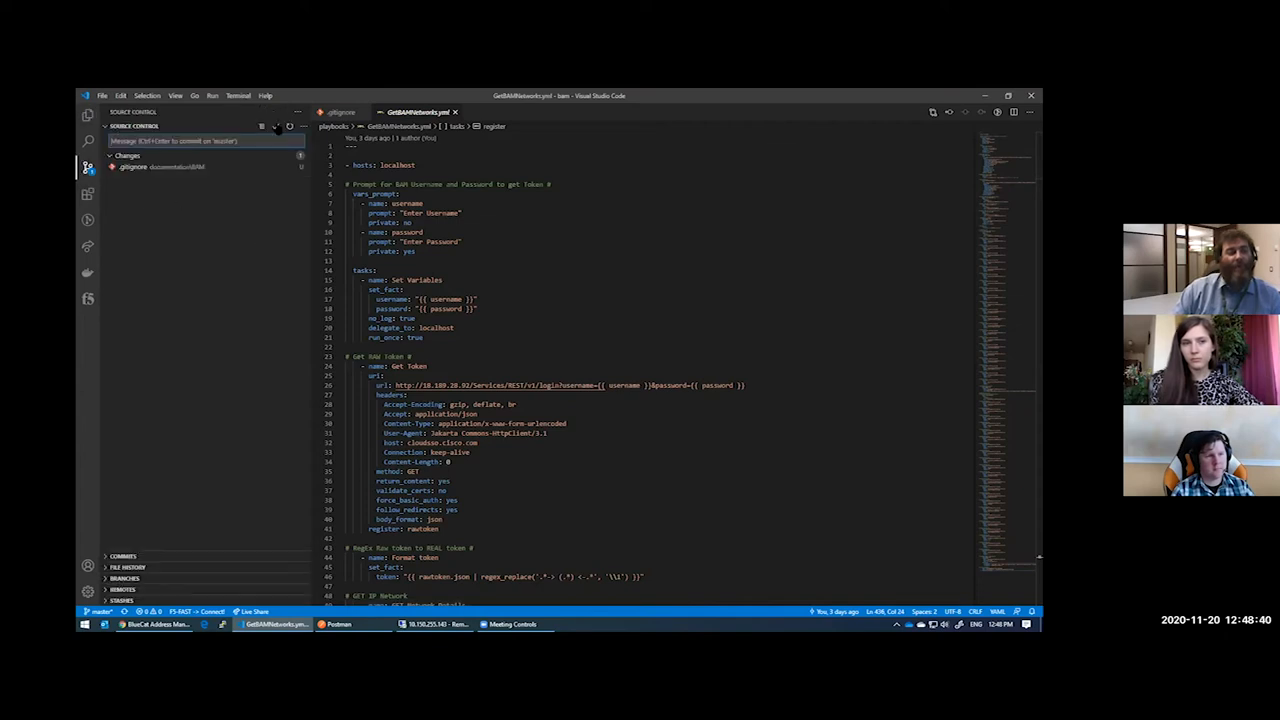
pyautogui.click(275, 126)
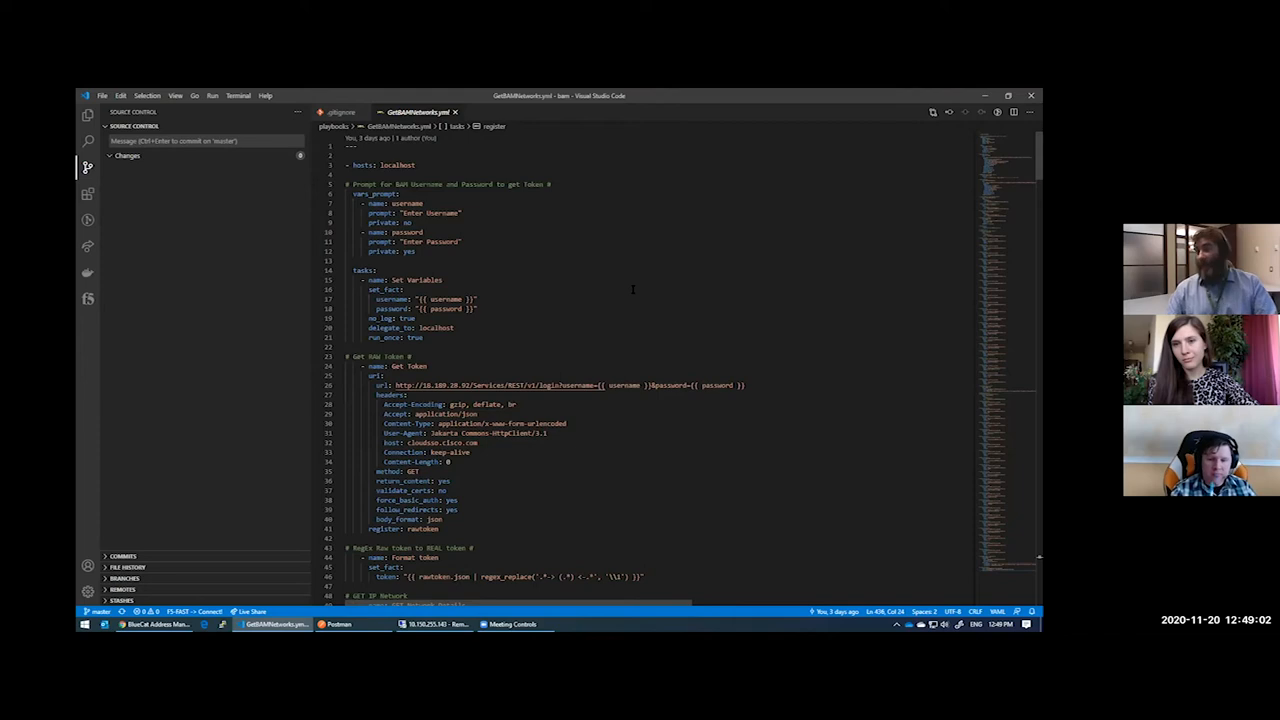
pyautogui.moveTo(635, 292)
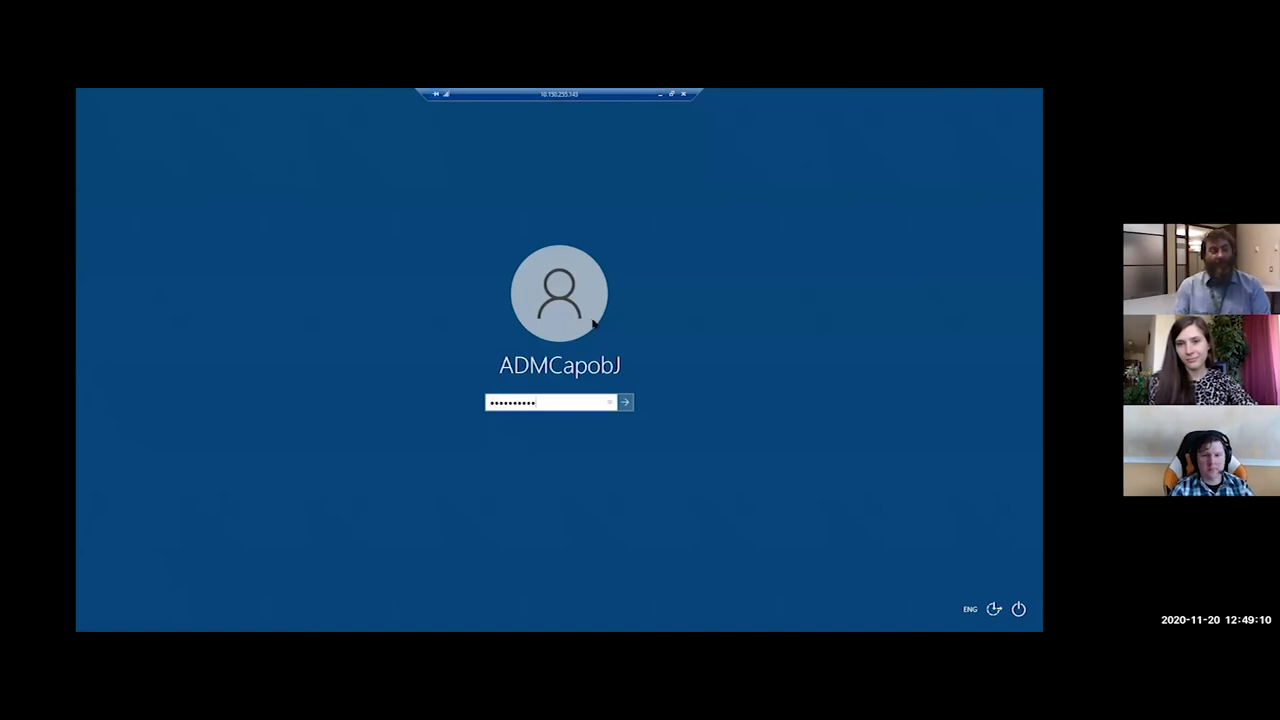
# Step: Sign in to the remote Windows session through Remote Desktop
pyautogui.click(623, 402)
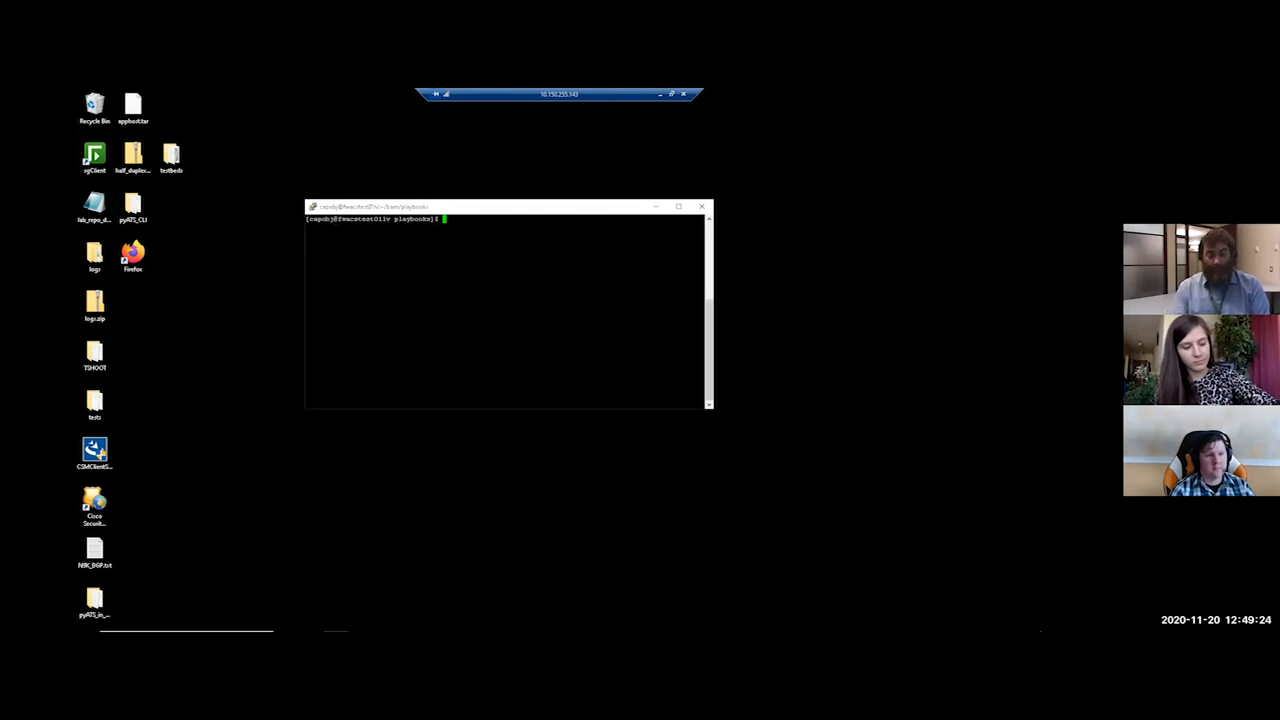
# Step: Run ansible-playbook GetBAMNetworks.yml with BAM credentials until the recap shows 58 ok, 0 failed
pyautogui.write('ansible-playbook GetBAMNetworks.yml')
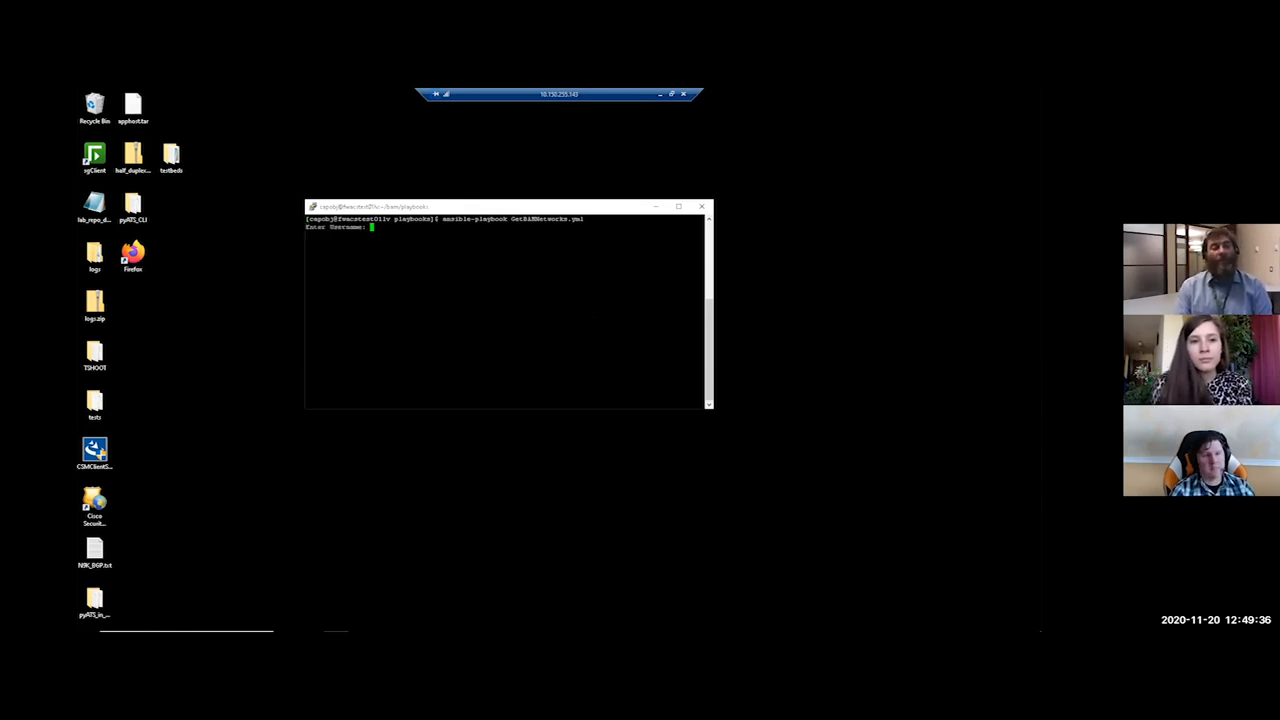
pyautogui.write('gu')
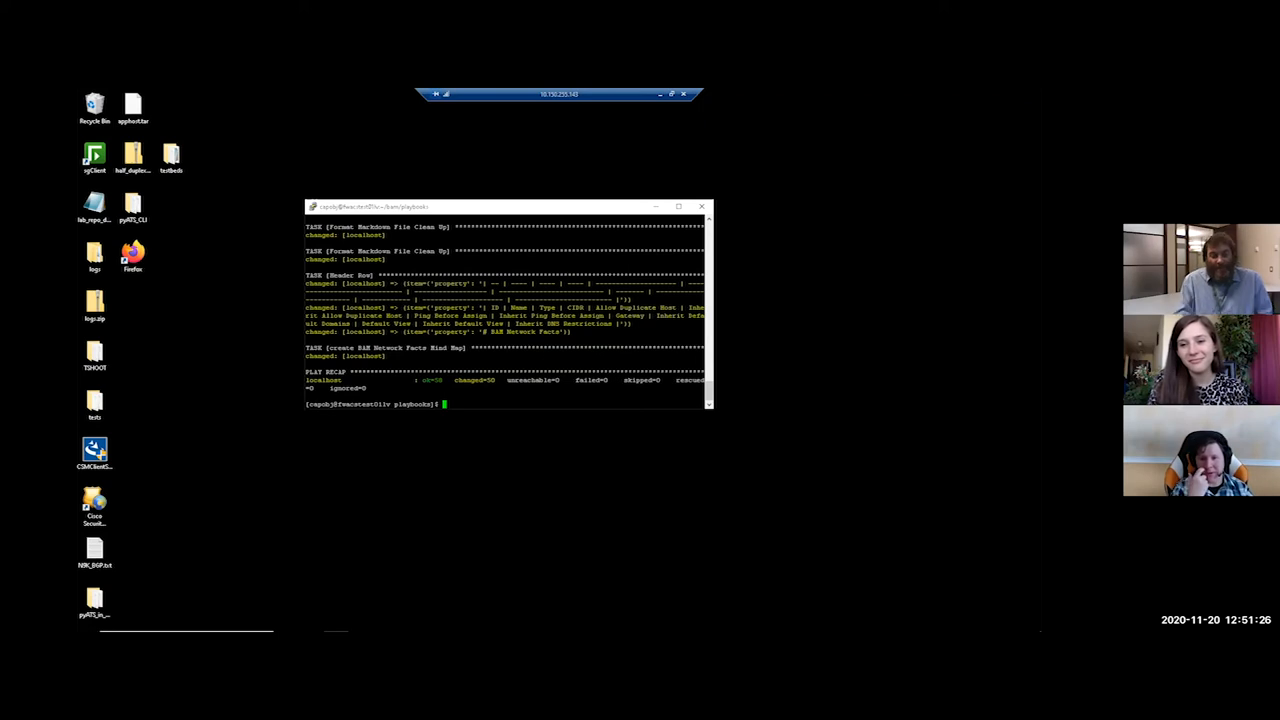
# Step: Stage and commit the Network_Facts report files with git add * and commit 'blue cat demo files'
pyautogui.write('git add *')
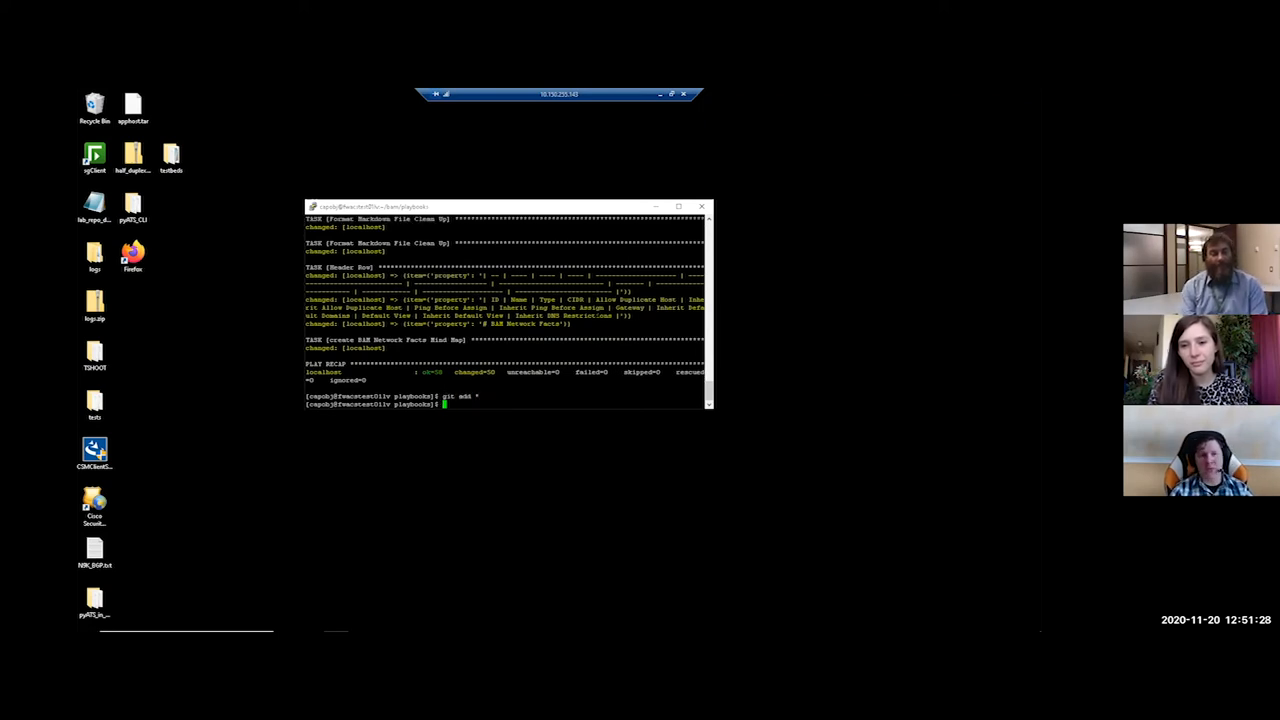
pyautogui.write('git commit')
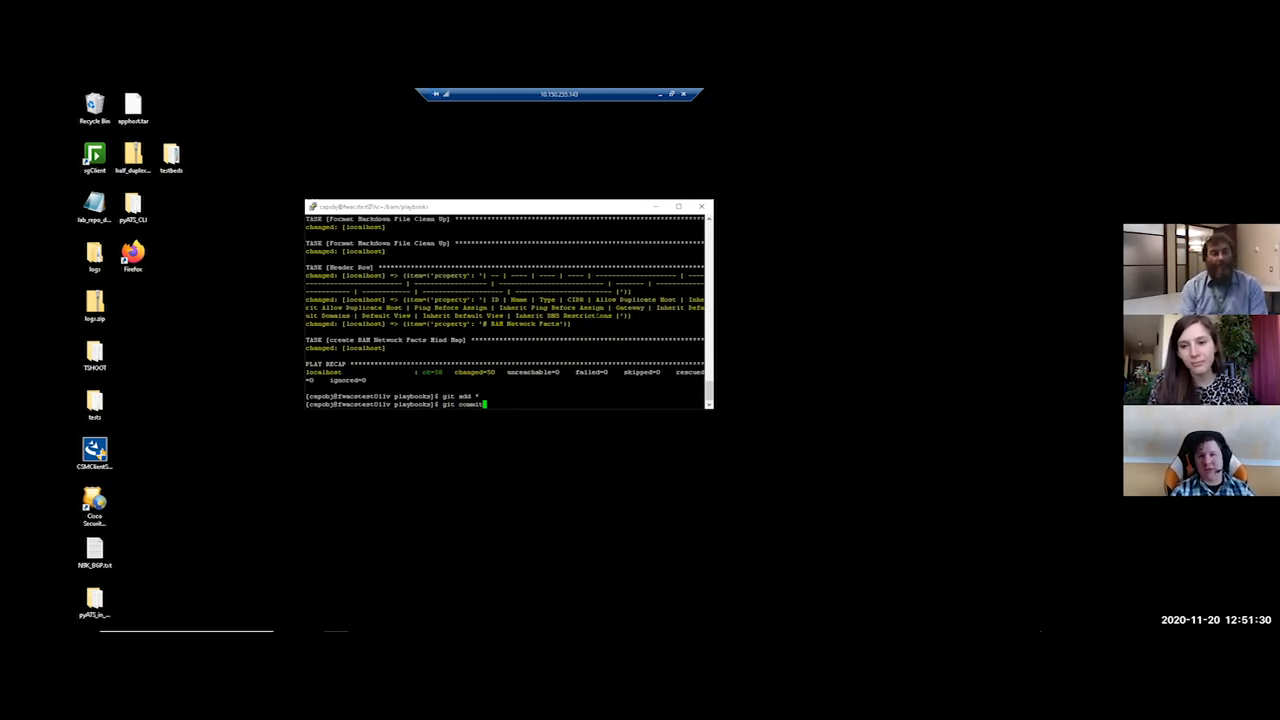
pyautogui.write('-mm "blue cat demo')
pyautogui.write('cd ..')
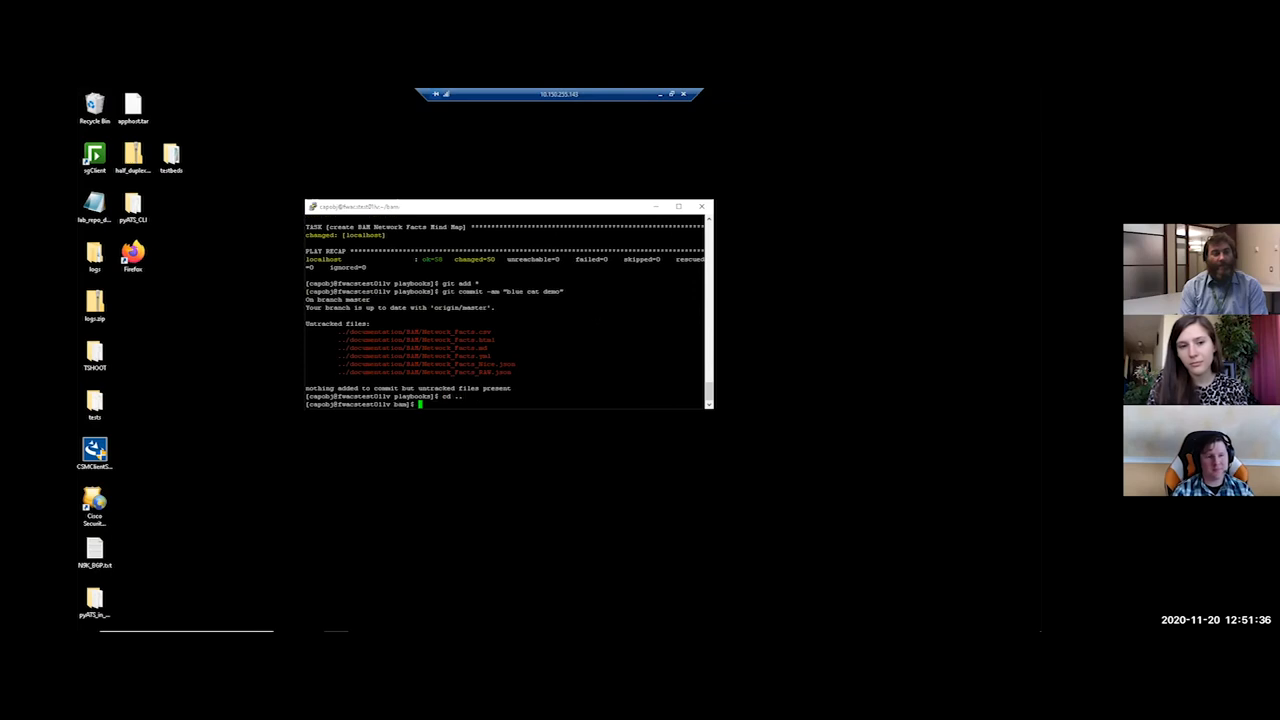
pyautogui.write('git add *')
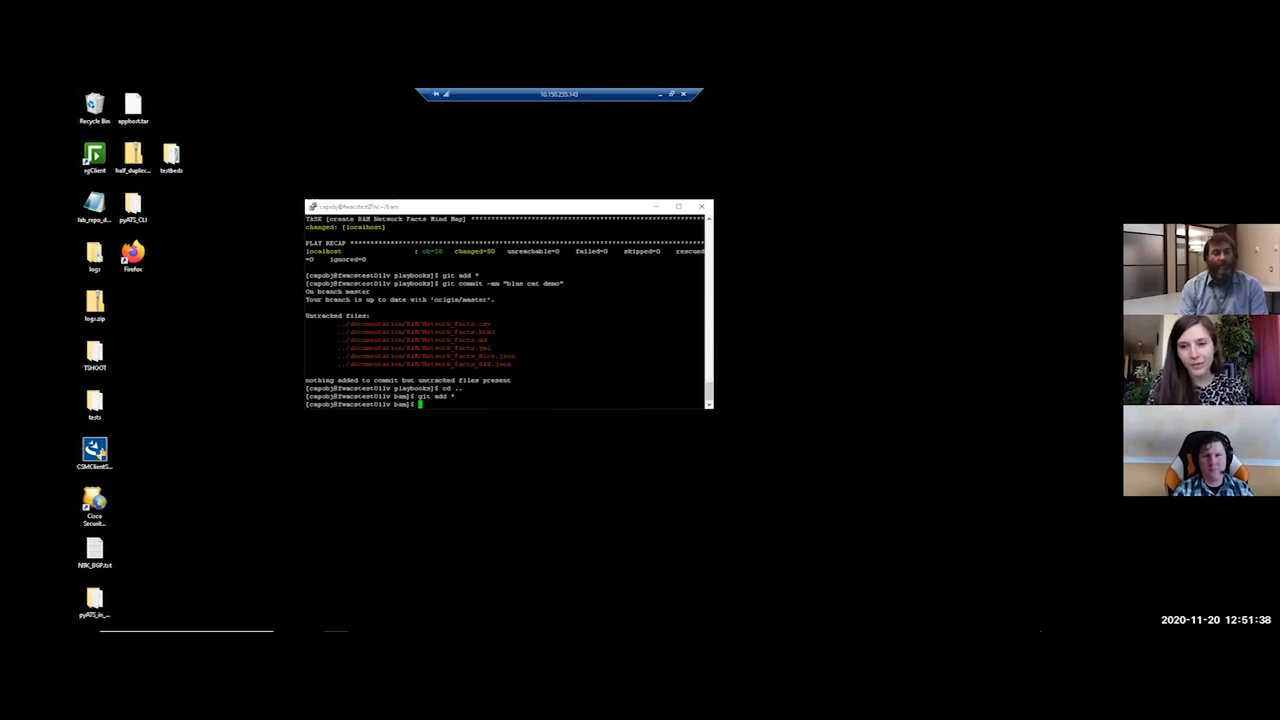
pyautogui.write('git commit -mm "blue cat demo files"')
pyautogui.write('git push')
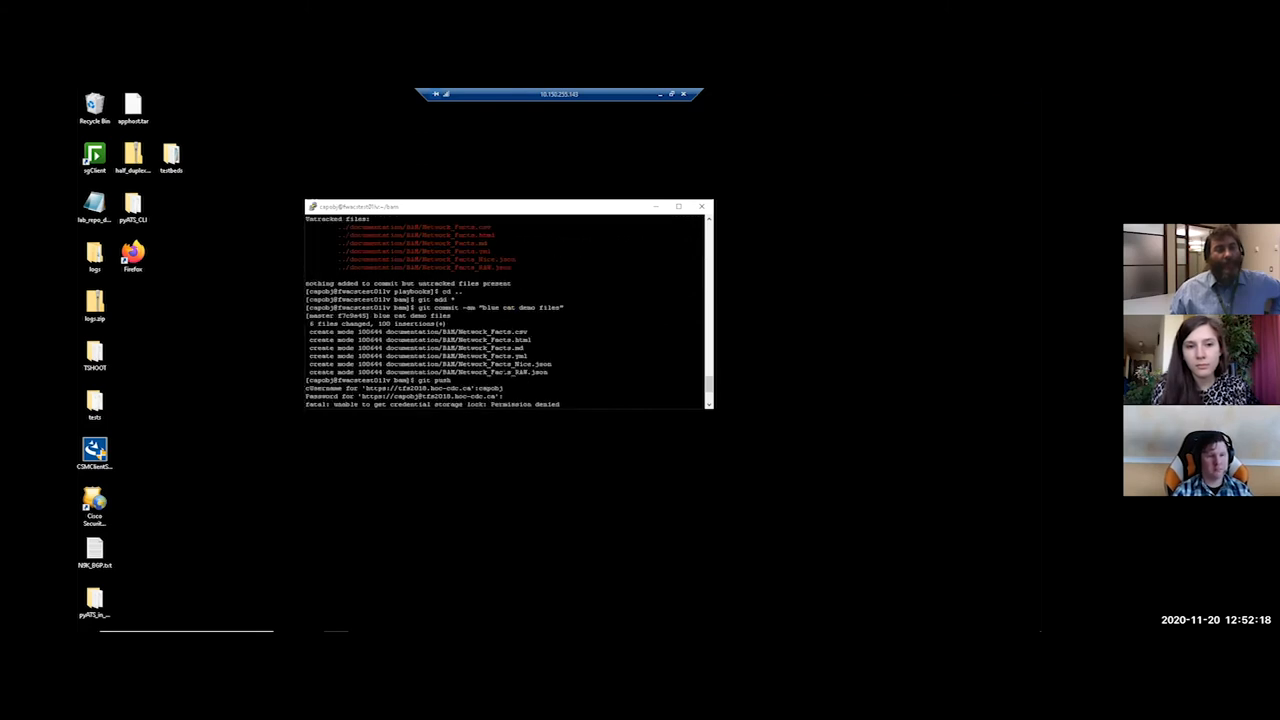
pyautogui.moveTo(310, 332); pyautogui.dragTo(530, 372)
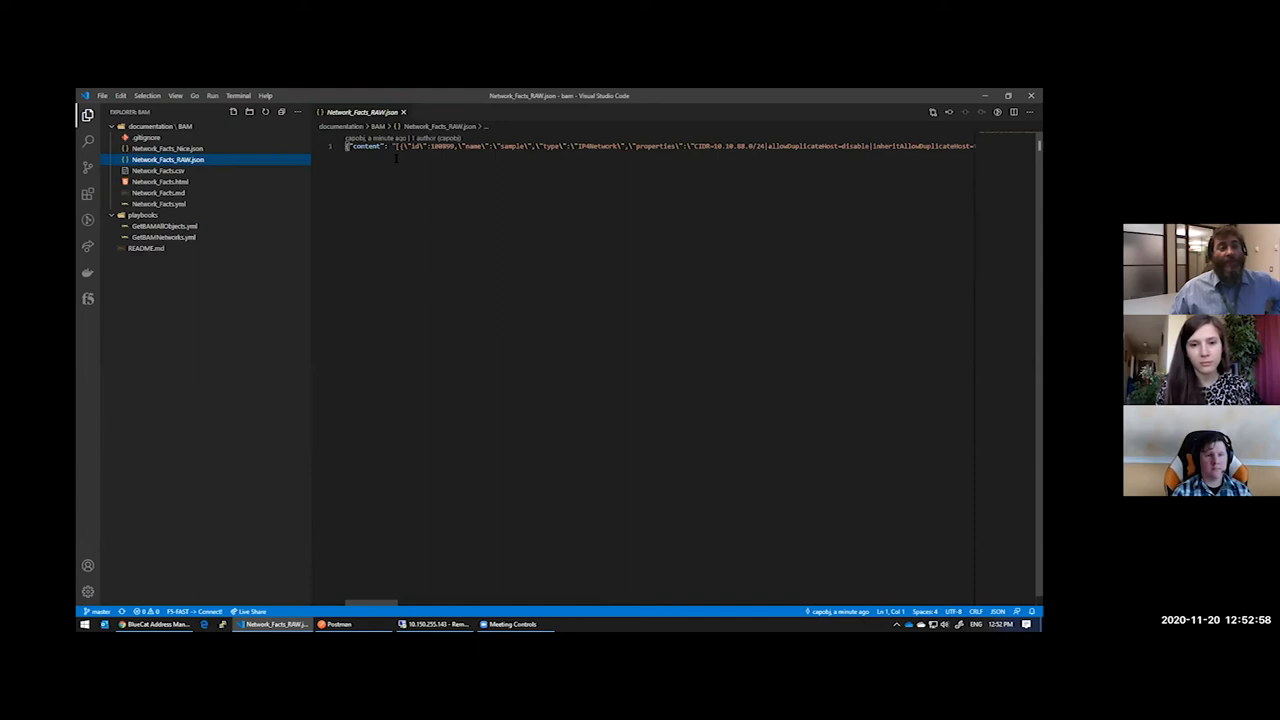
pyautogui.moveTo(200, 168)
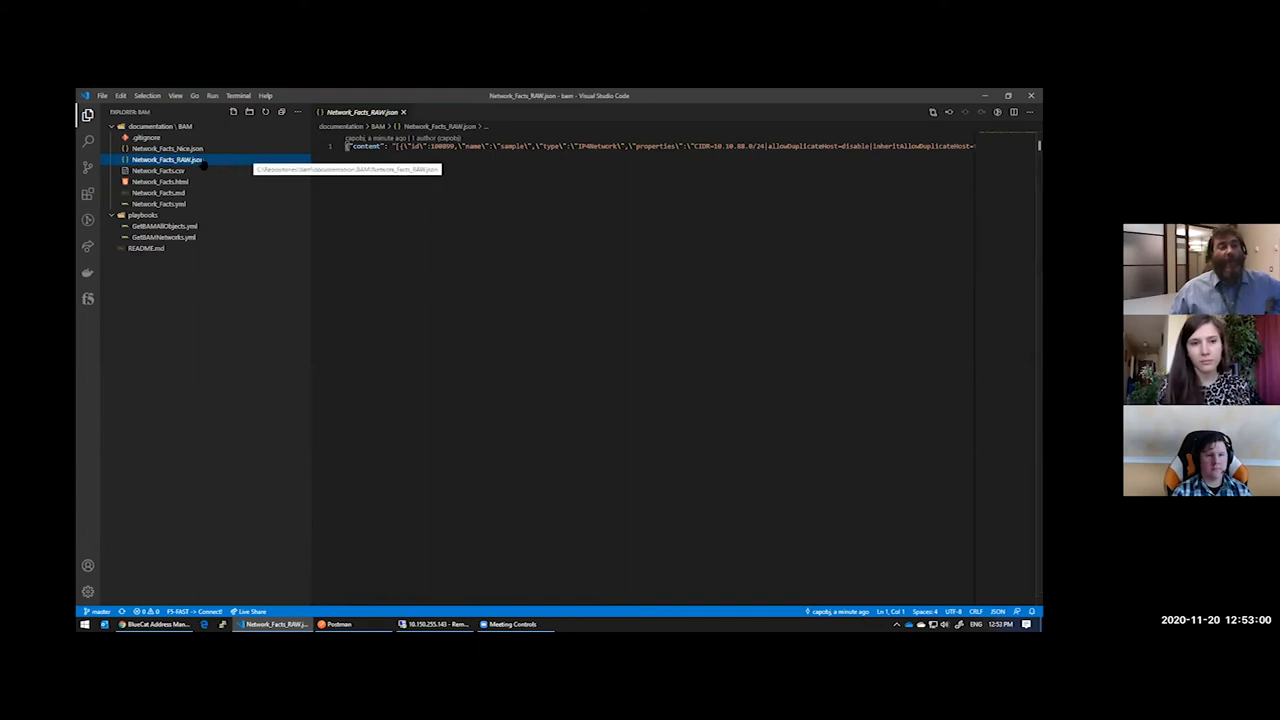
# Step: Review values in Network_Facts_Nice.json, such as redirected false, then open Network_Facts.yml
pyautogui.click(168, 148)
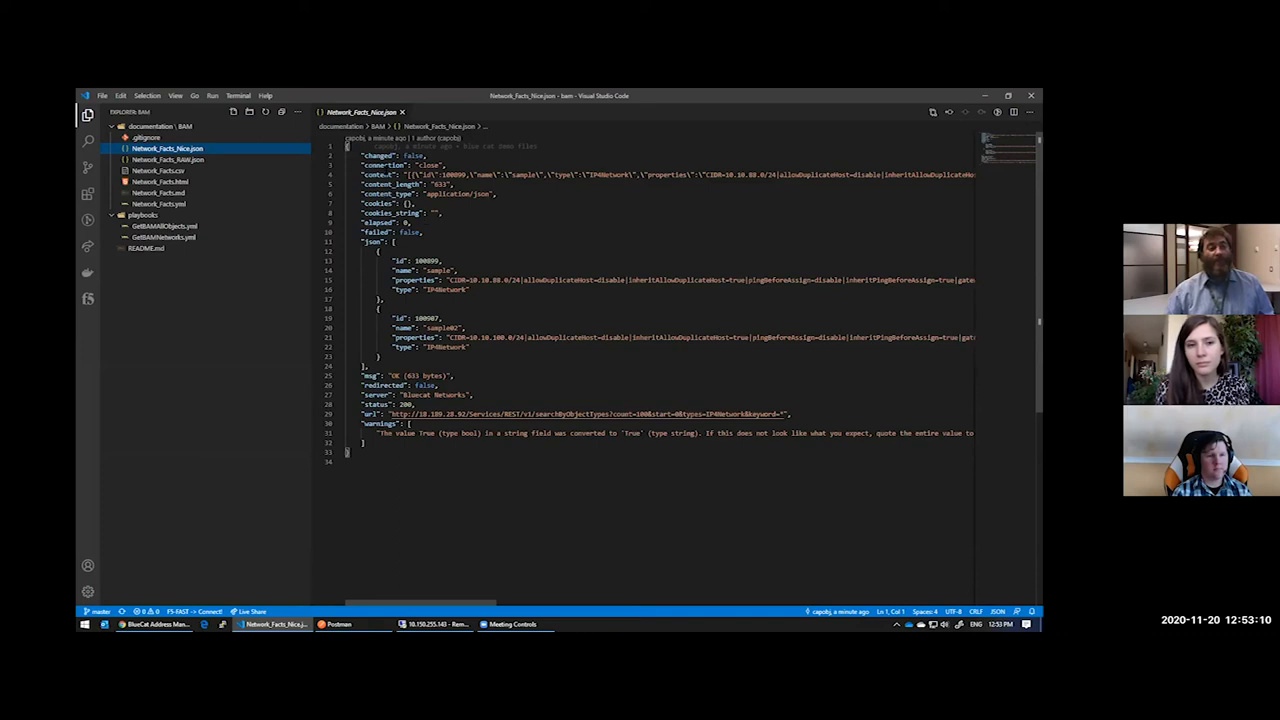
pyautogui.doubleClick(396, 175)
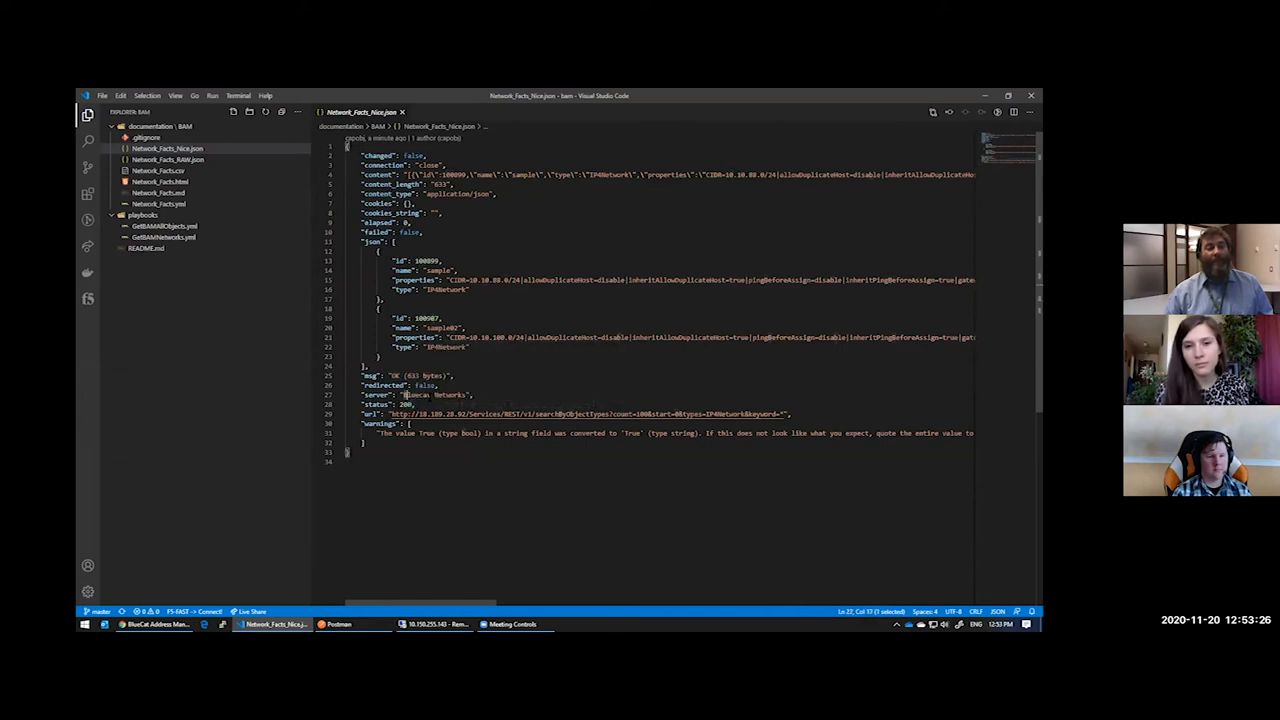
pyautogui.doubleClick(430, 395)
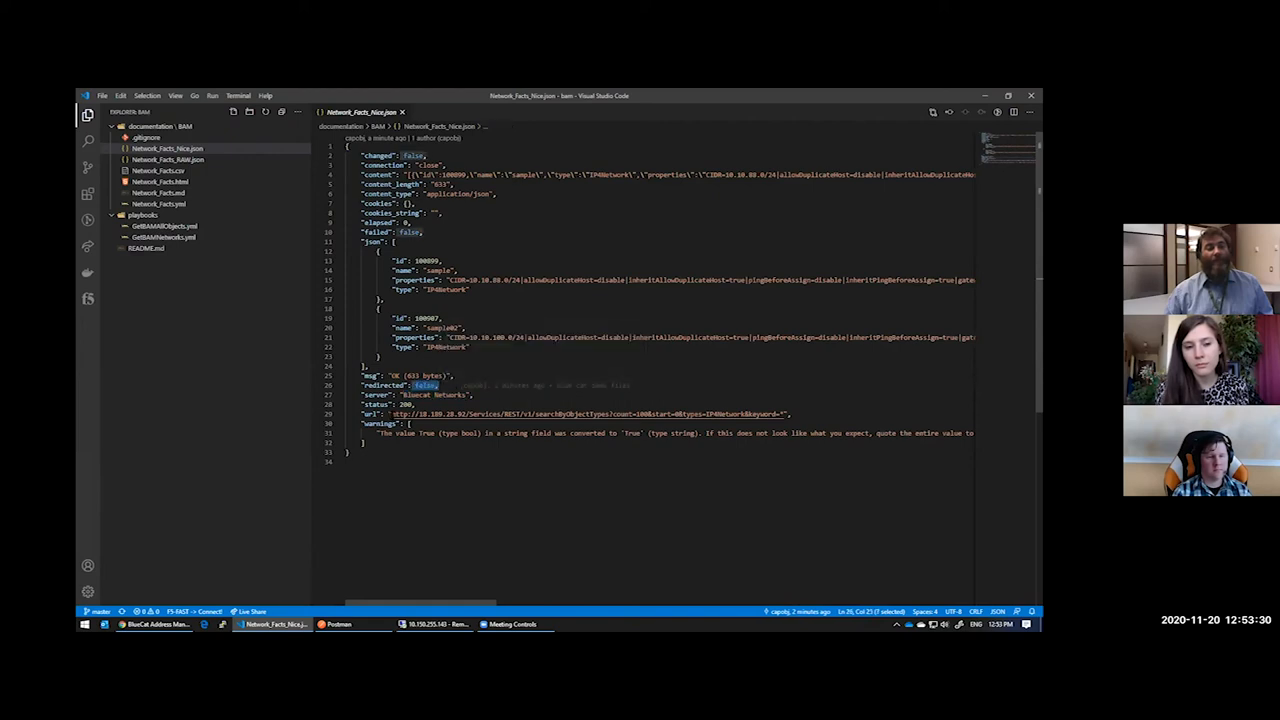
pyautogui.moveTo(393, 414); pyautogui.dragTo(788, 414)
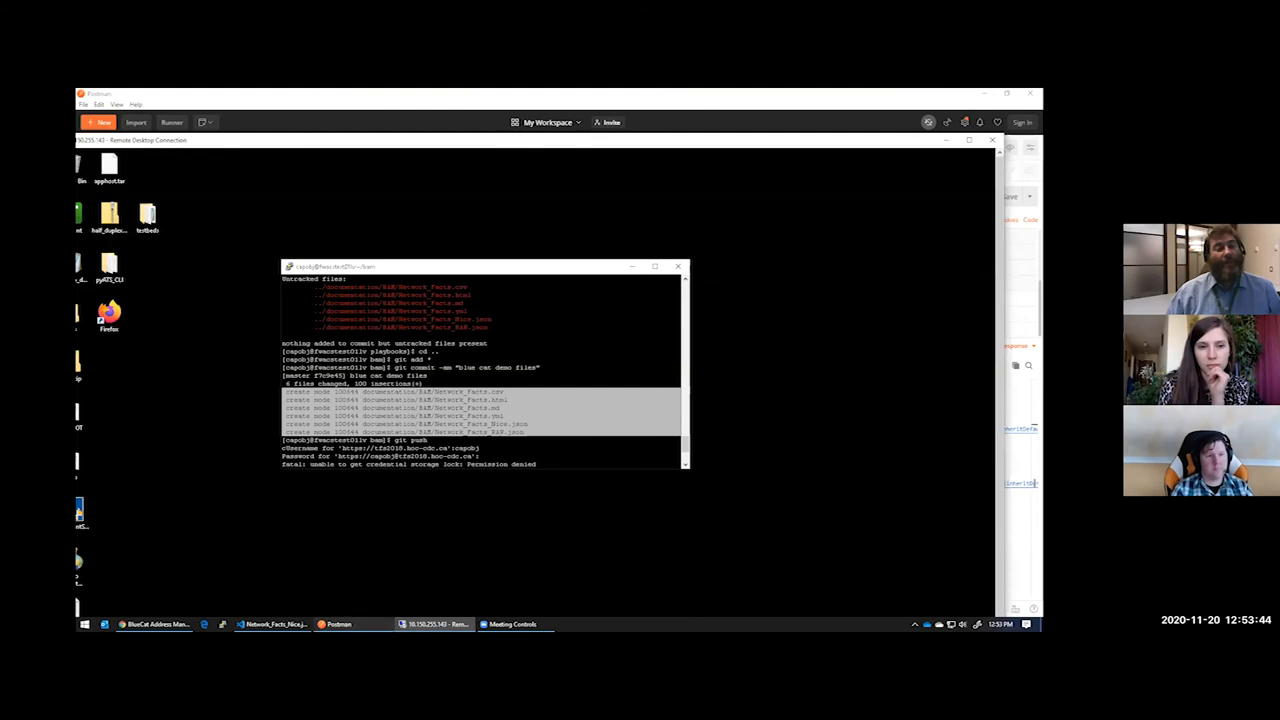
pyautogui.click(268, 622)
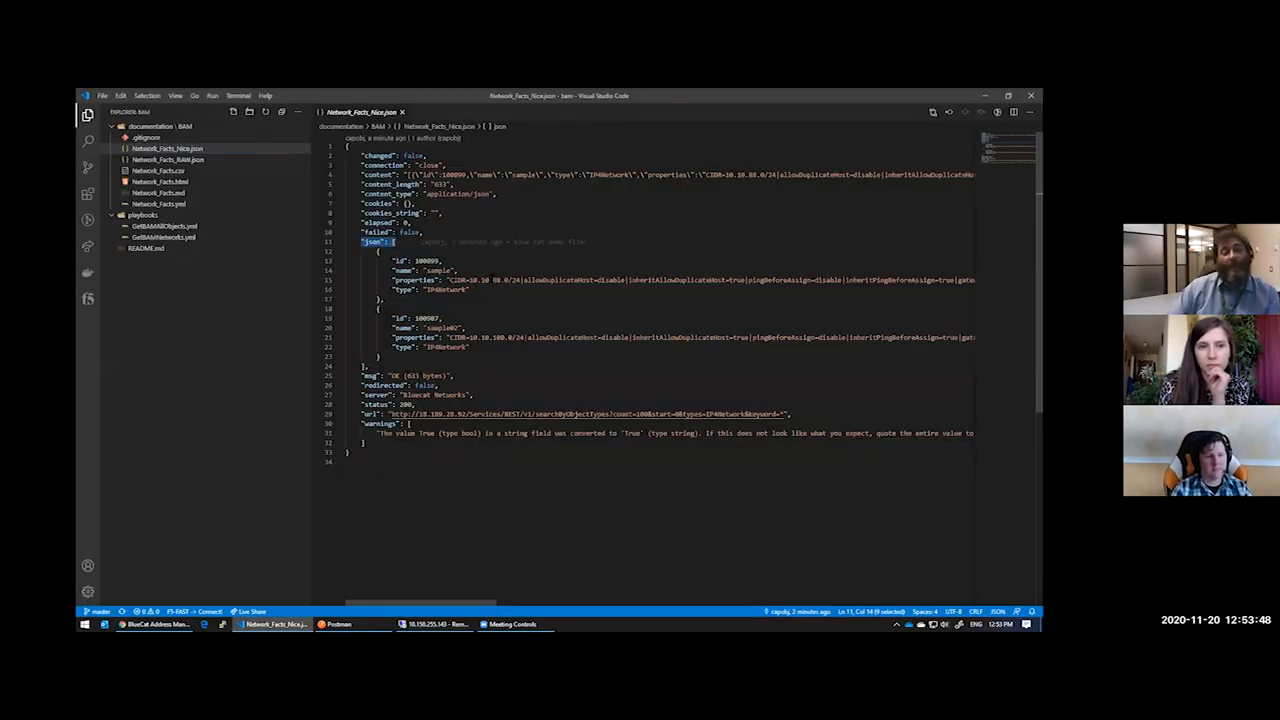
pyautogui.moveTo(158, 181)
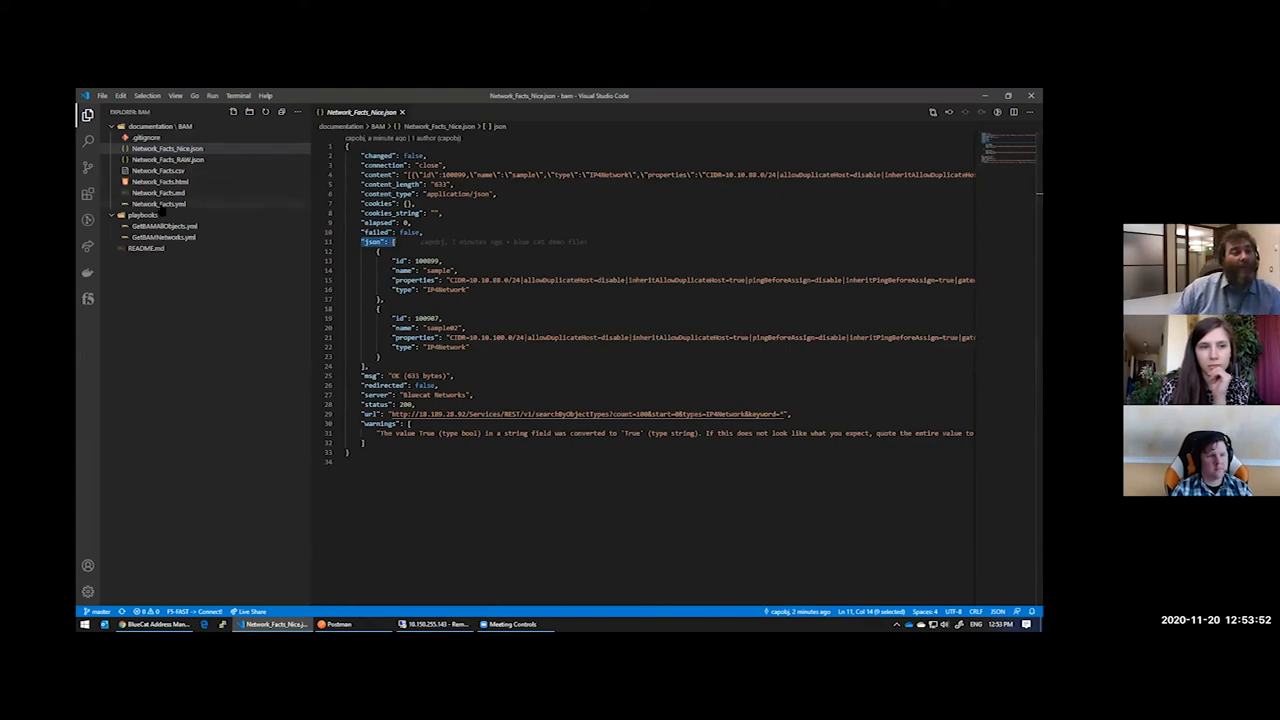
pyautogui.click(158, 204)
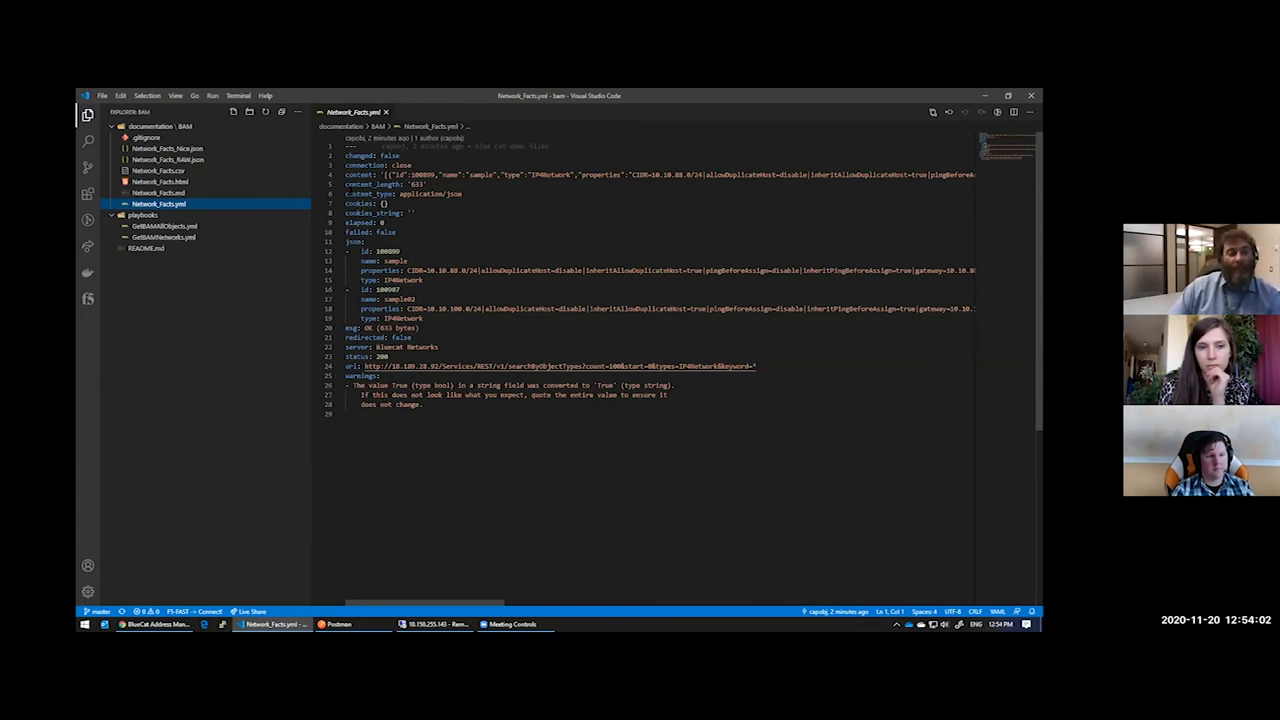
pyautogui.moveTo(270, 276)
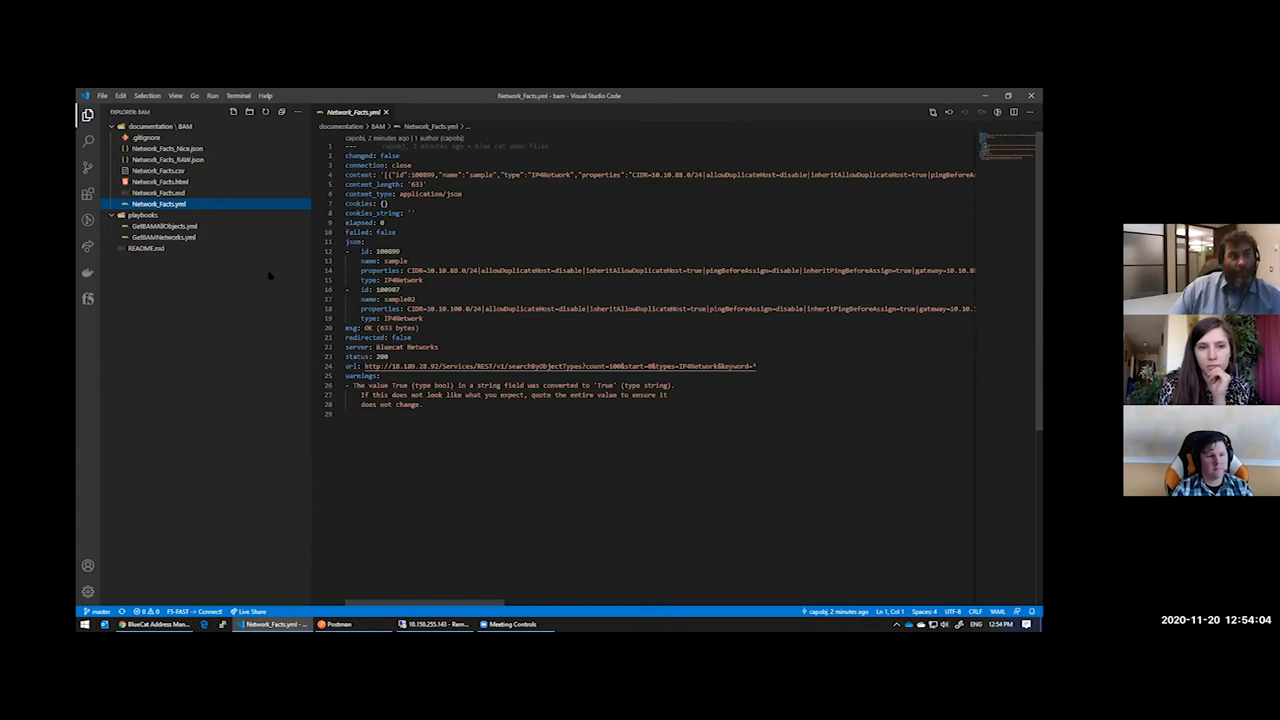
# Step: Select Network_Facts.csv in the Explorer and open it in Microsoft Excel via its context menu
pyautogui.click(158, 170)
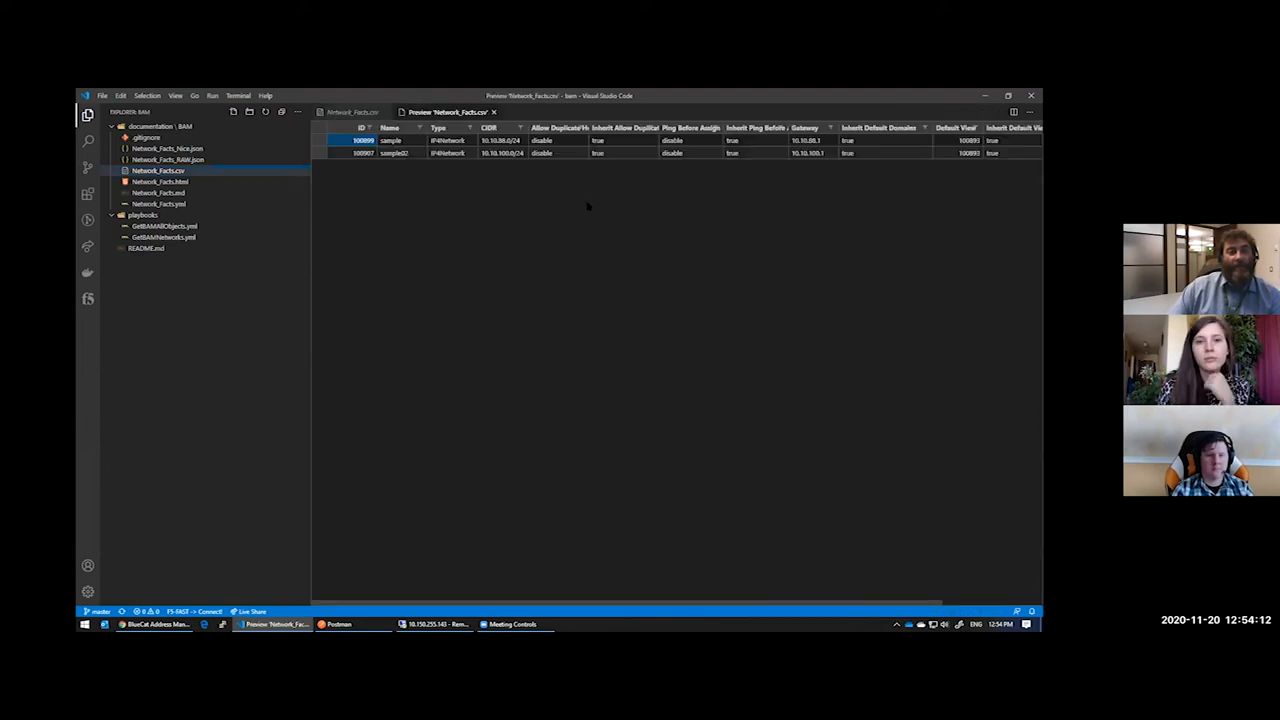
pyautogui.moveTo(476, 183)
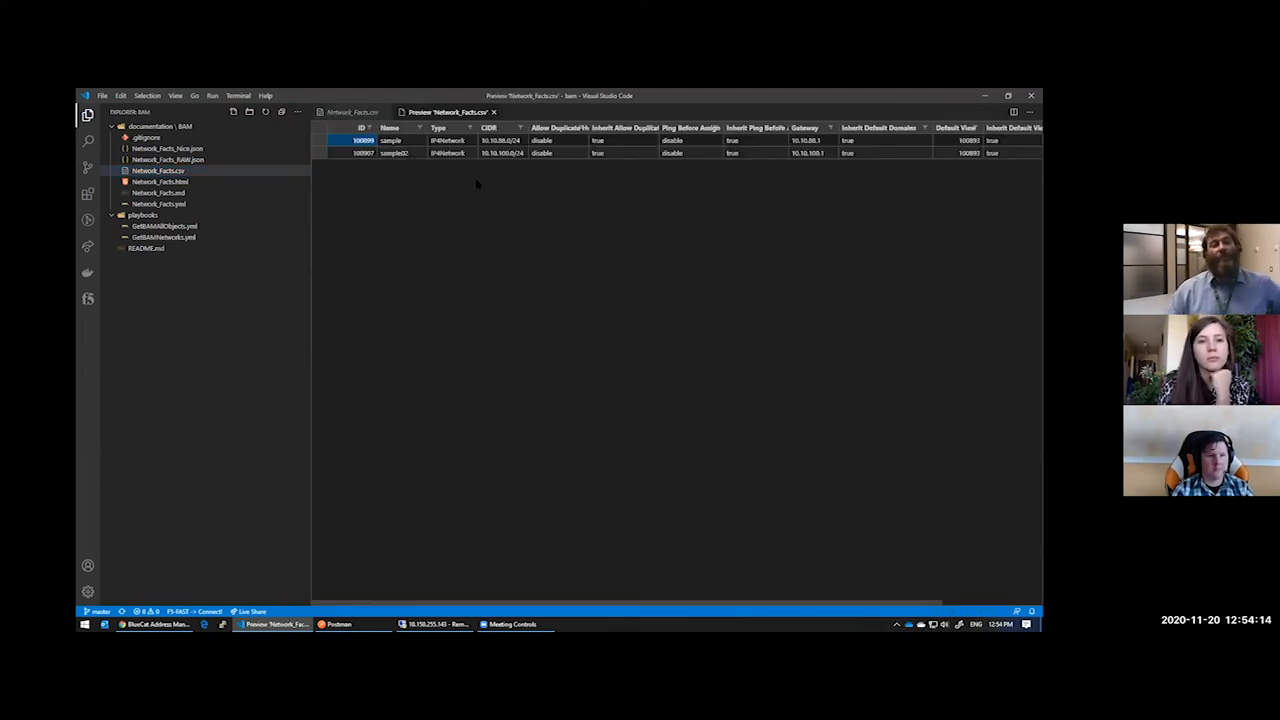
pyautogui.rightClick(158, 170)
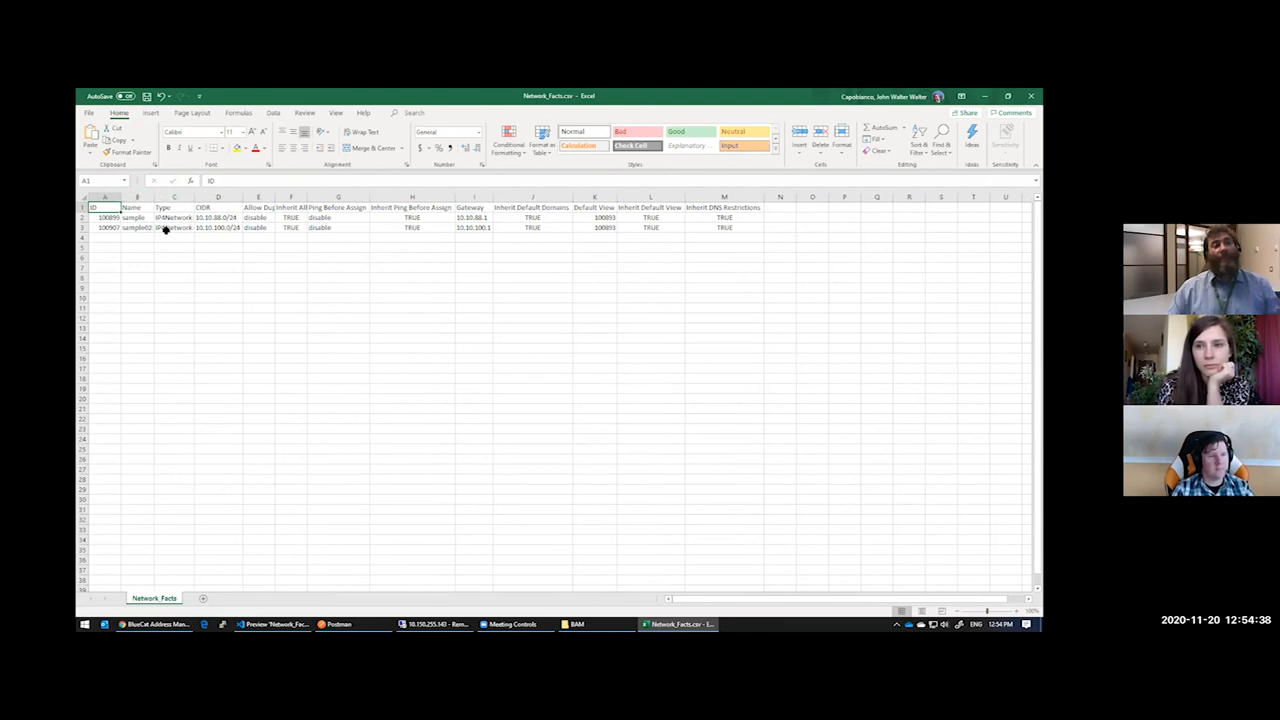
# Step: Inspect the CIDR and Ping Before Assign columns, then close the workbook with Don't Save
pyautogui.click(190, 207)
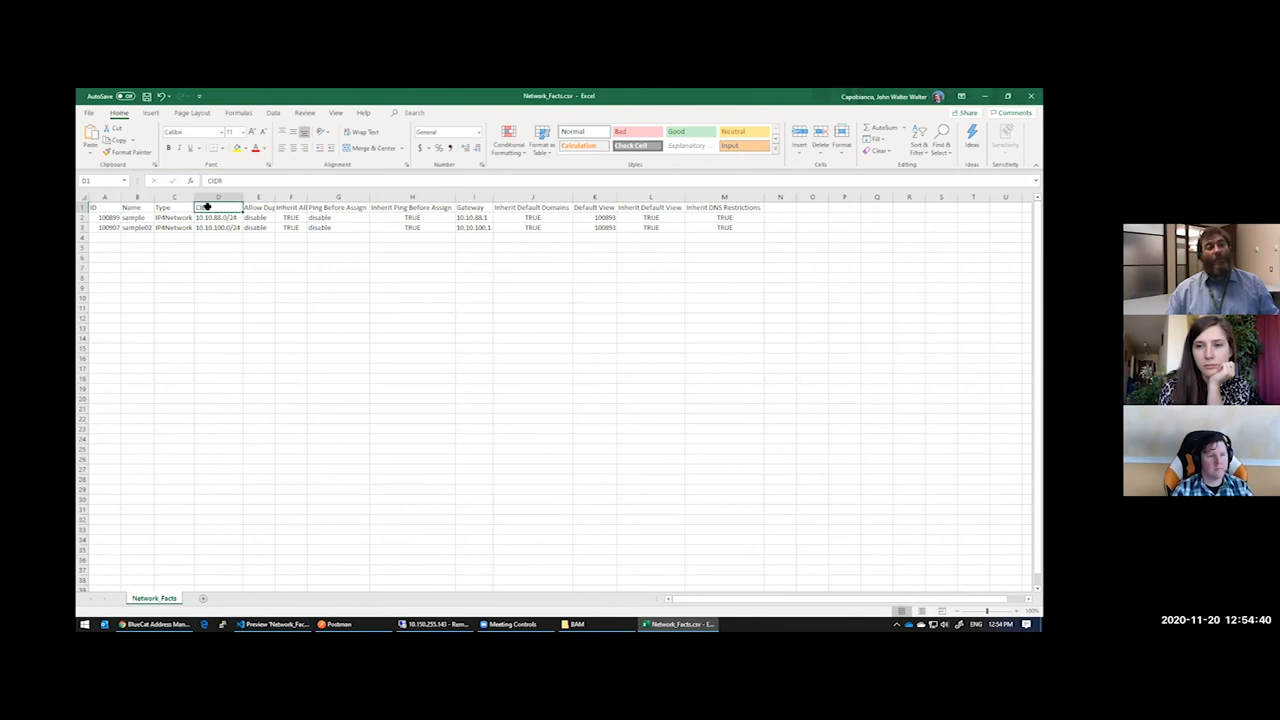
pyautogui.moveTo(218, 207); pyautogui.dragTo(218, 227)
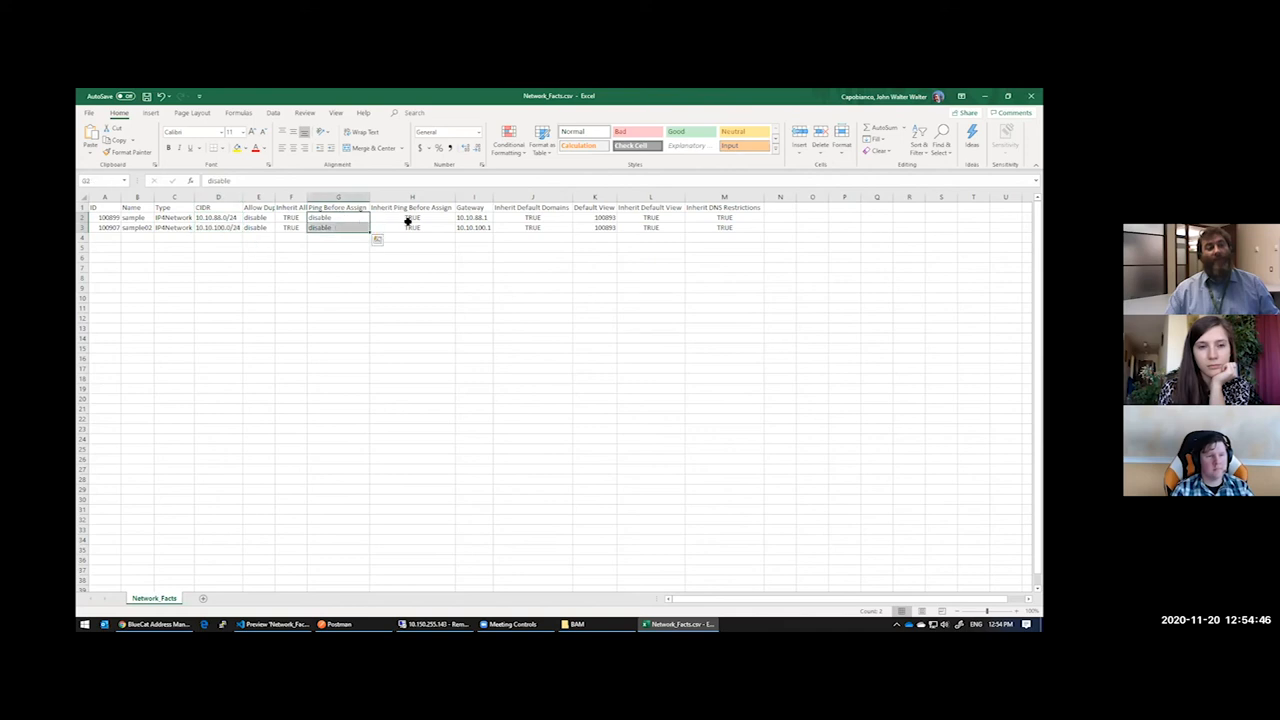
pyautogui.moveTo(429, 207)
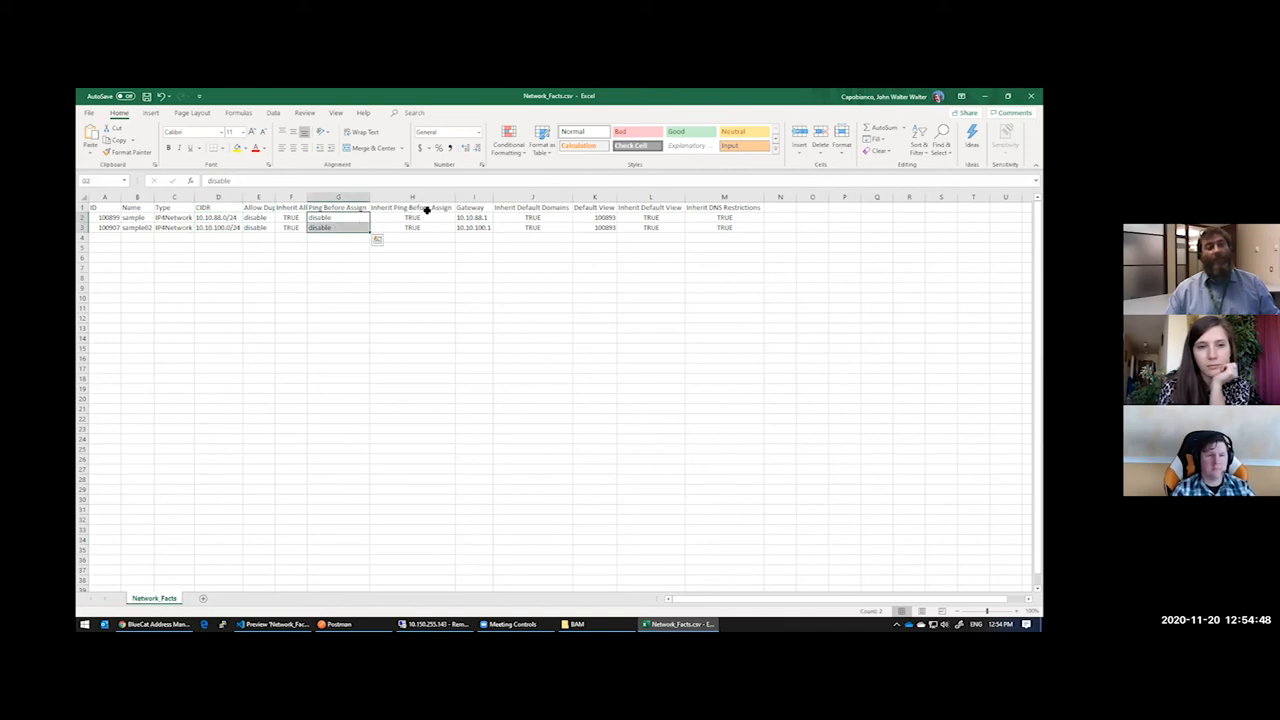
pyautogui.click(412, 217)
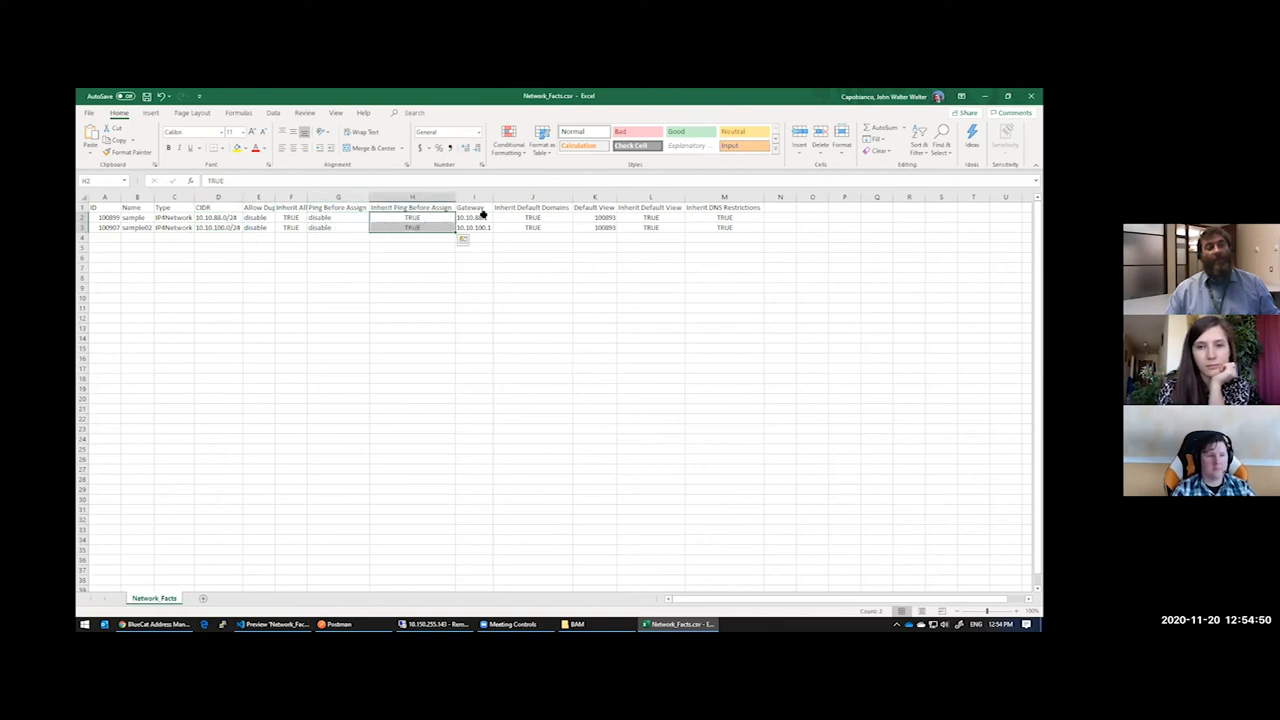
pyautogui.click(470, 217)
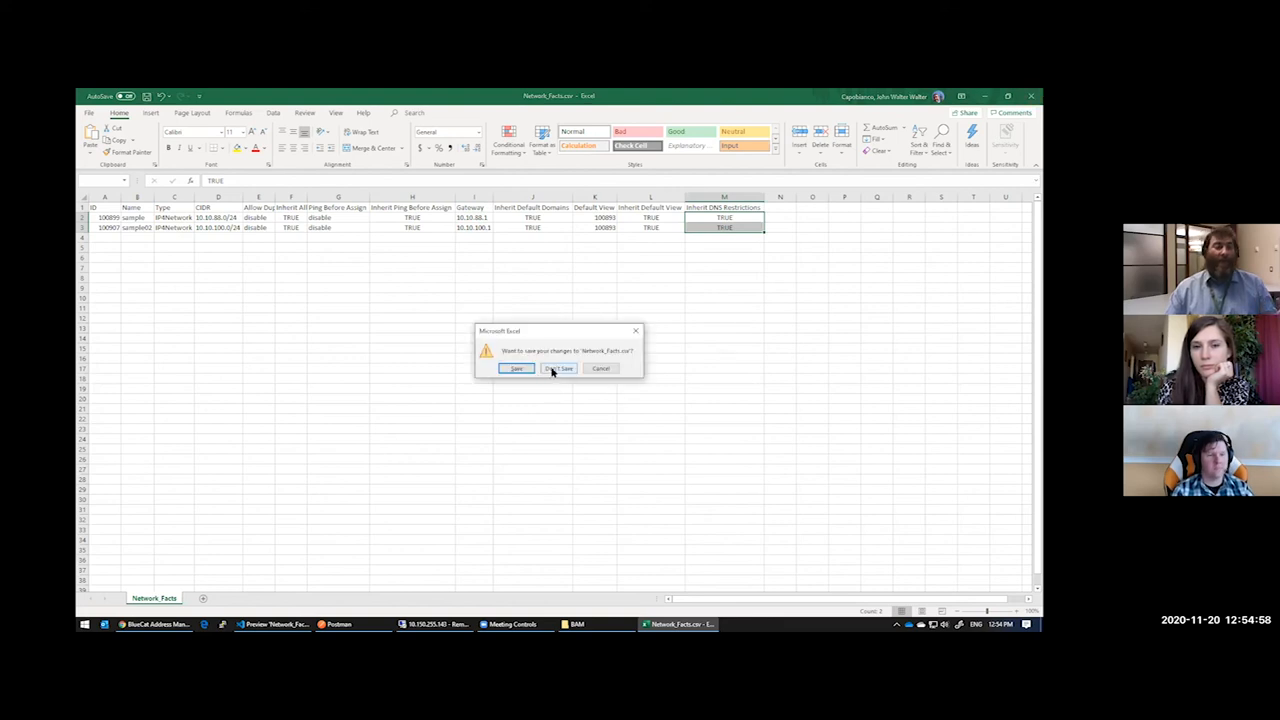
pyautogui.click(558, 368)
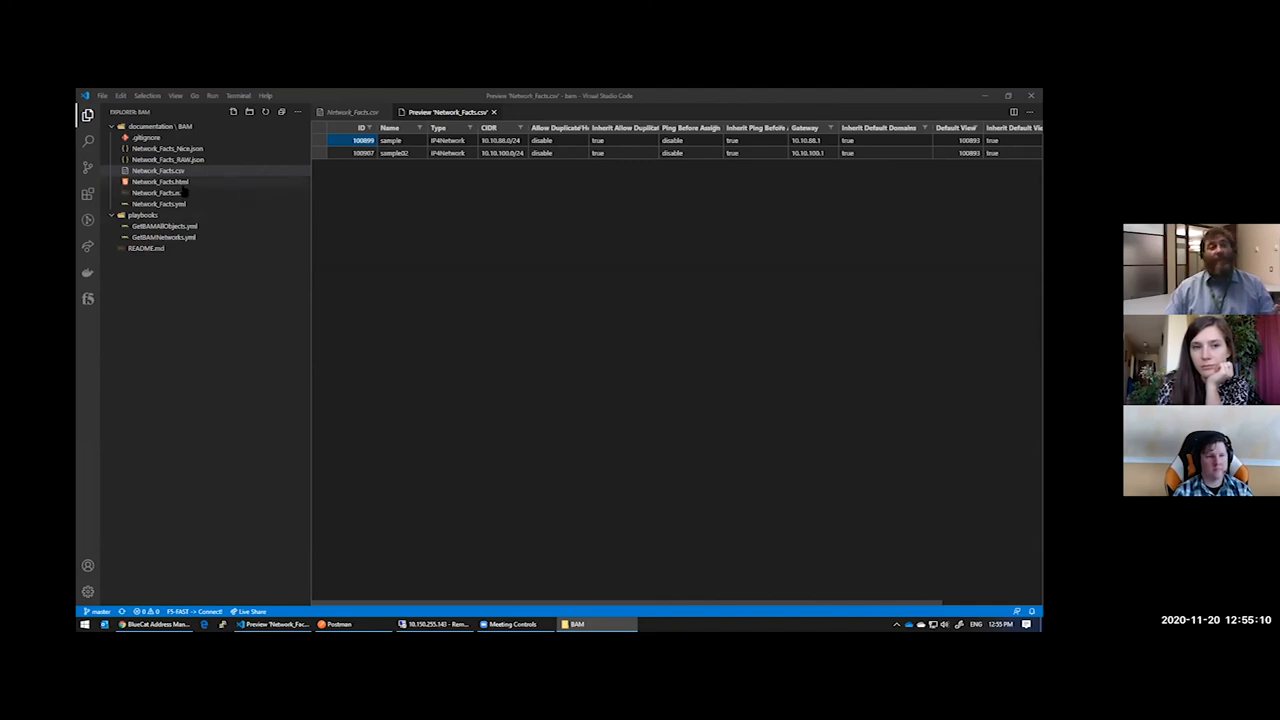
# Step: Open Network_Facts.md with its rendered table preview alongside, then bring Chrome to the front
pyautogui.click(159, 192)
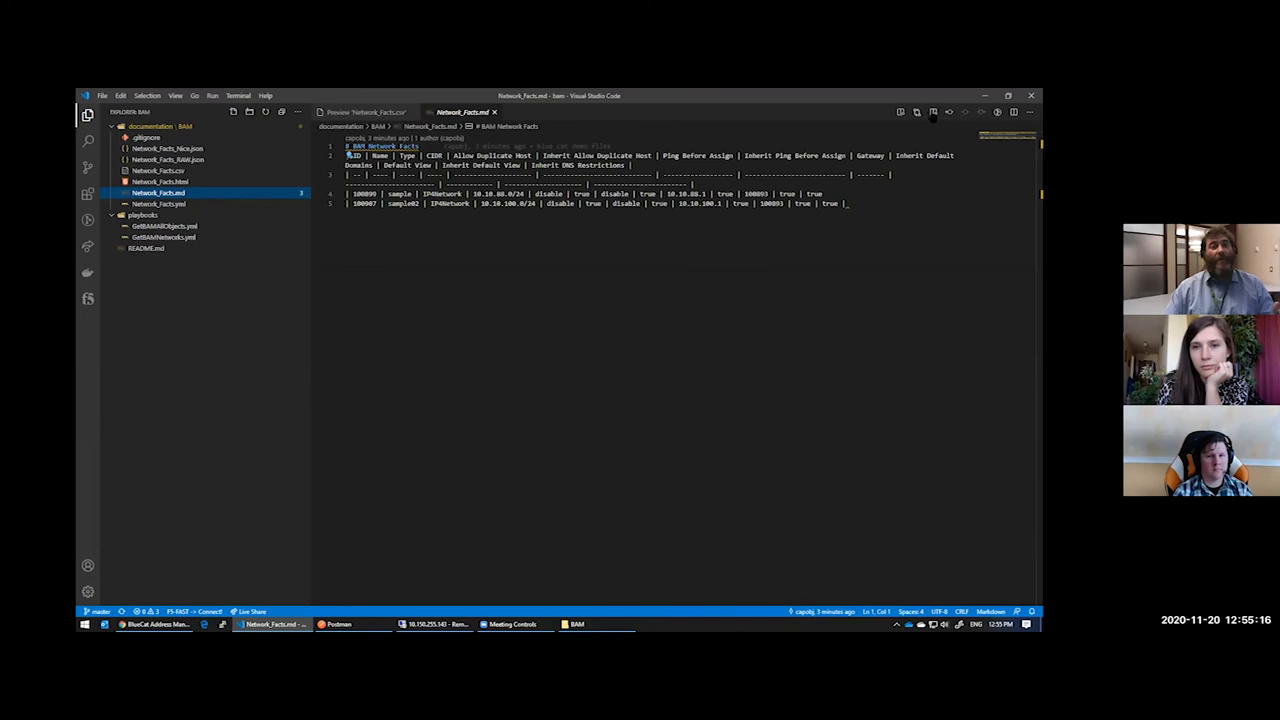
pyautogui.click(933, 111)
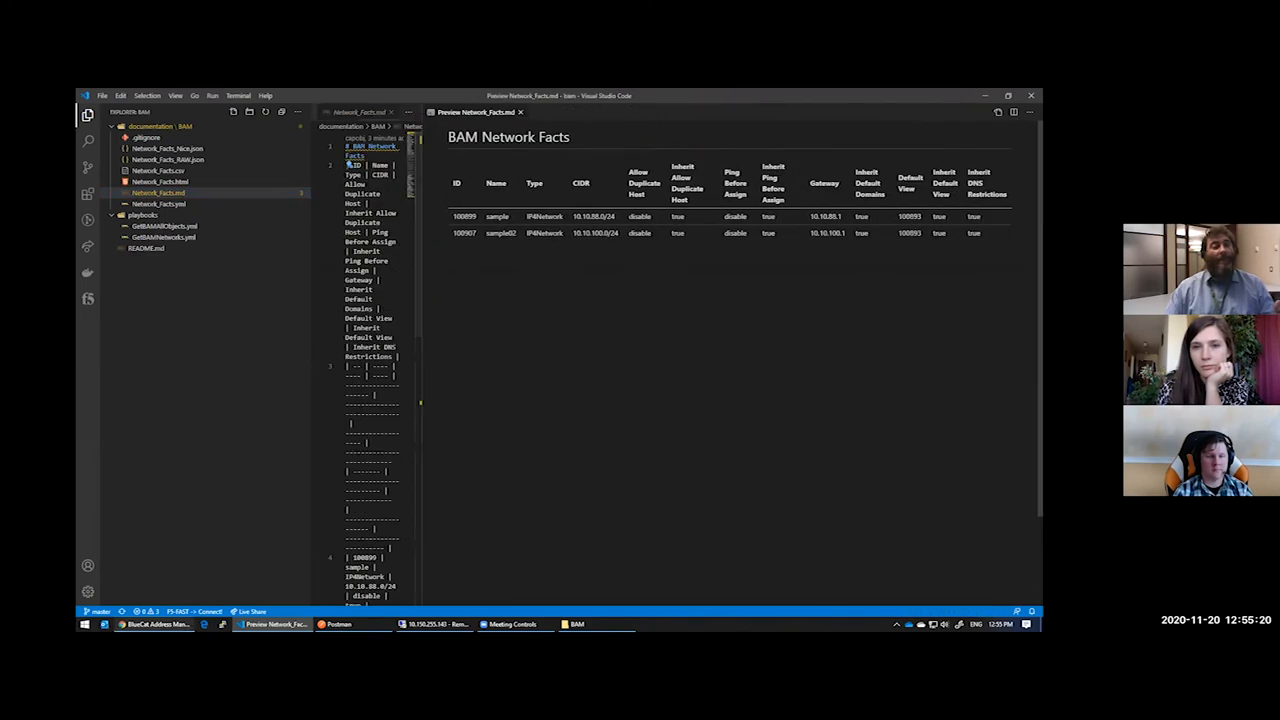
pyautogui.click(140, 623)
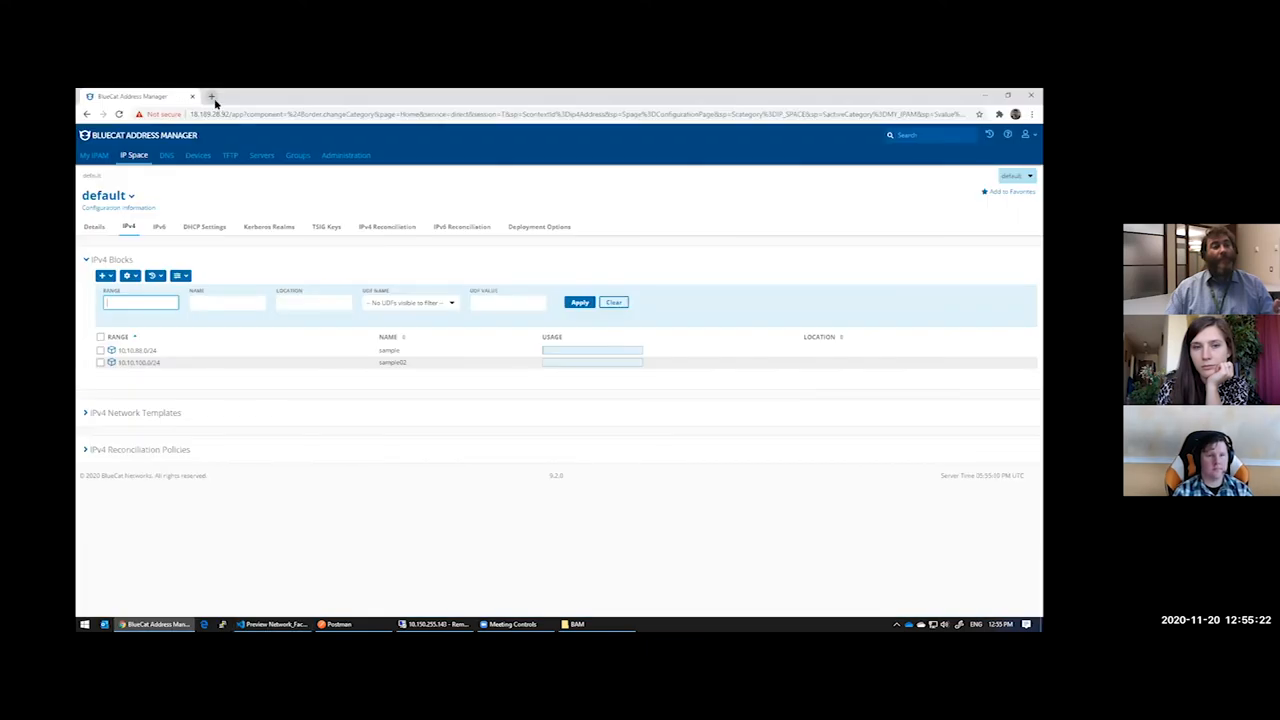
# Step: View documentation/BAM/Network_Facts.md on github.com/automateyournetwork as a table, then return to VS Code
pyautogui.click(219, 98)
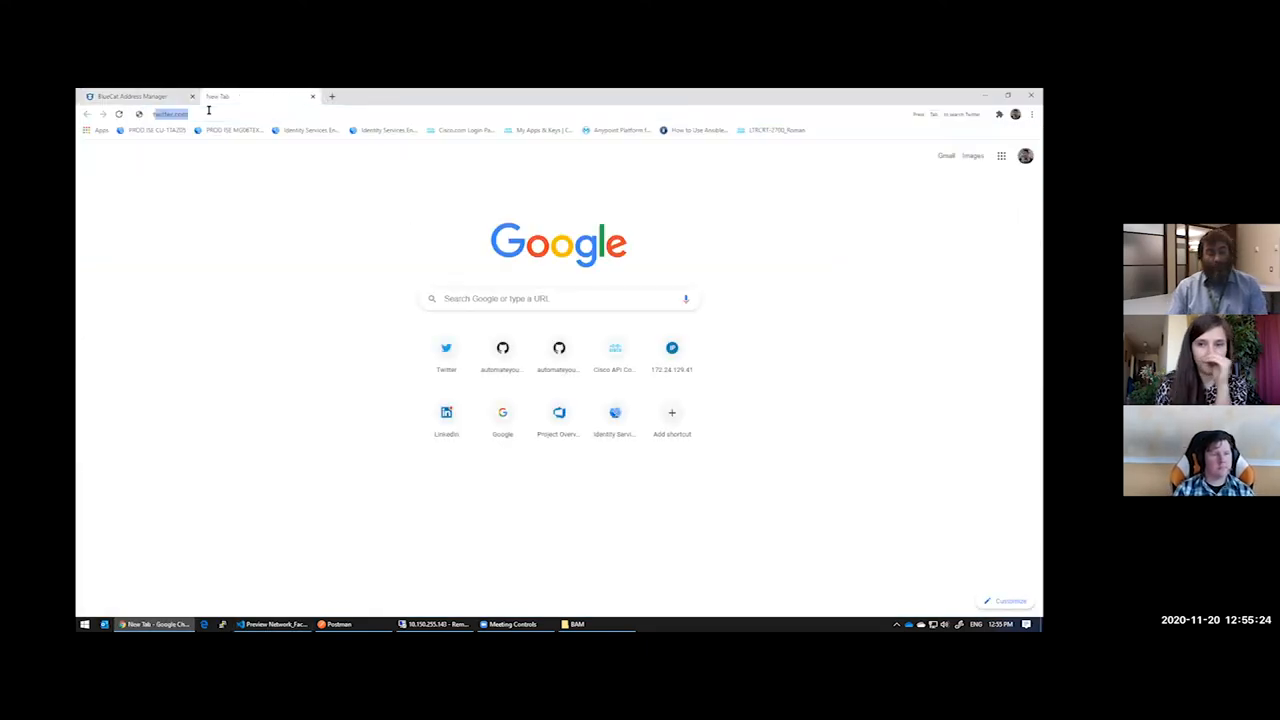
pyautogui.write('tfs2018.hoc-cdc.ca/tfs/Sandbox/Infrastructure')
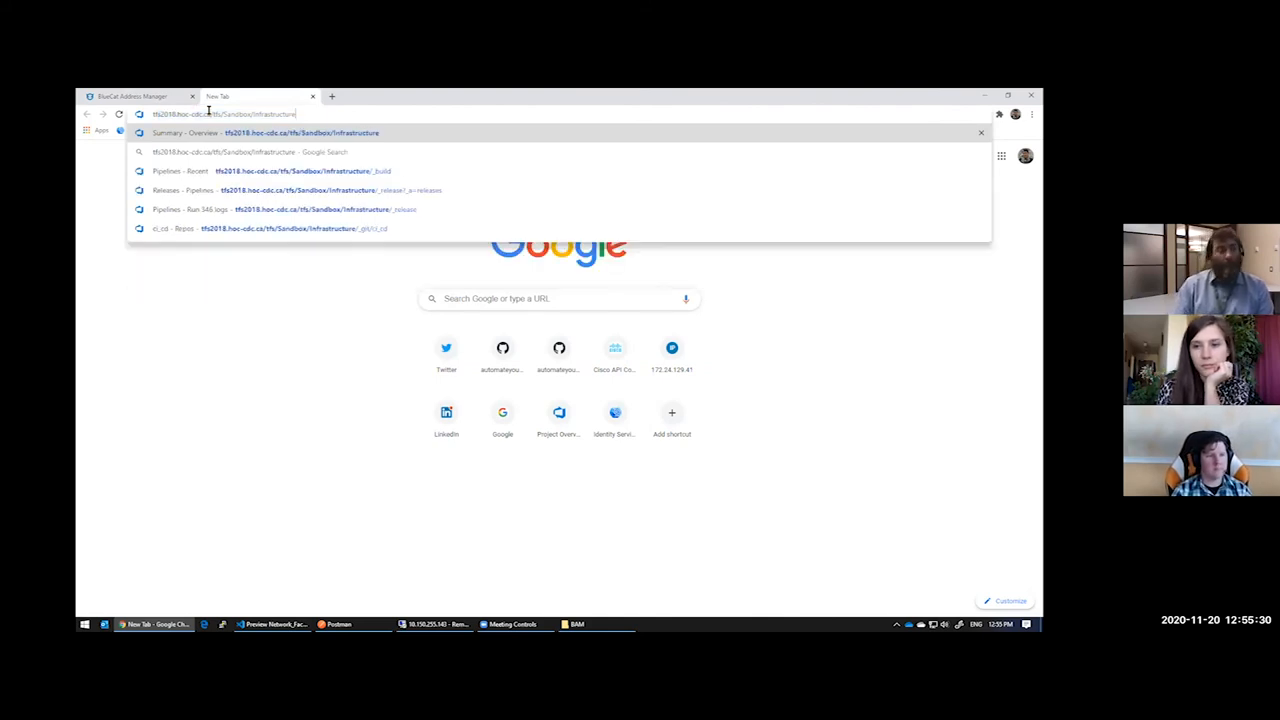
pyautogui.write('github.com/automateyournetwork/BlueCatAddressManagerNetworkFacts/tree/main/documentation/BAM')
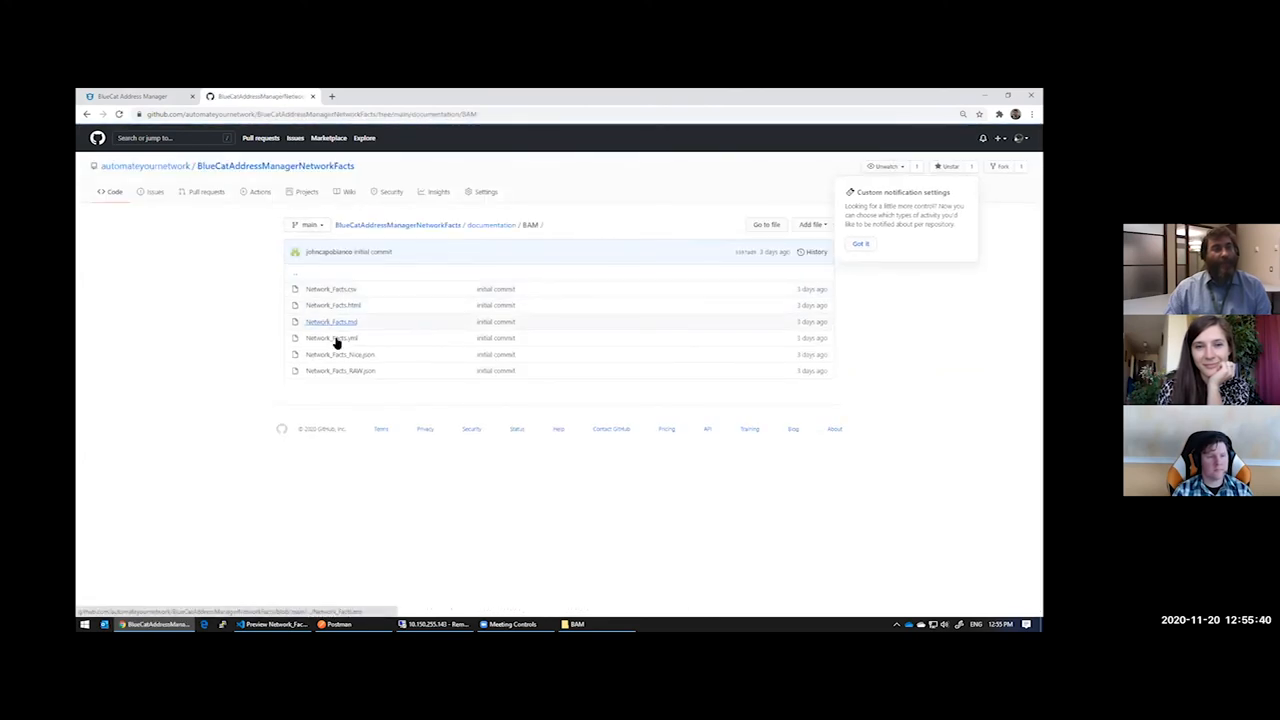
pyautogui.click(331, 321)
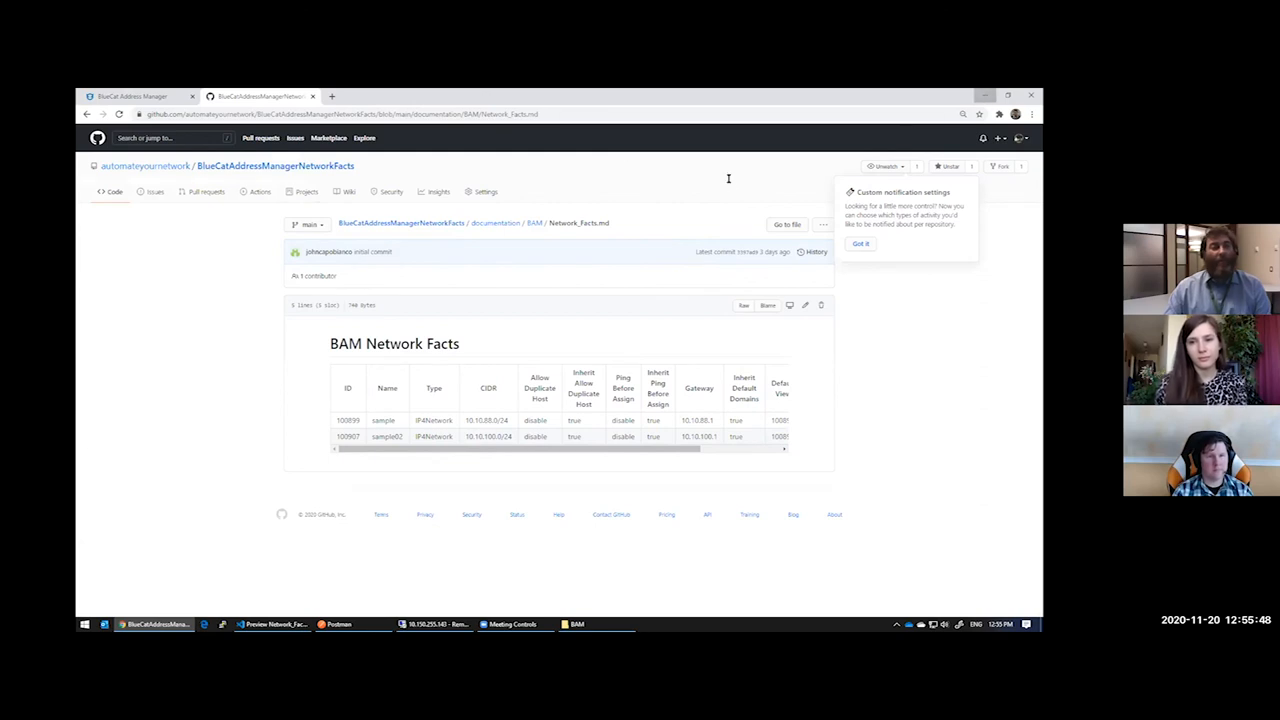
pyautogui.click(258, 625)
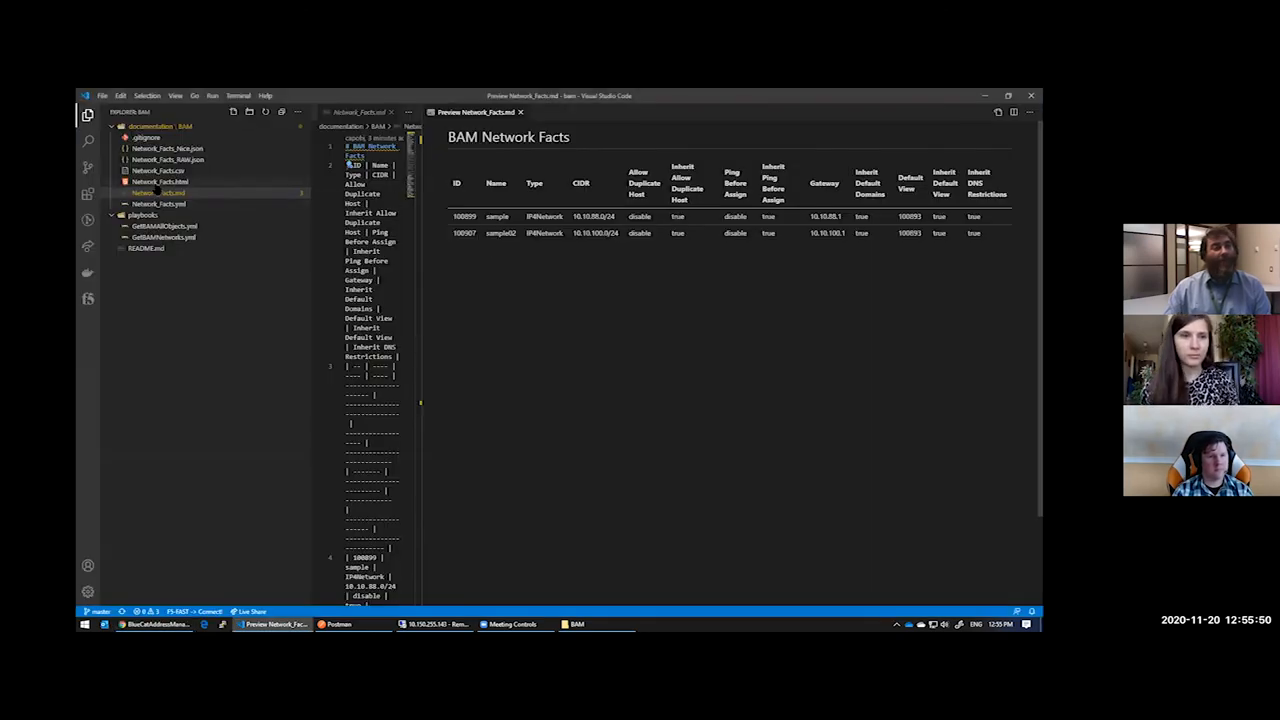
# Step: Serve Network_Facts.html with Live Server to show the BAM Network Facts mind map
pyautogui.click(159, 181)
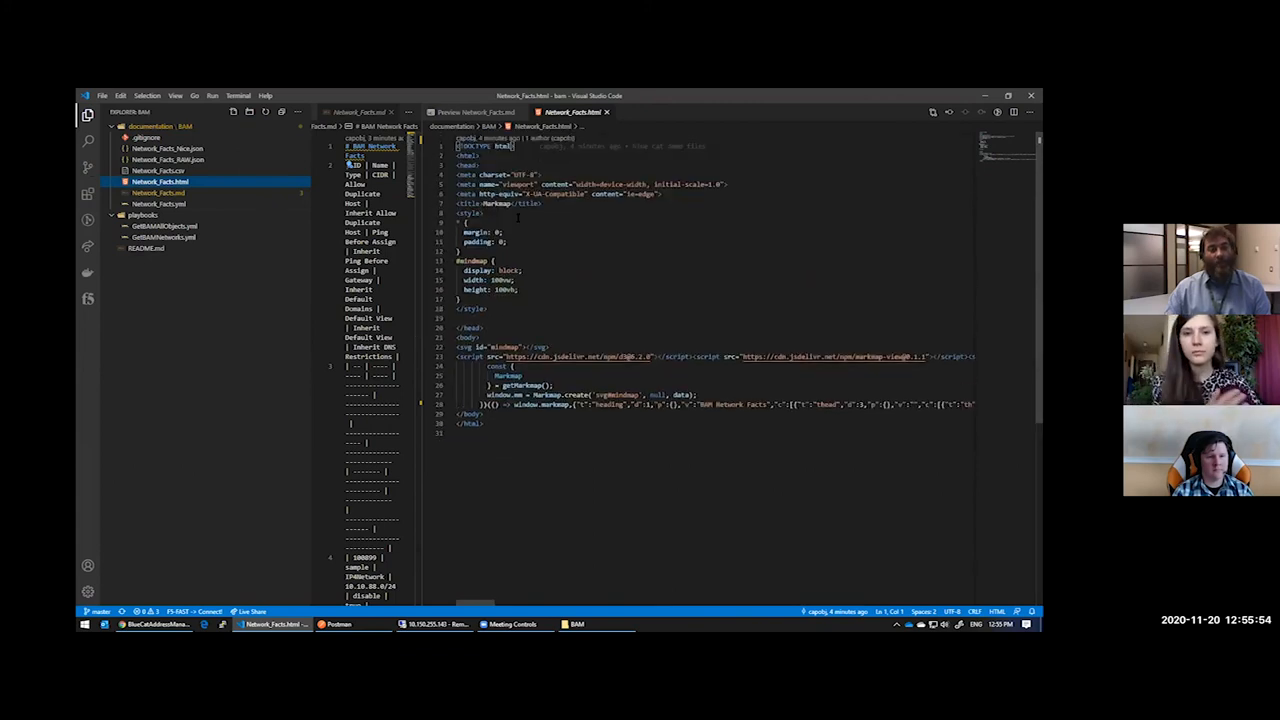
pyautogui.rightClick(157, 181)
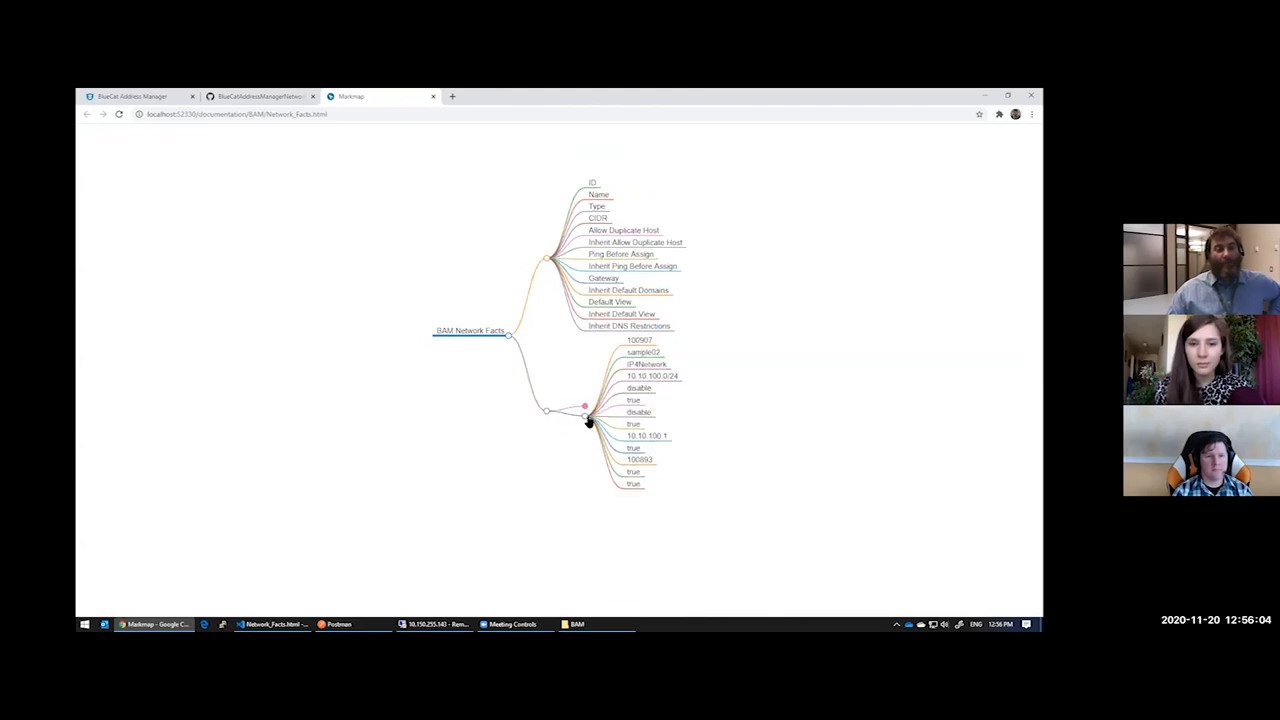
# Step: Expand the collapsed network record in the Markmap mind map, then minimize the browser
pyautogui.click(581, 406)
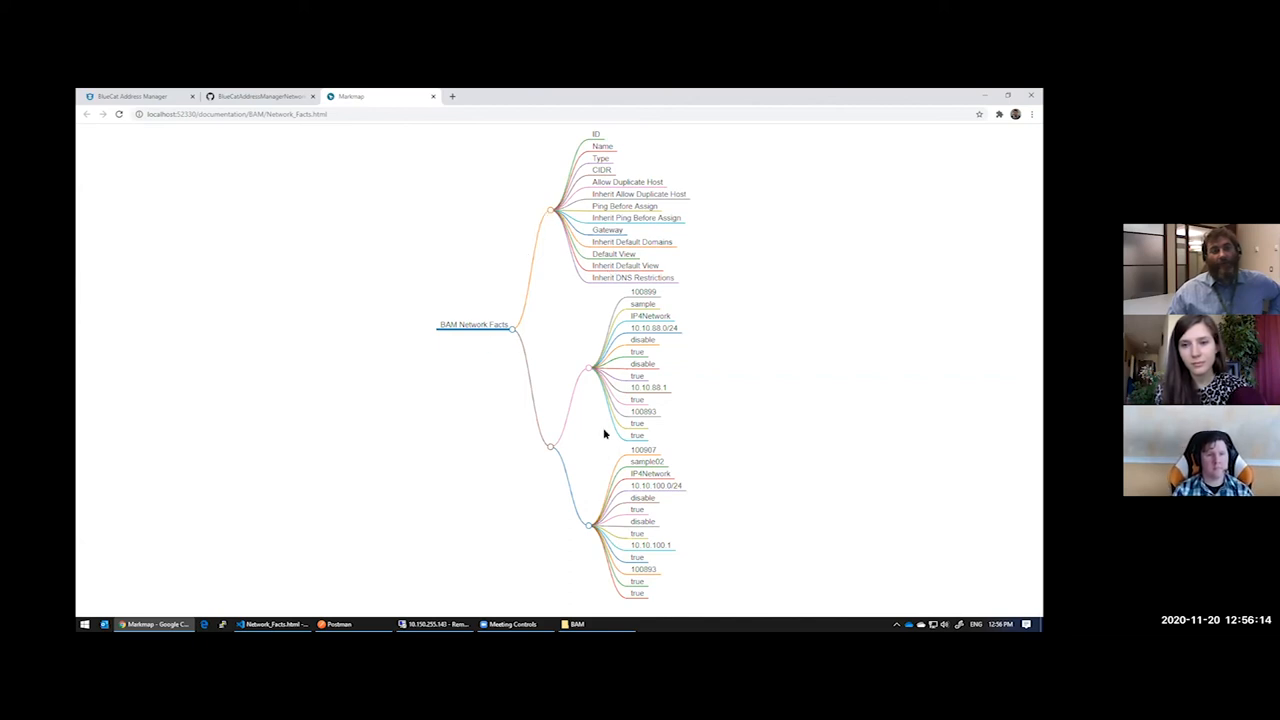
pyautogui.moveTo(633, 374)
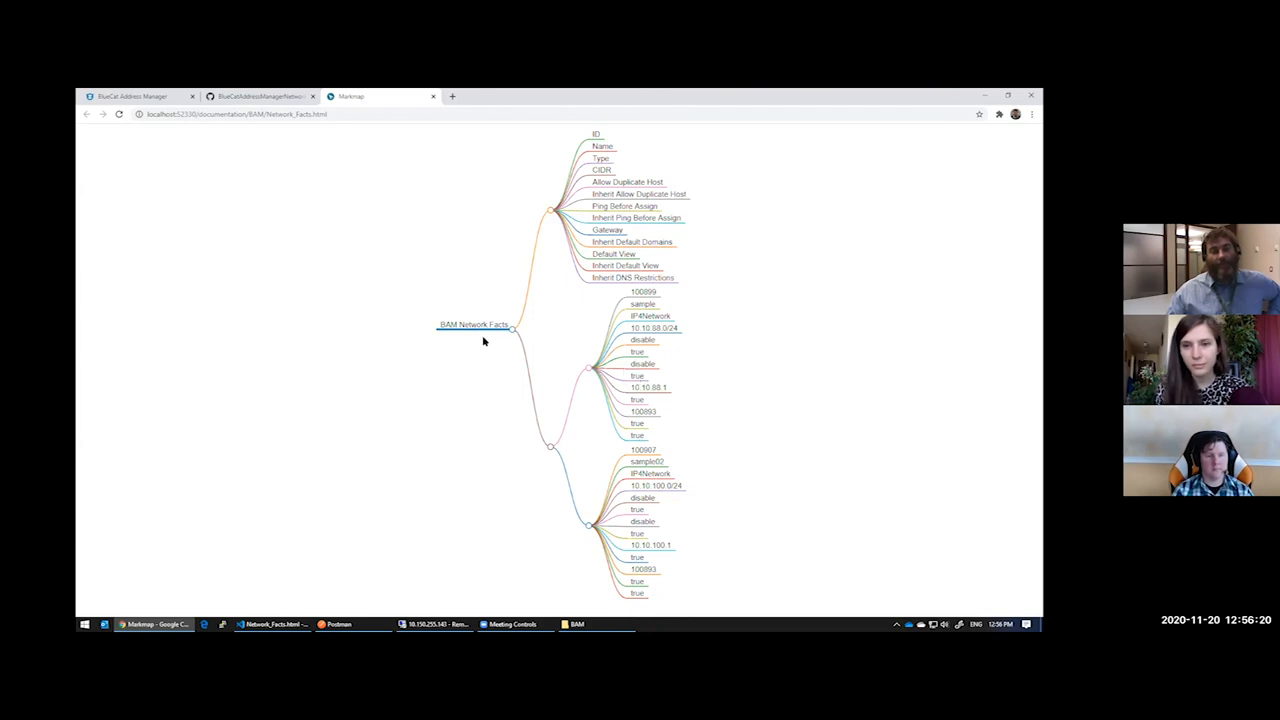
pyautogui.moveTo(575, 367)
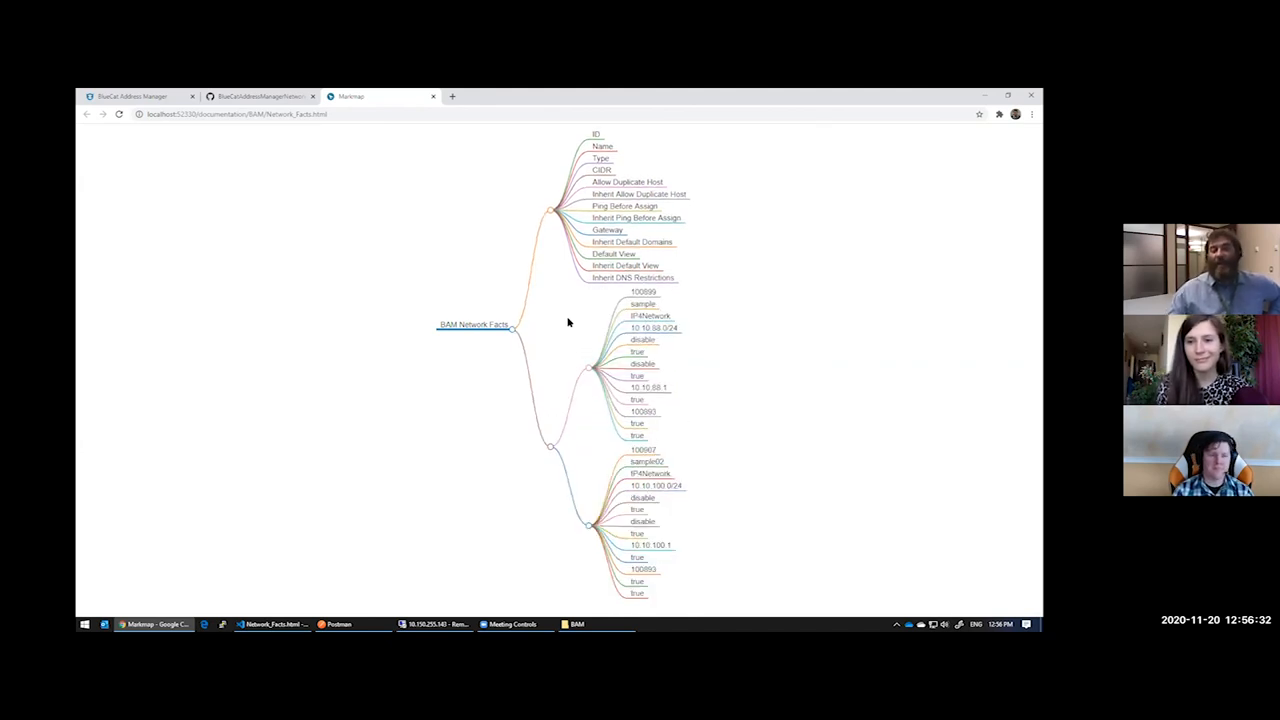
pyautogui.moveTo(830, 155)
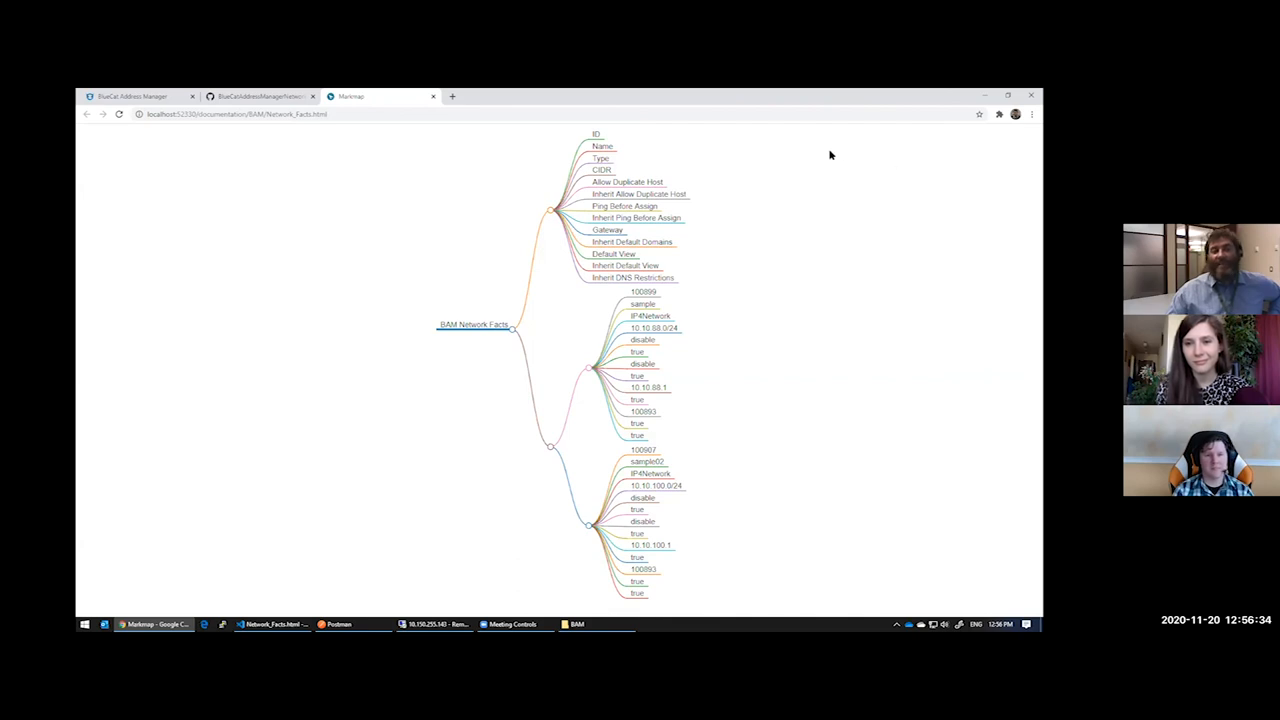
pyautogui.moveTo(781, 186)
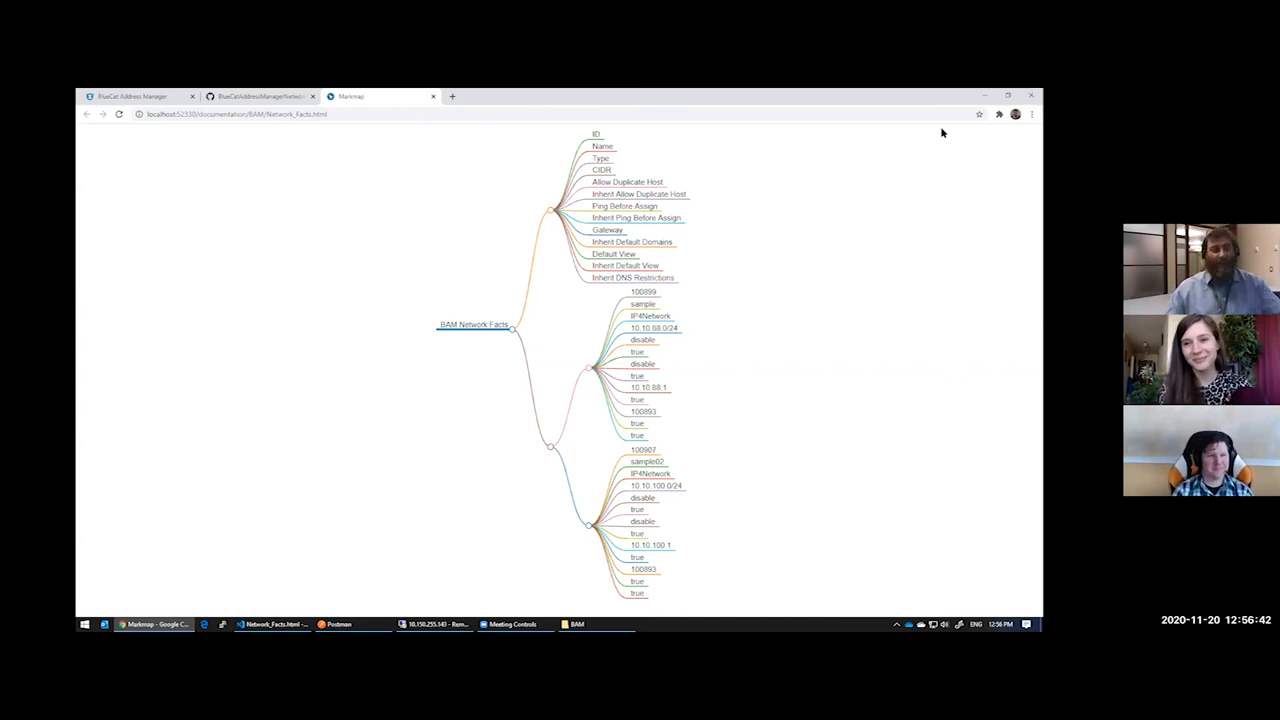
pyautogui.click(258, 624)
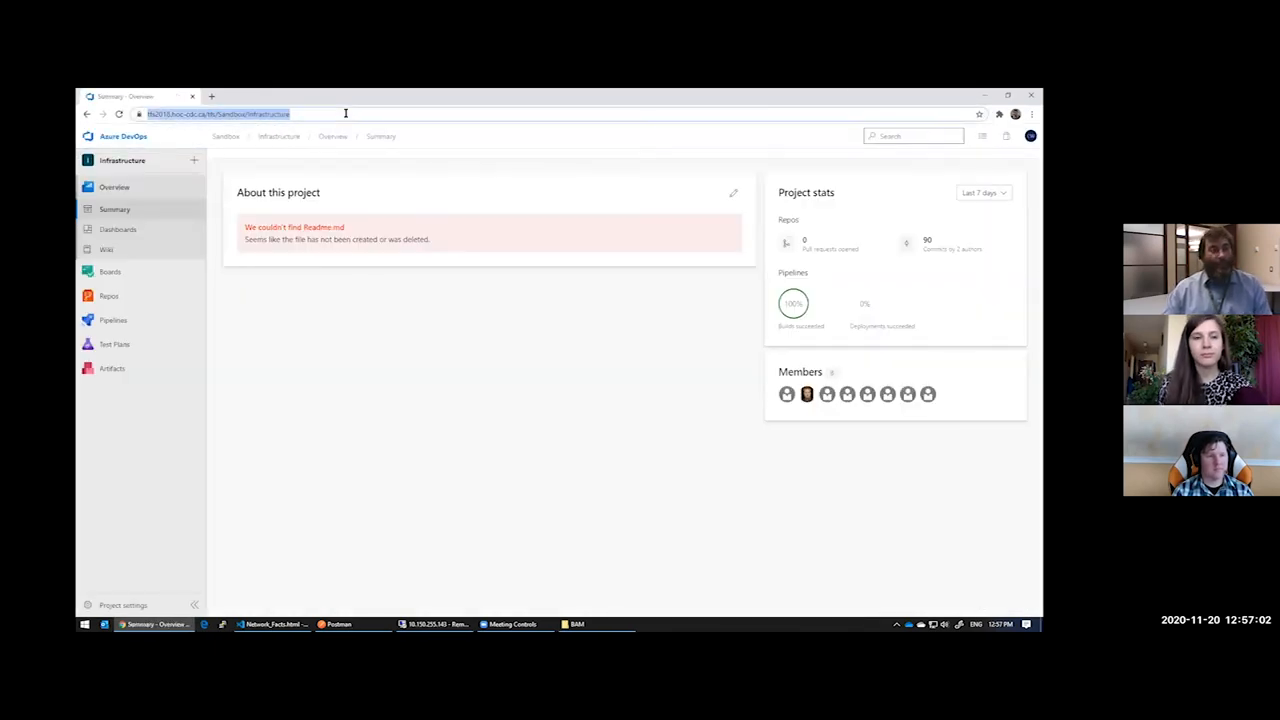
# Step: Open Network_Facts.csv in BlueCatAddressManagerNetworkFacts' documentation/BAM folder on github.com/automateyournetwork
pyautogui.click(344, 113)
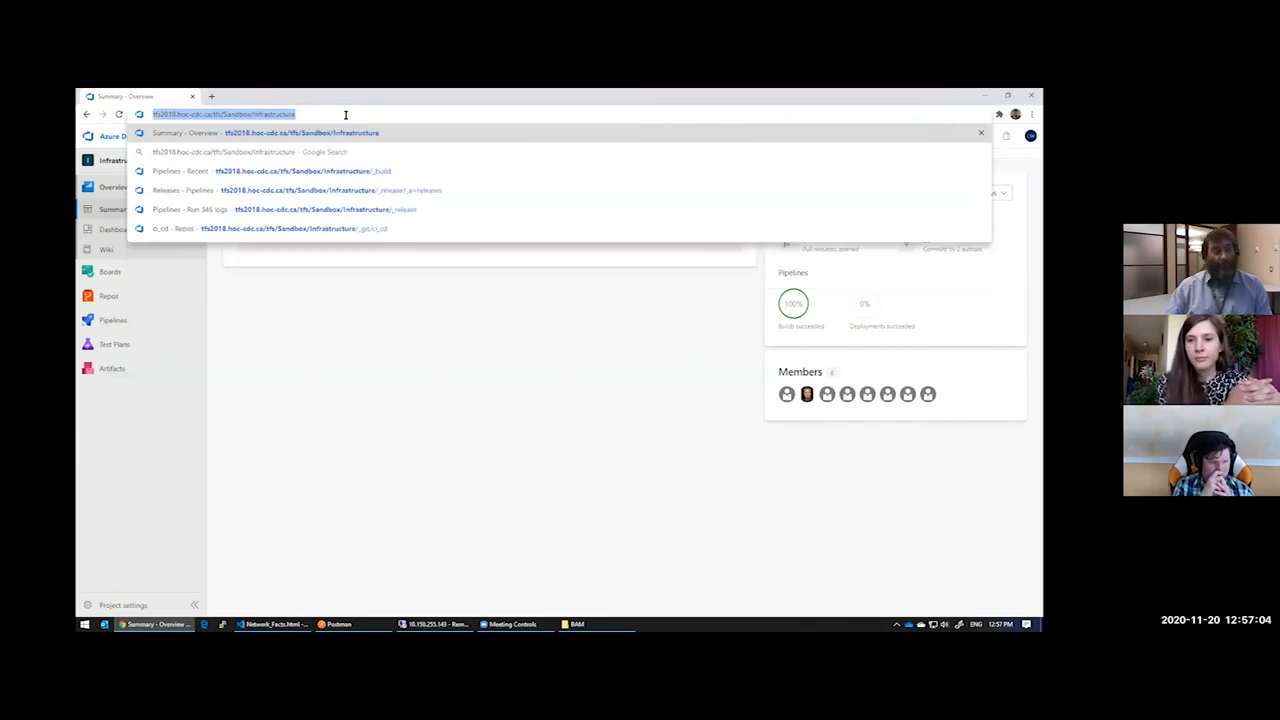
pyautogui.write('github.com/automateyournetwork?tab=repositories')
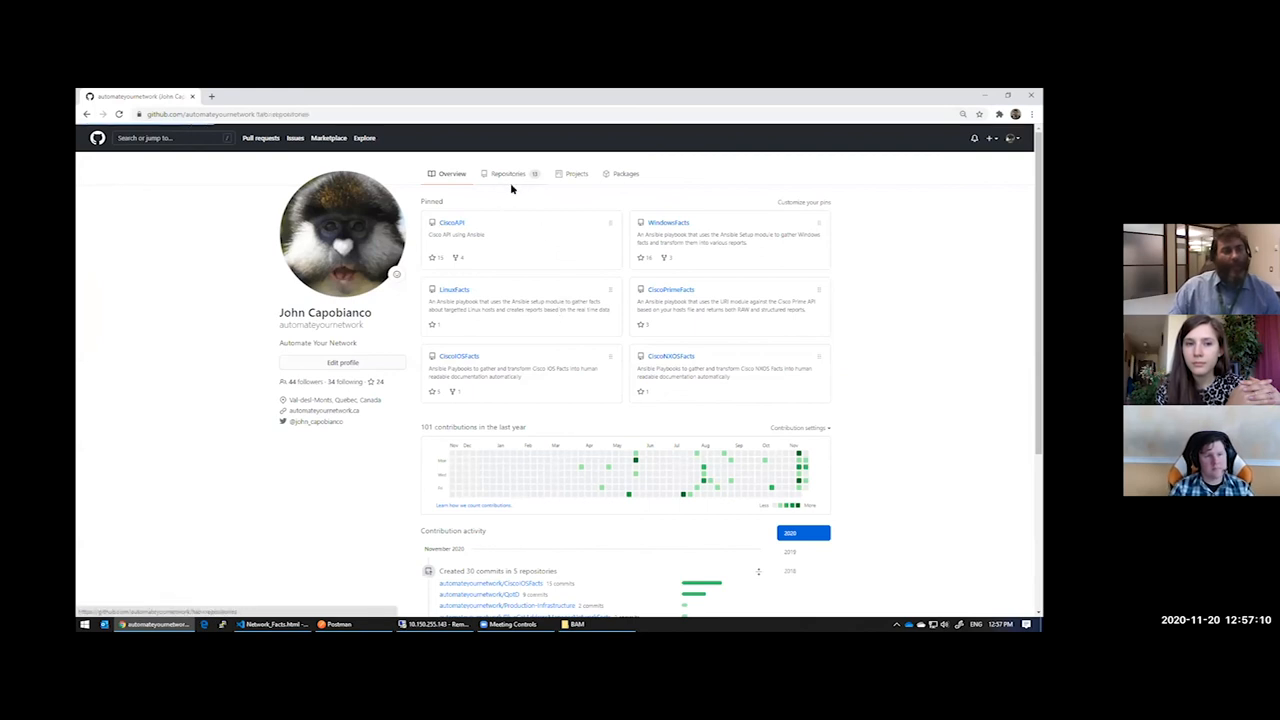
pyautogui.click(507, 173)
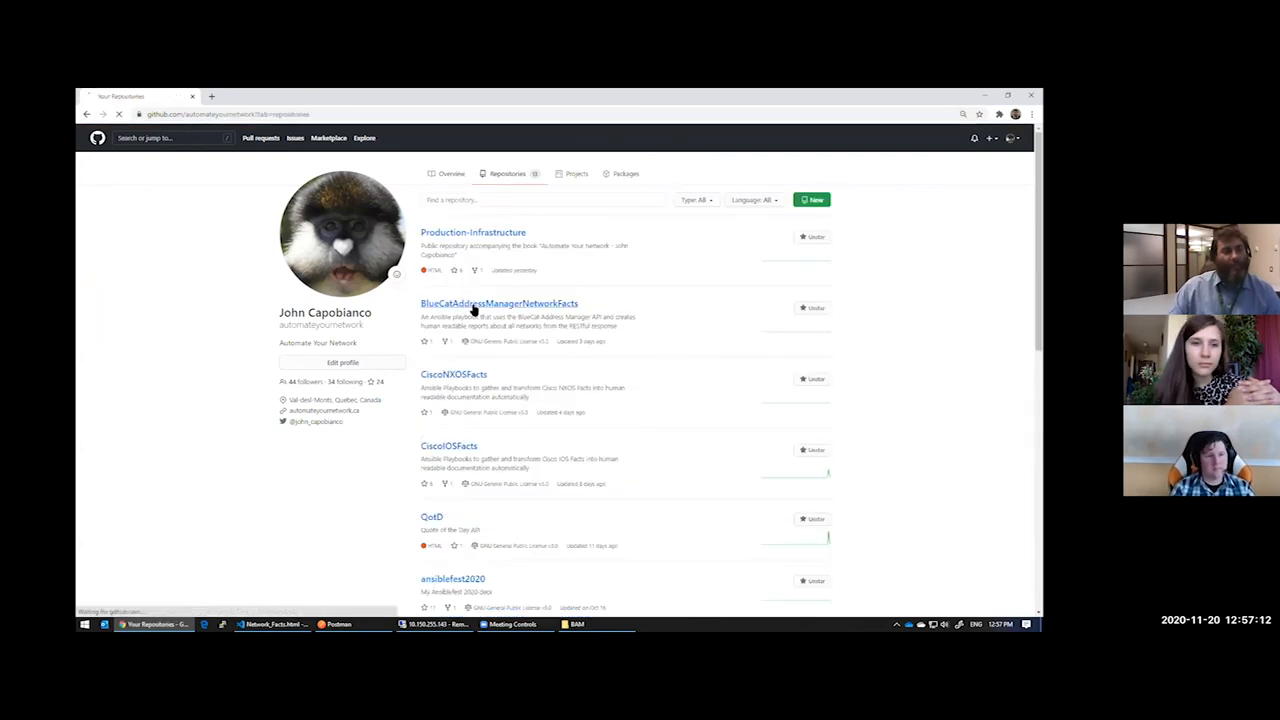
pyautogui.click(496, 303)
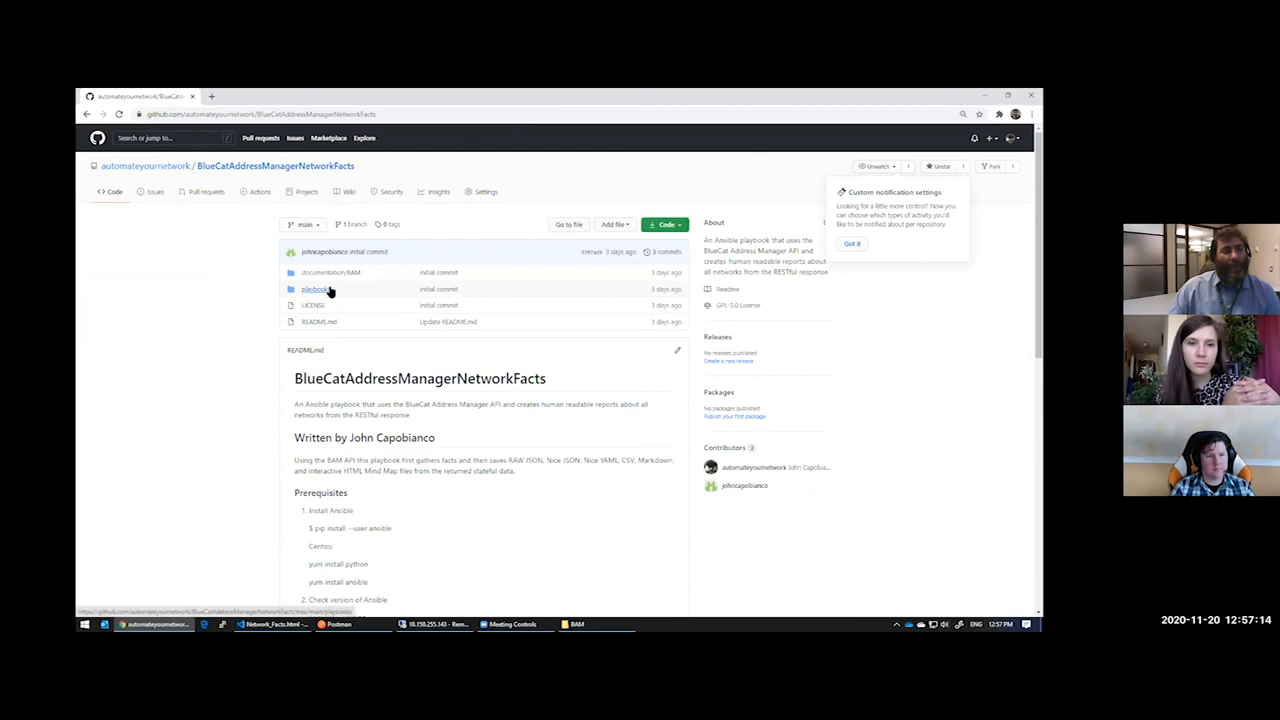
pyautogui.moveTo(367, 292)
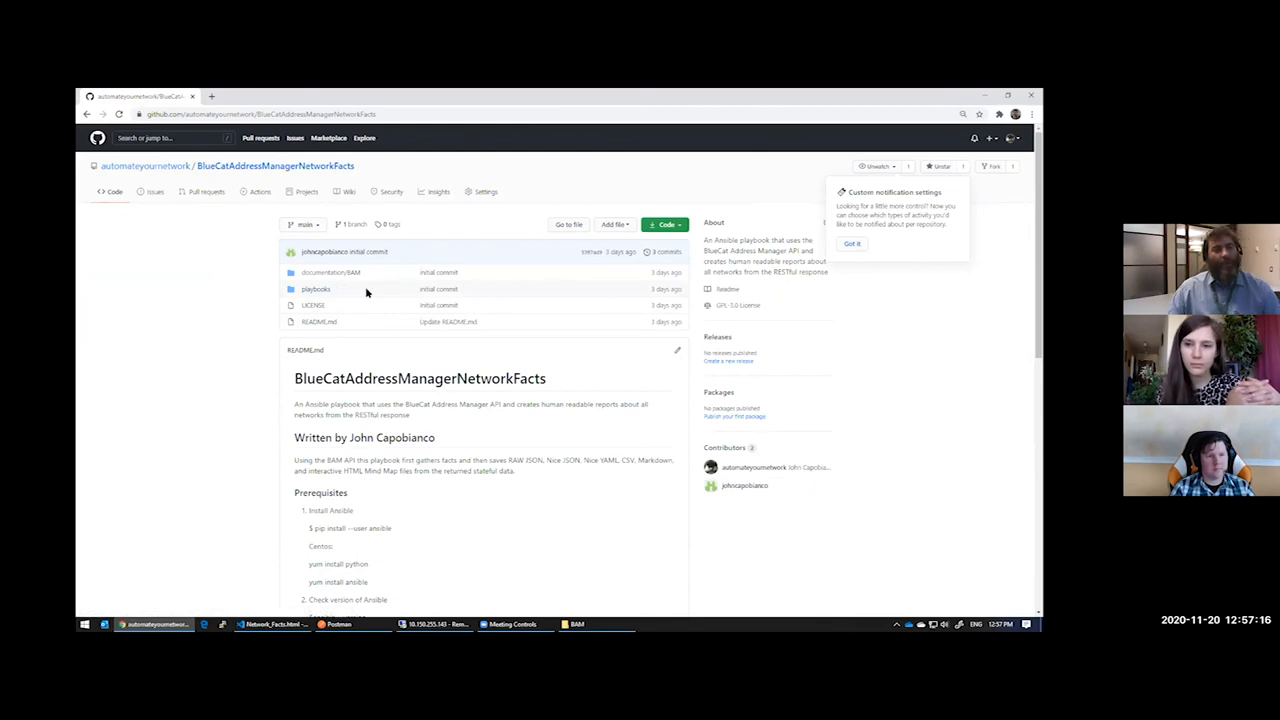
pyautogui.click(323, 272)
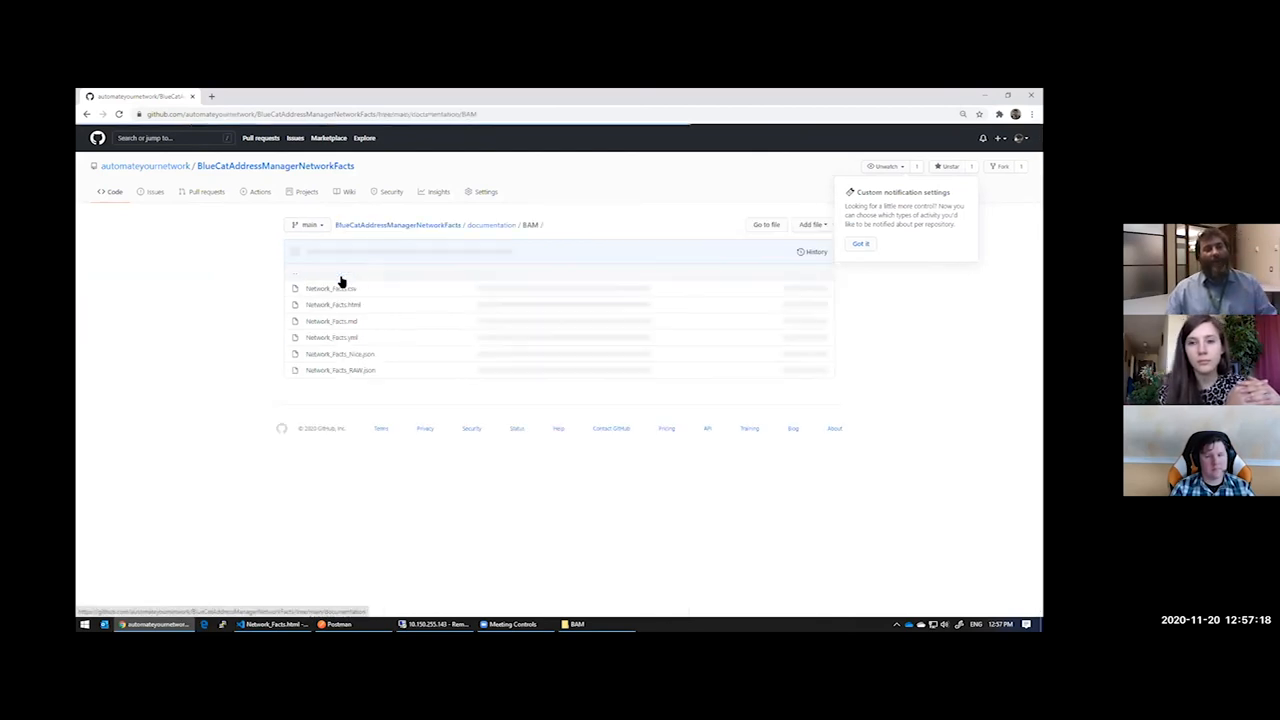
pyautogui.click(328, 288)
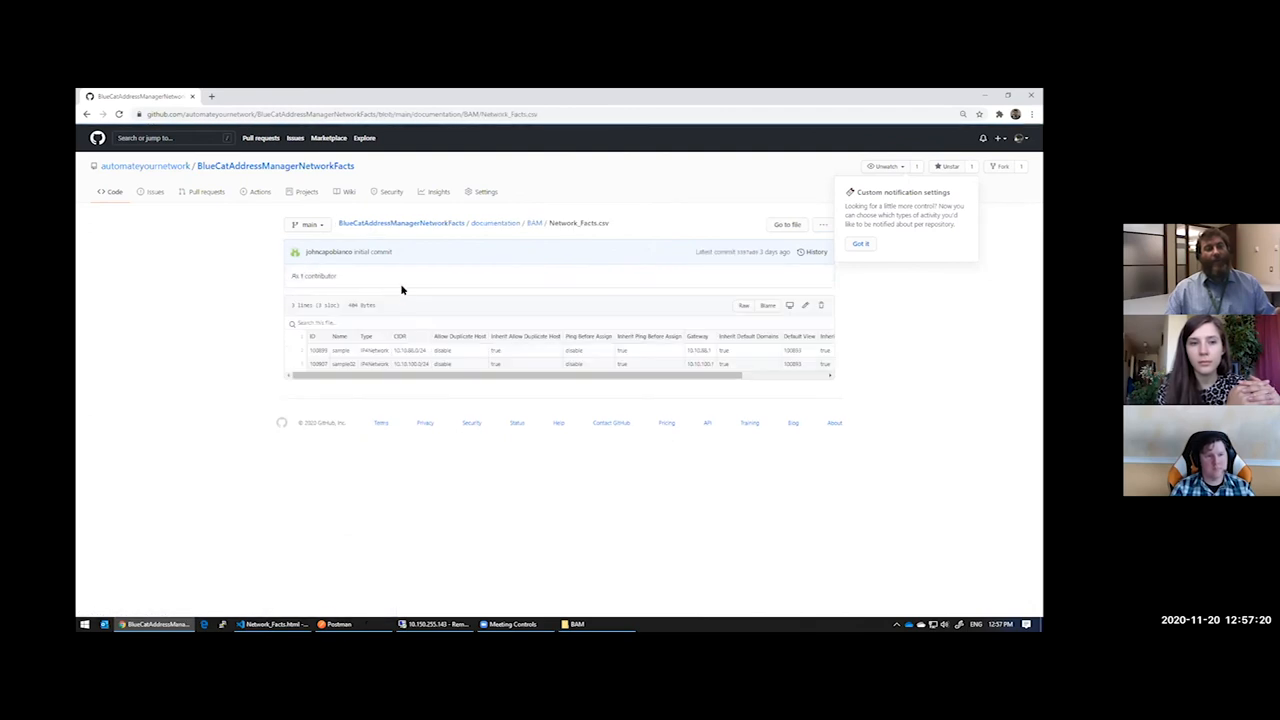
pyautogui.moveTo(461, 318)
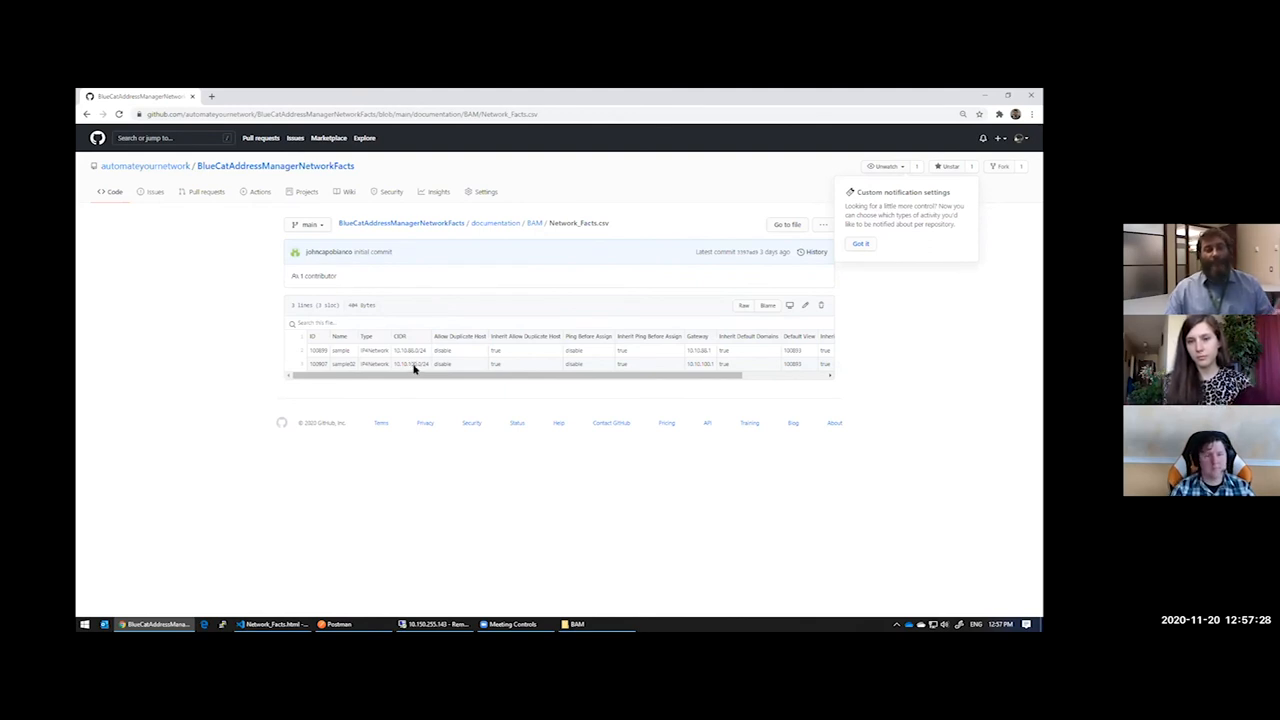
pyautogui.moveTo(602, 280)
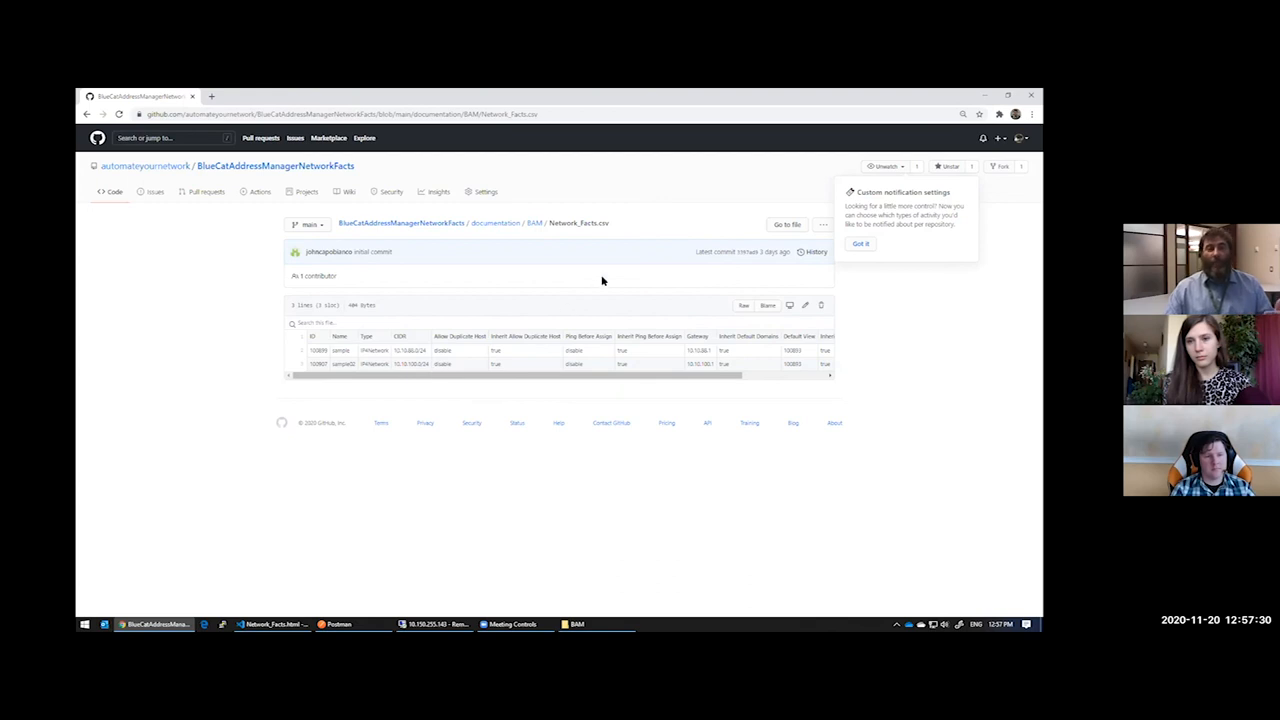